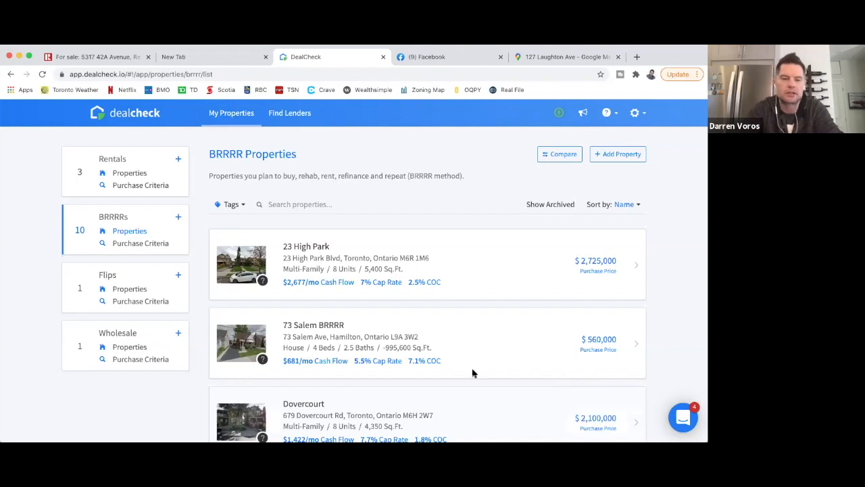
mouse_move(282, 258)
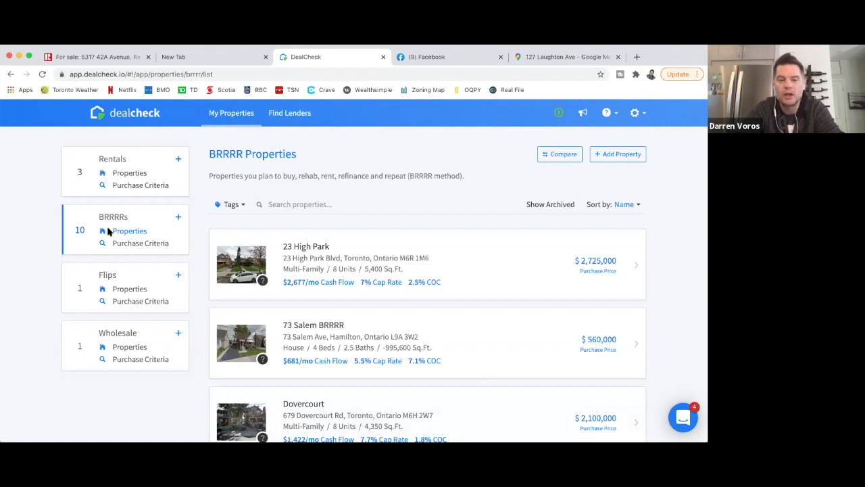
mouse_move(114, 230)
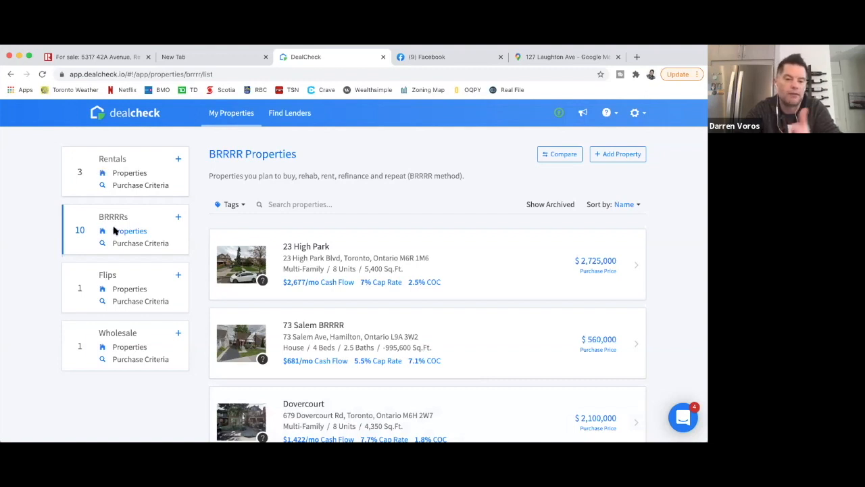
mouse_move(89, 279)
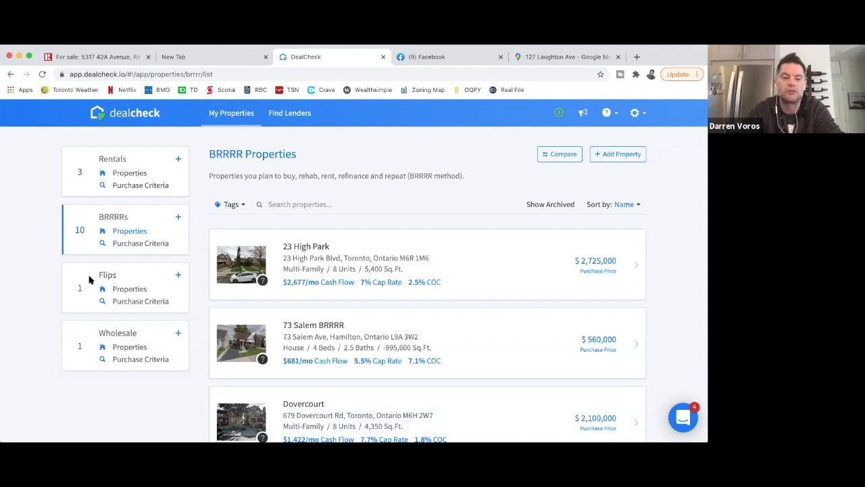
mouse_move(92, 345)
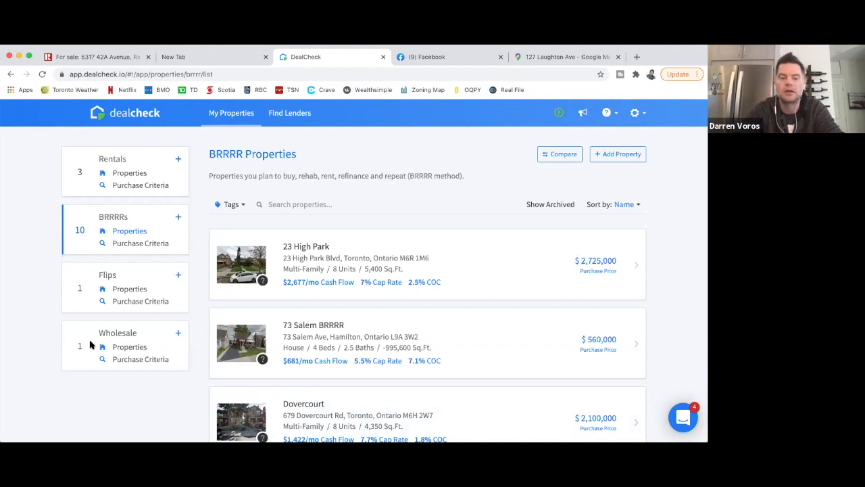
mouse_move(378, 238)
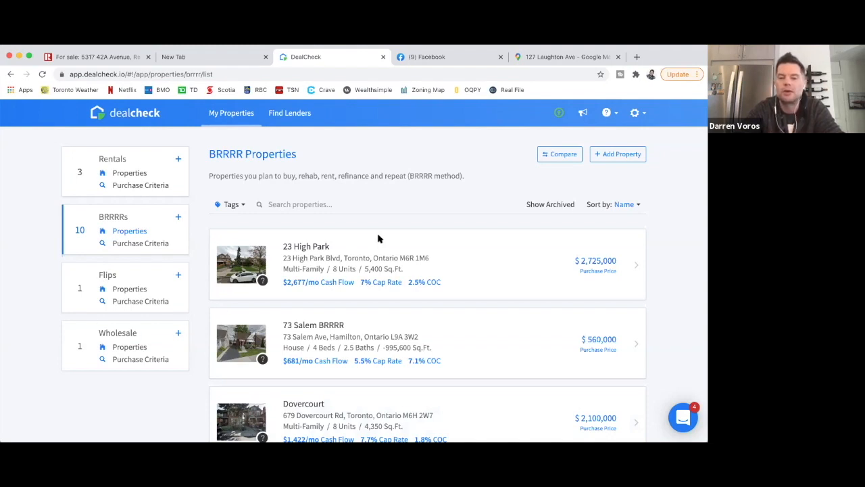
mouse_move(400, 219)
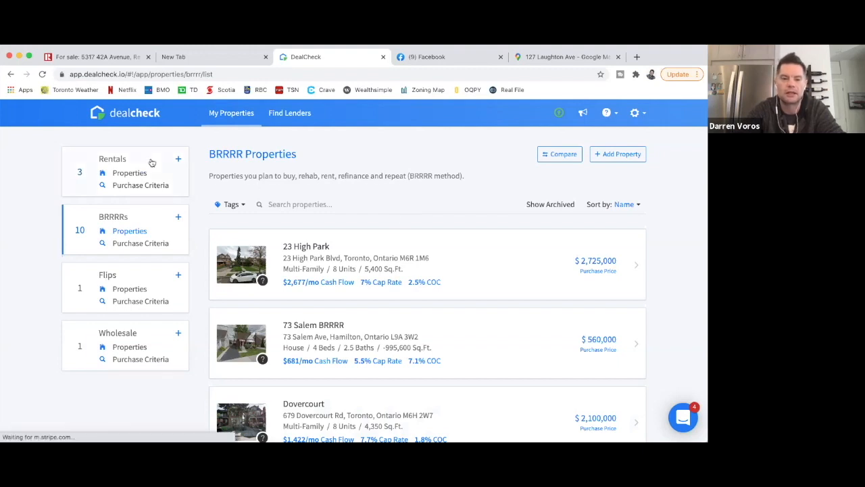
- Start a new rental property from Rentals > Properties using manual entry
click(130, 173)
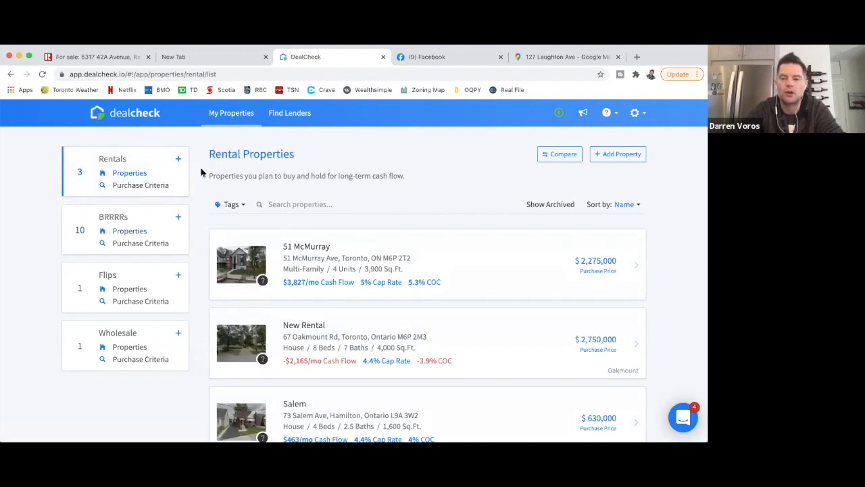
mouse_move(578, 70)
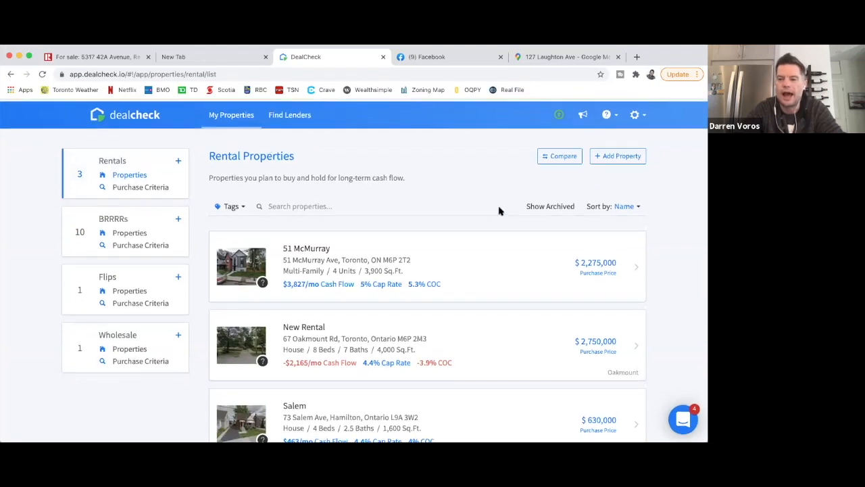
click(616, 155)
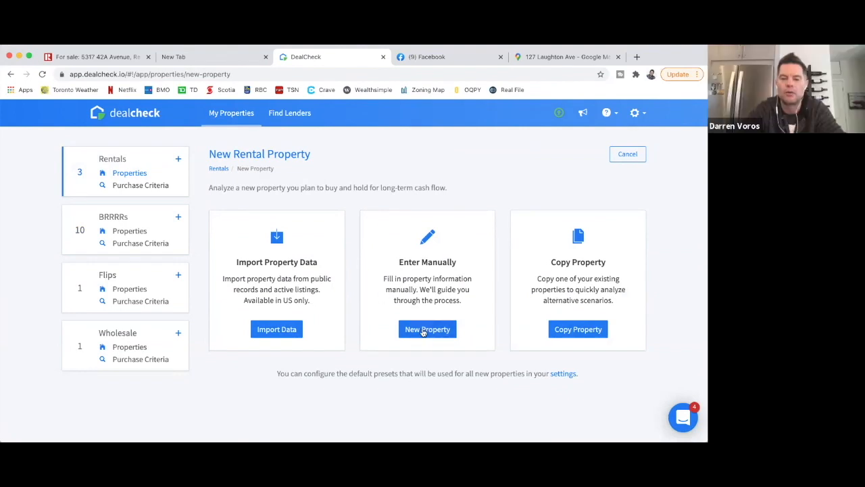
click(427, 328)
text(Q)
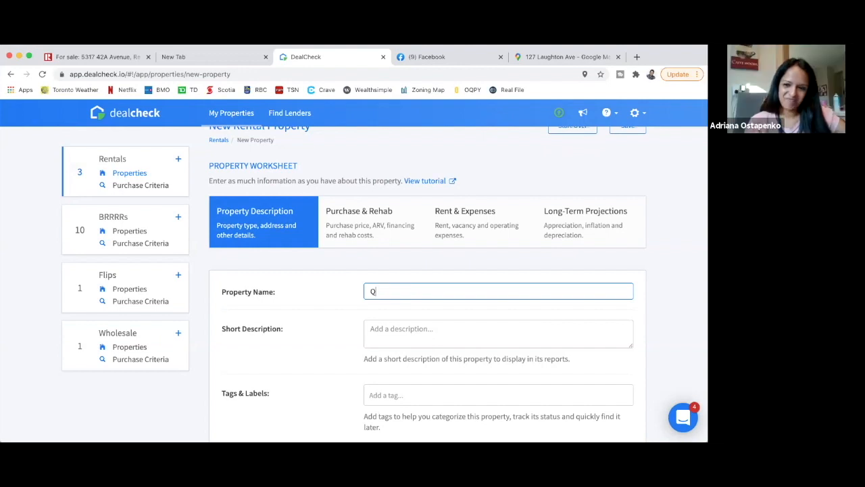
- Name the property 'Queen St' and move down to the Units & Rent Roll section
text(ueen St)
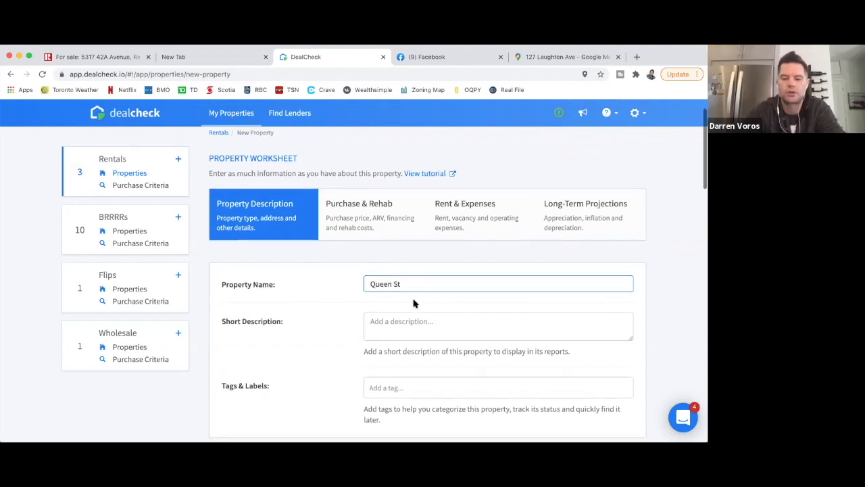
scroll(down, 3)
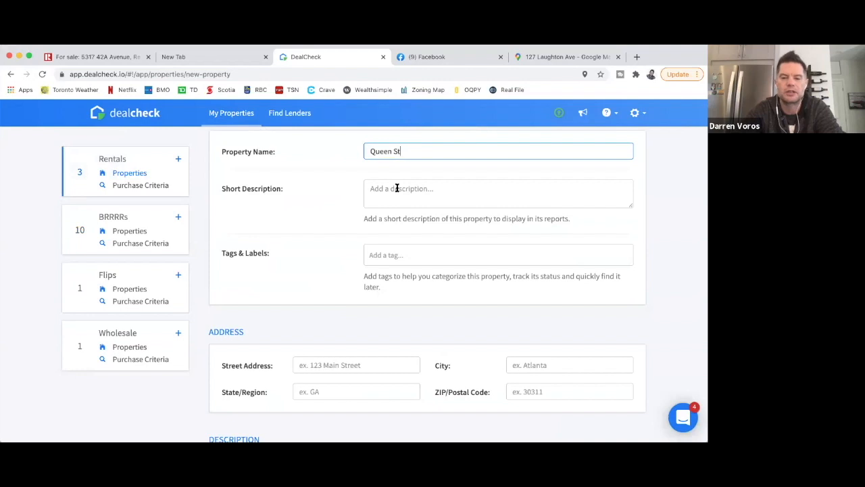
scroll(down, 3)
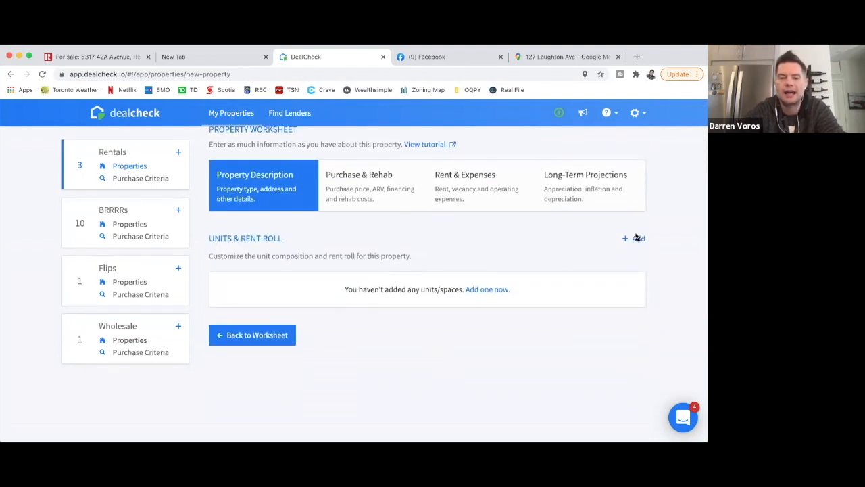
- Add a '1 Bedroom' unit with 1 bed, 1 bath and $1,041 monthly gross rent
click(633, 238)
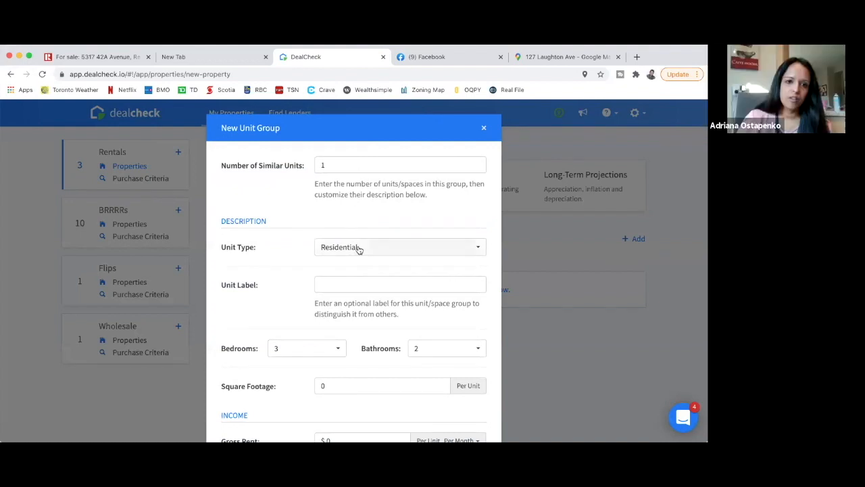
mouse_move(351, 268)
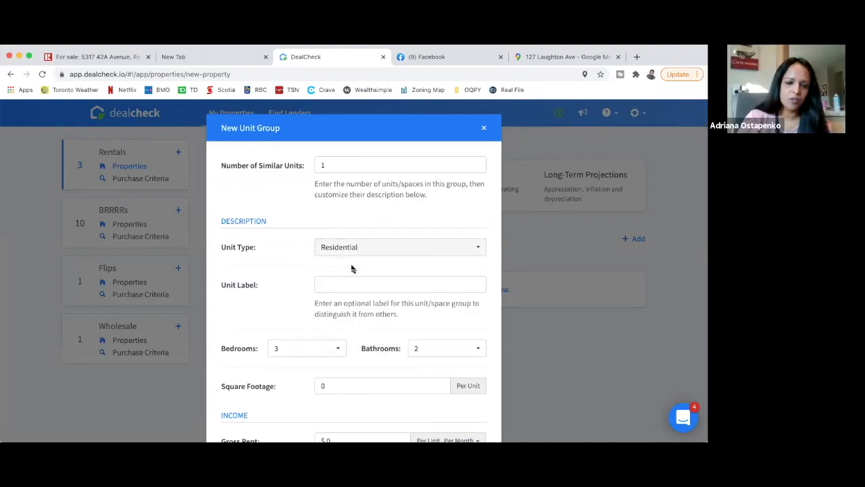
text(1 Br)
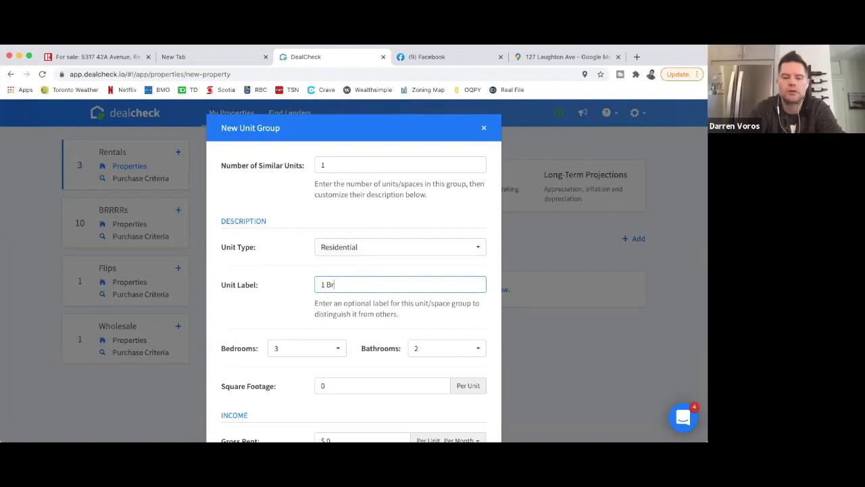
text(edroom)
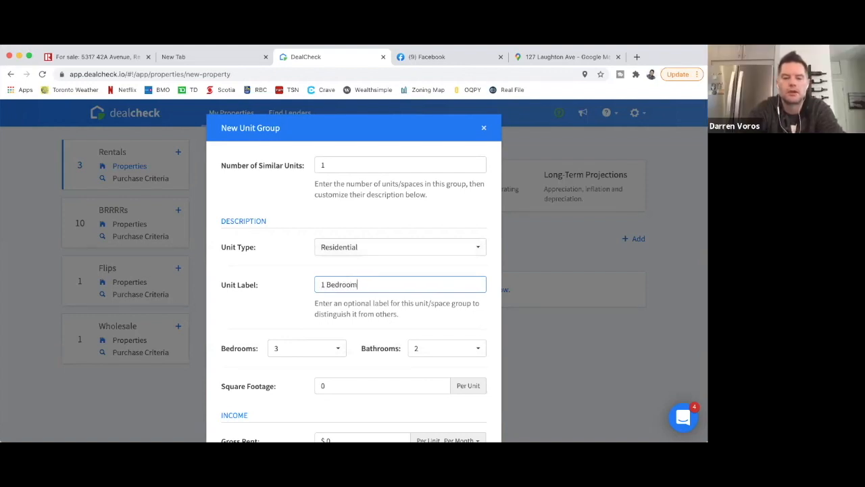
scroll(down, 3)
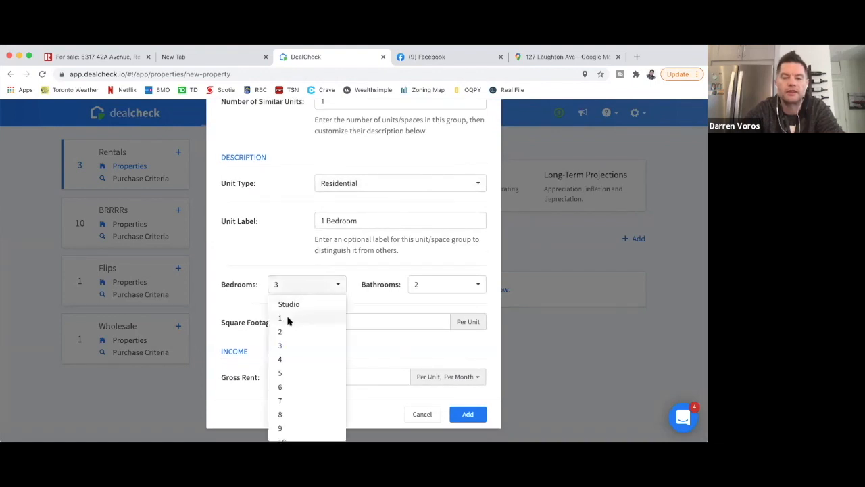
click(279, 318)
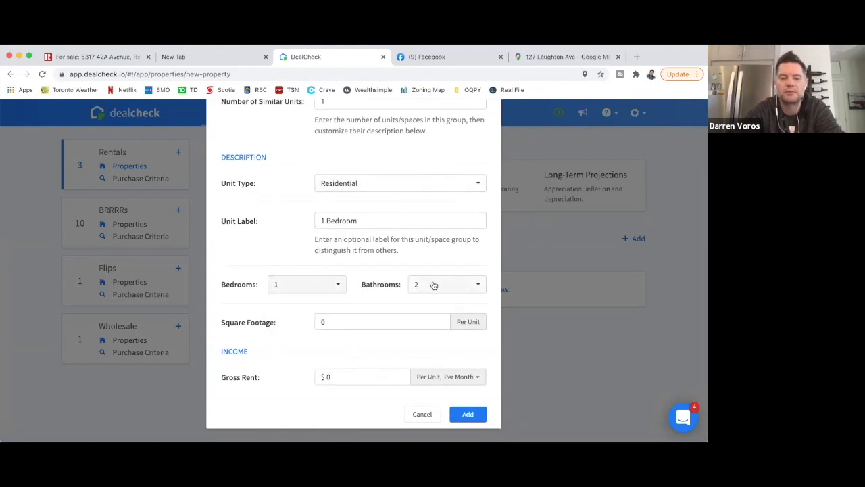
click(447, 284)
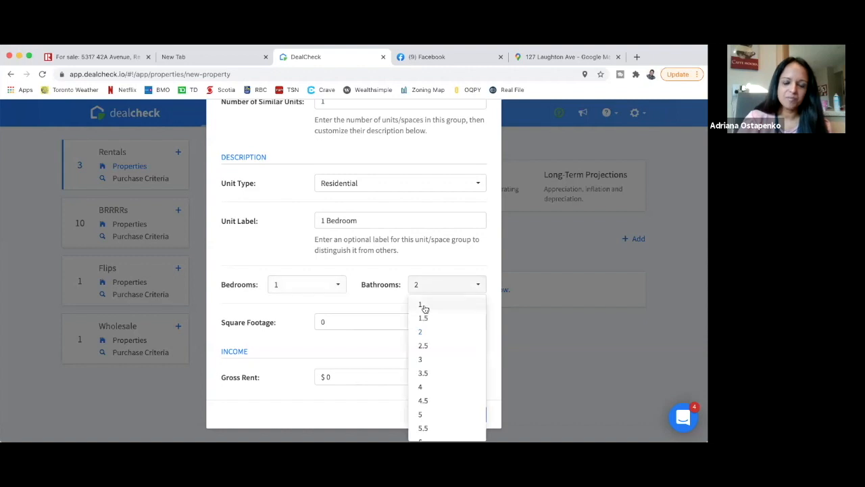
click(419, 304)
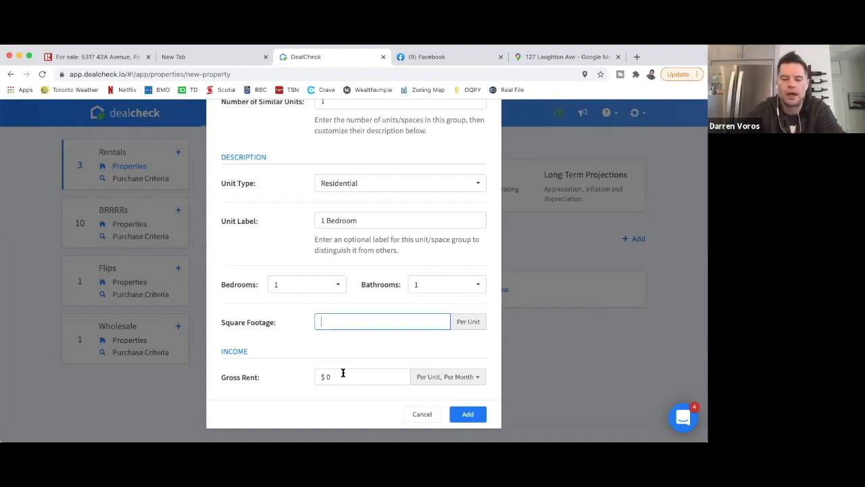
click(362, 376)
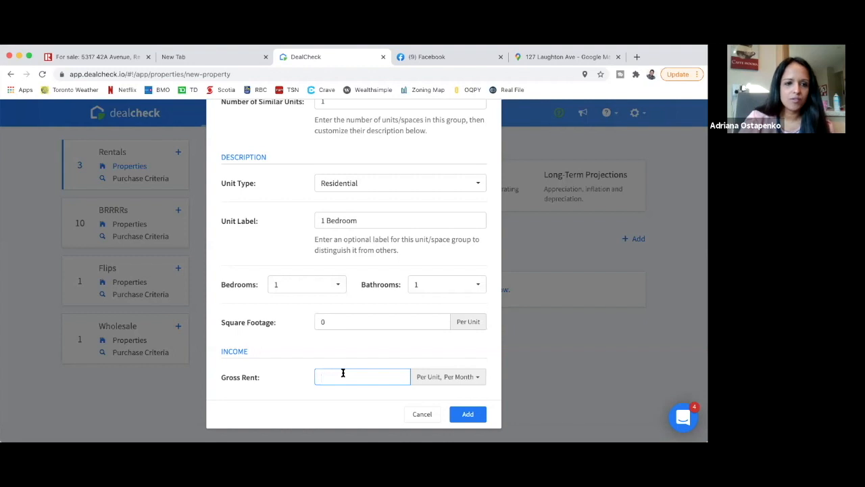
text(10412)
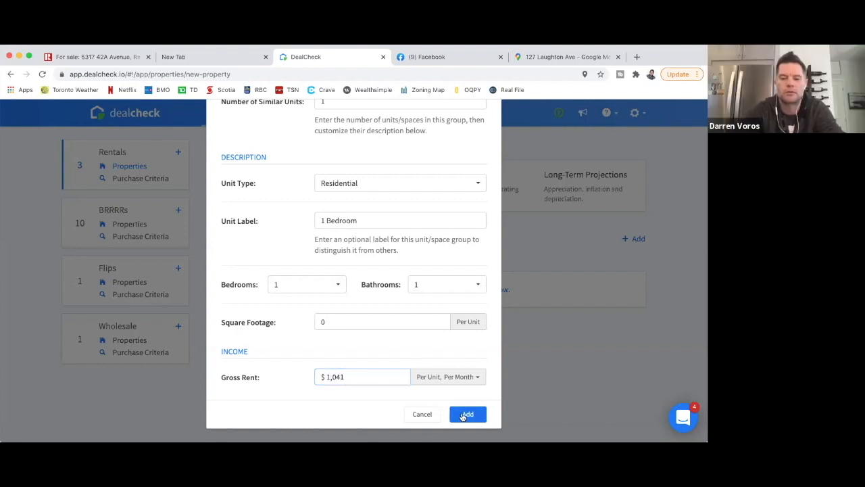
click(468, 413)
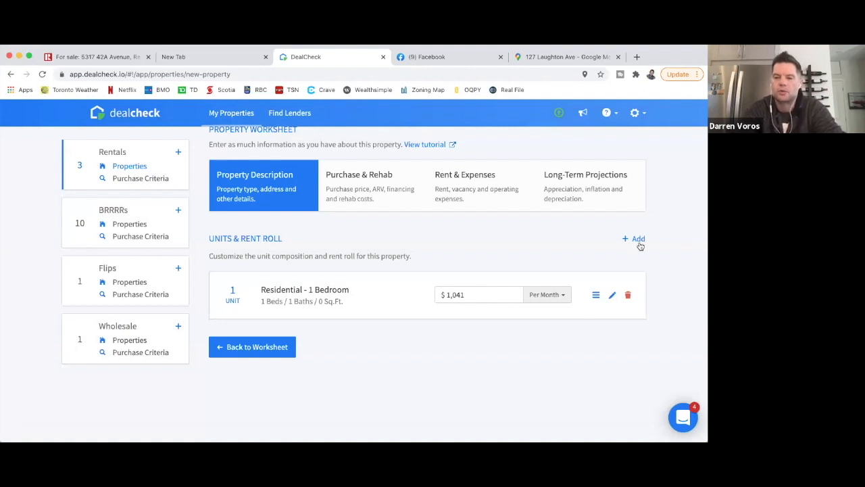
- Add a second '1 Bedroom' unit renting at $877 per month
click(633, 238)
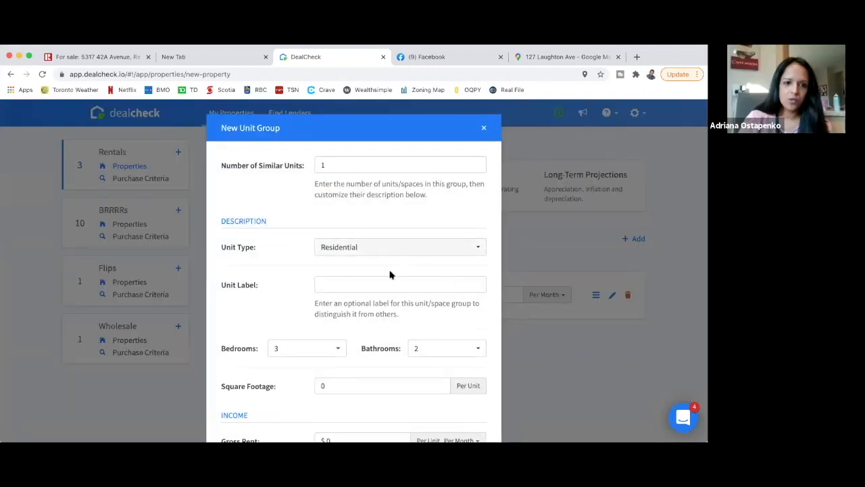
text(1 B)
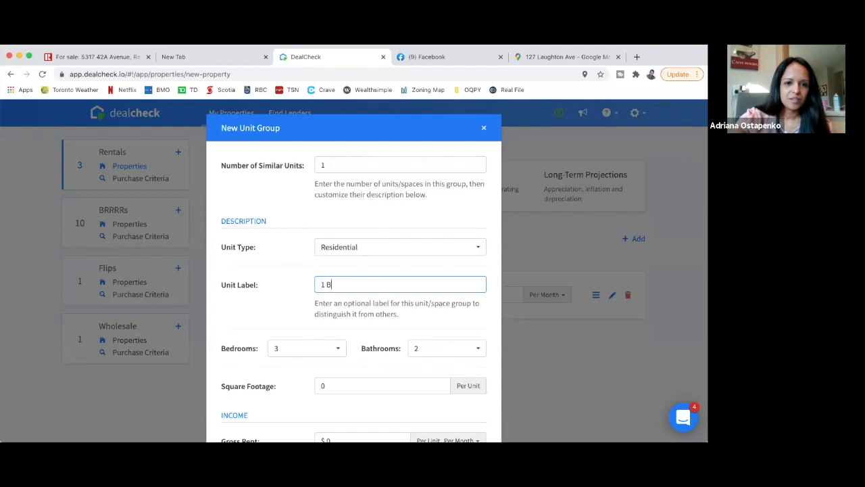
text(edroom)
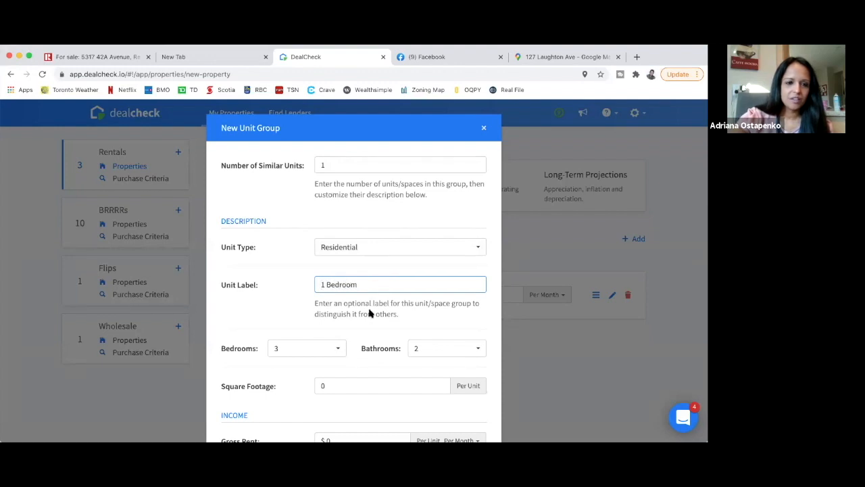
click(305, 348)
text(9)
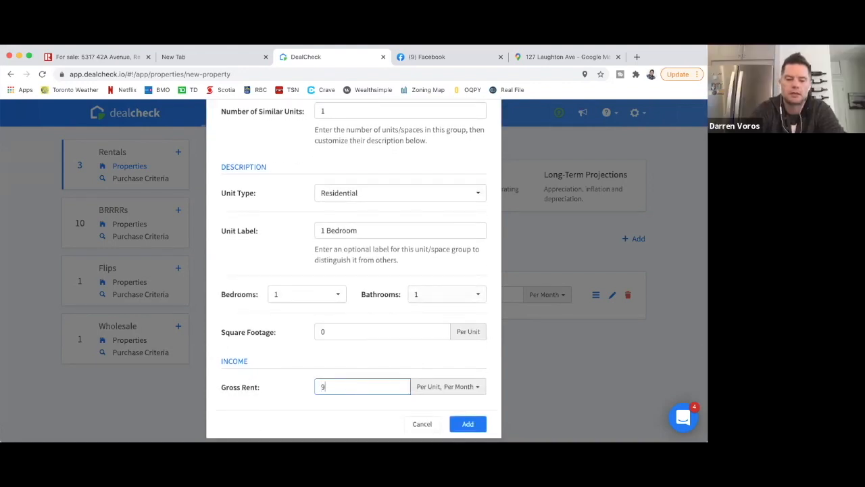
text(877)
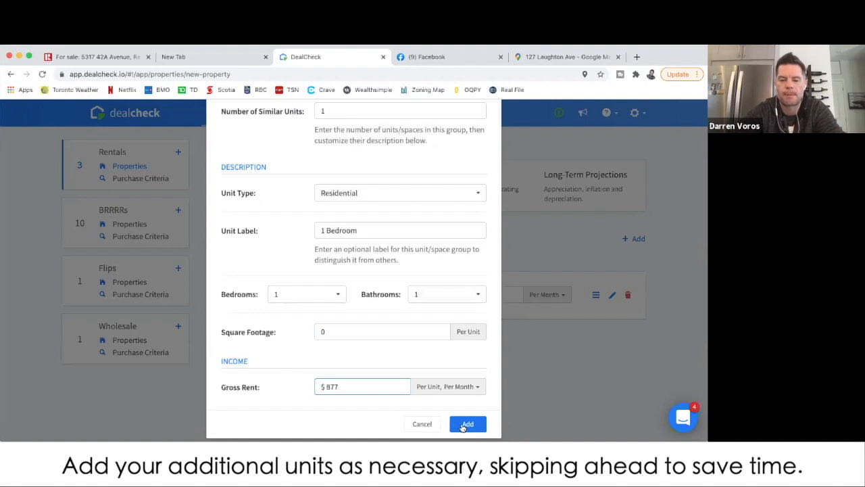
click(468, 424)
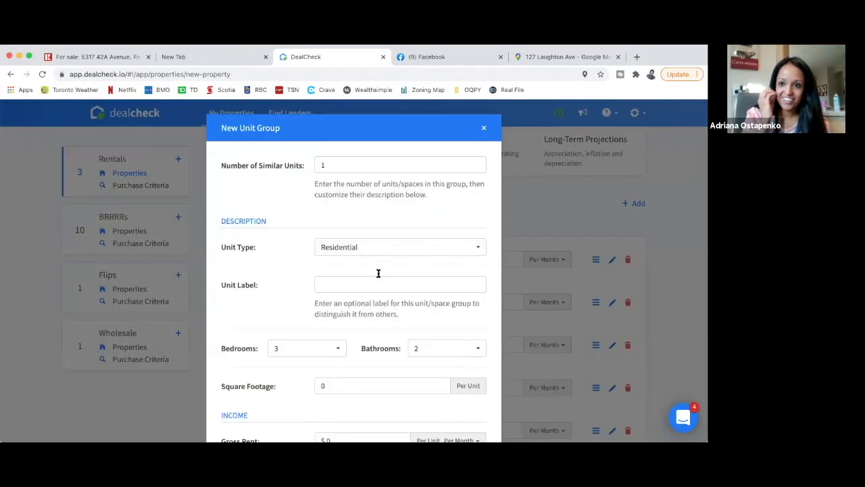
- Add a '2 Bedroom' unit with two bedrooms, one bath and $1,995 monthly rent
text(2 Be)
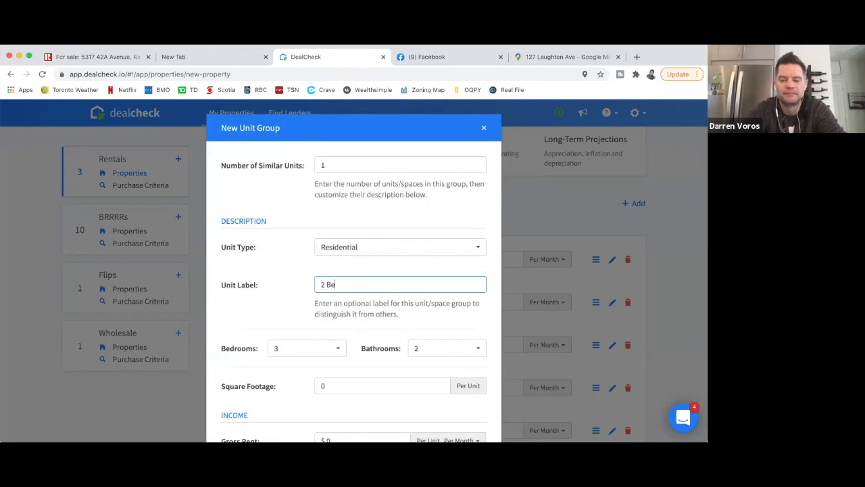
click(307, 347)
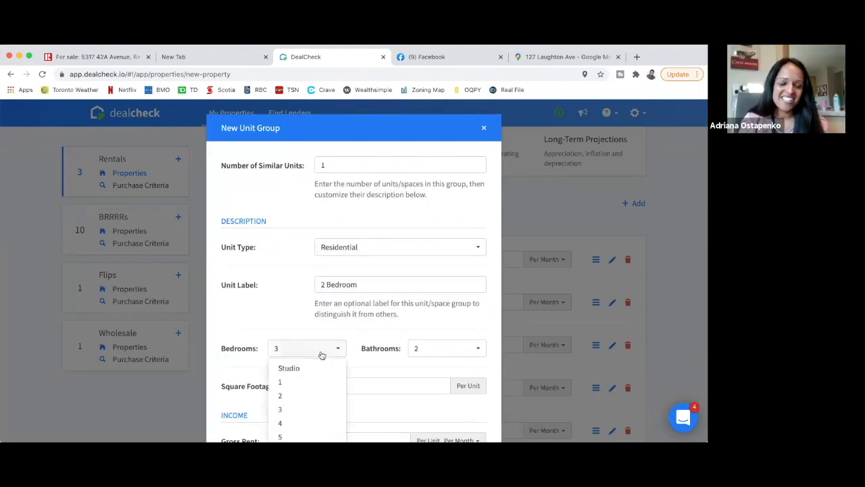
click(280, 394)
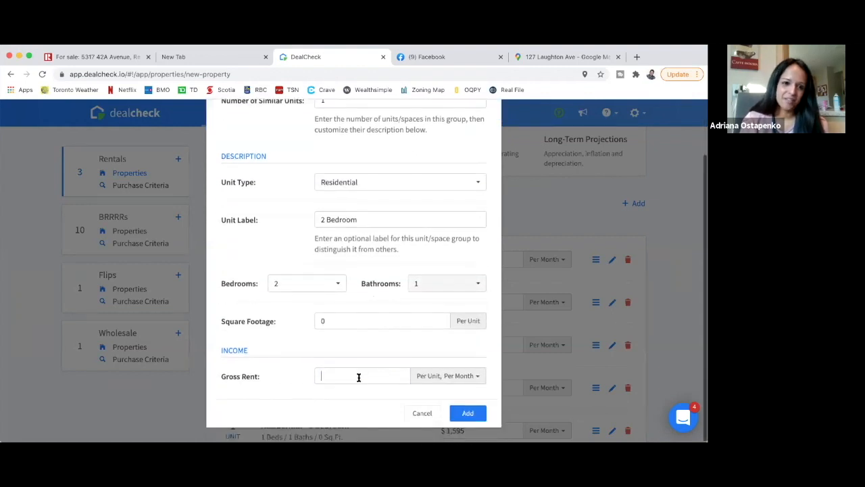
text(1995)
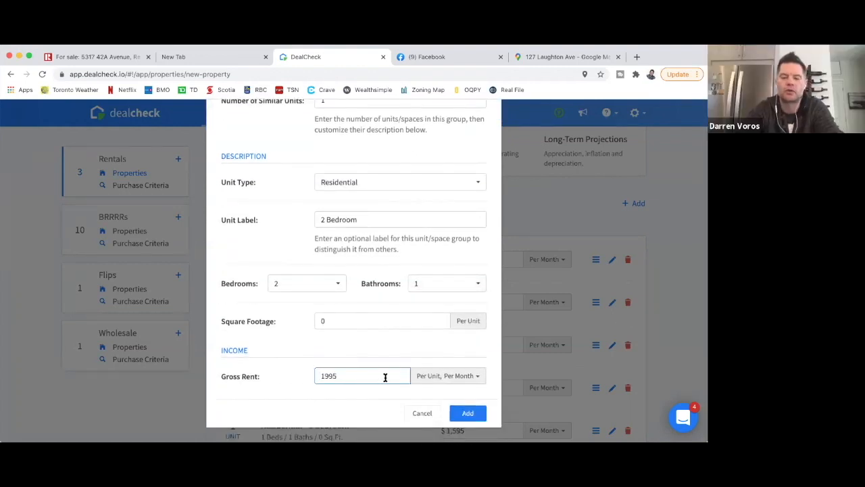
click(468, 414)
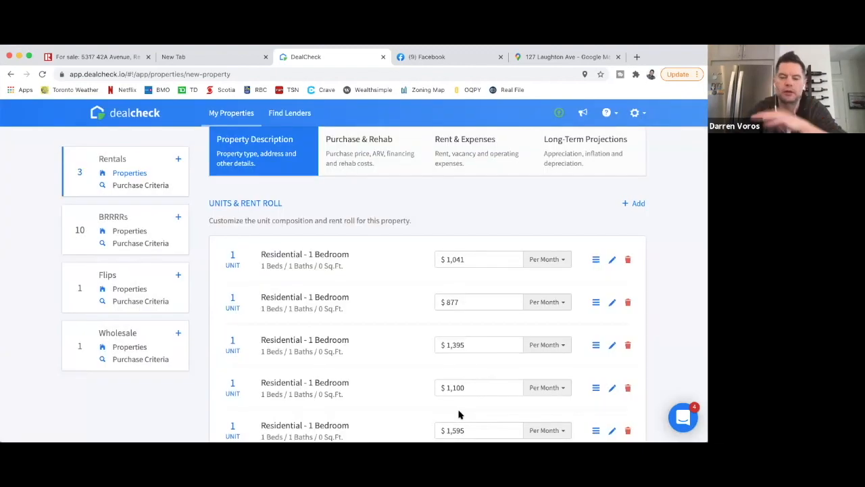
mouse_move(646, 368)
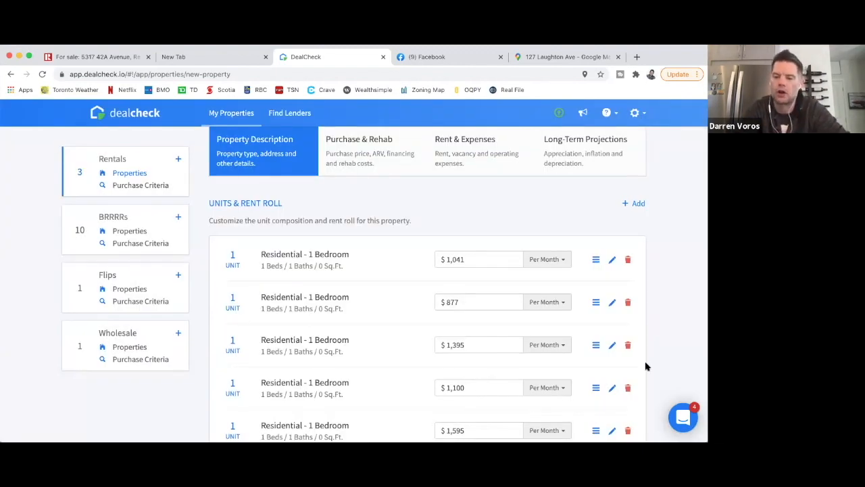
- Scroll through the property description toward the purchase and rehab worksheet
scroll(down, 3)
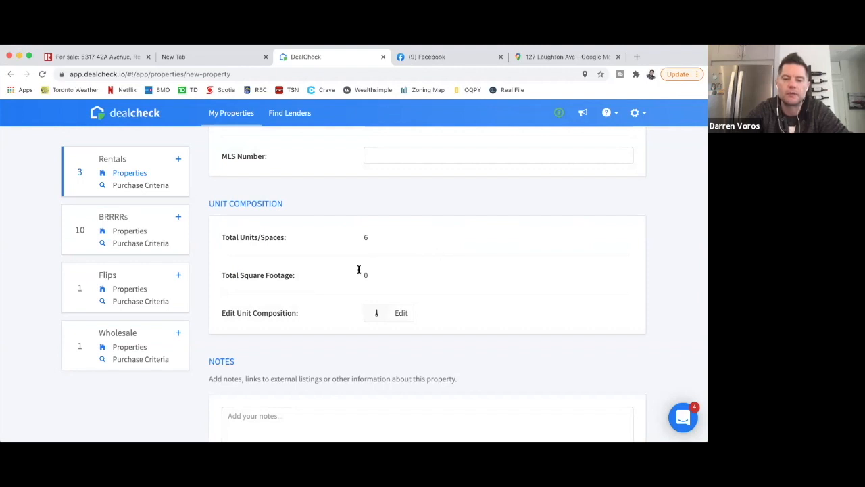
scroll(down, 3)
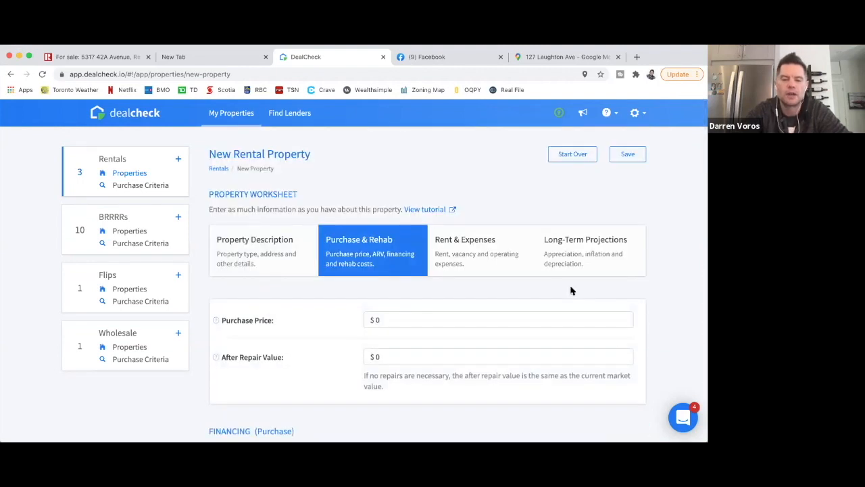
- Set the loan's down payment to 25% in the financing section
scroll(down, 3)
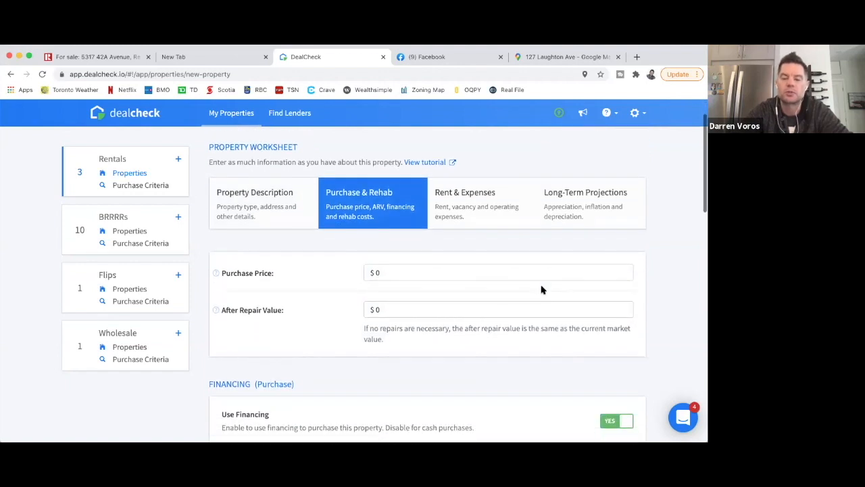
mouse_move(379, 300)
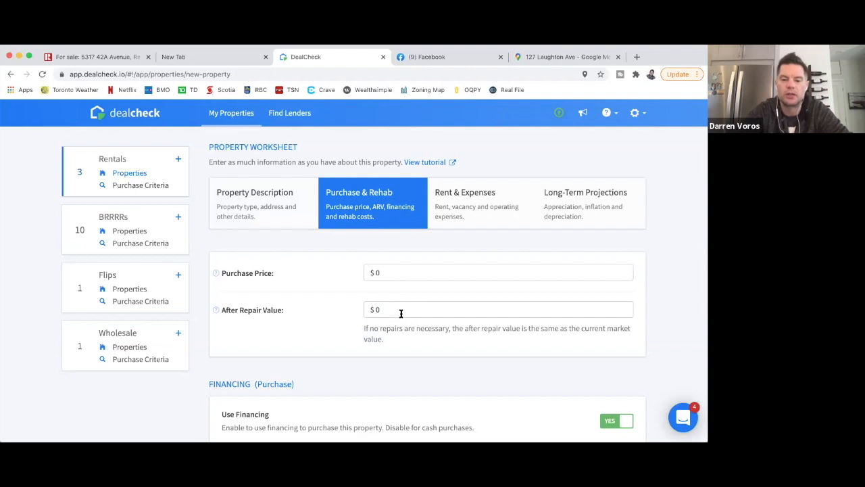
scroll(down, 3)
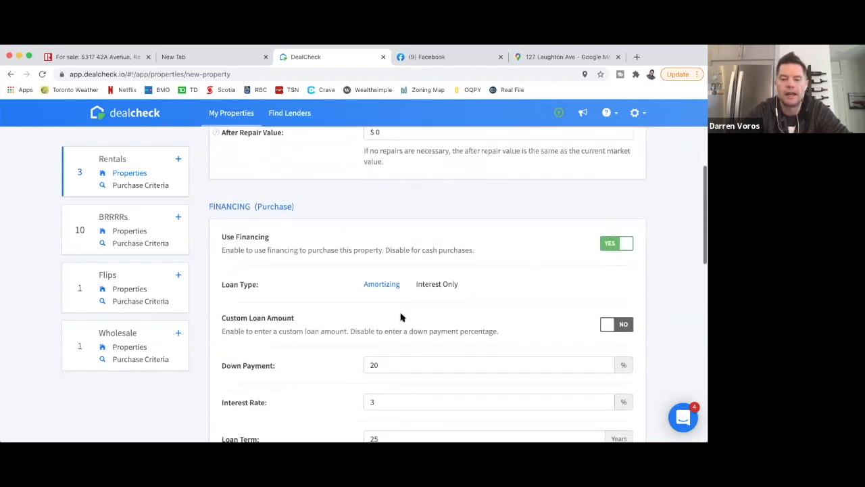
scroll(down, 3)
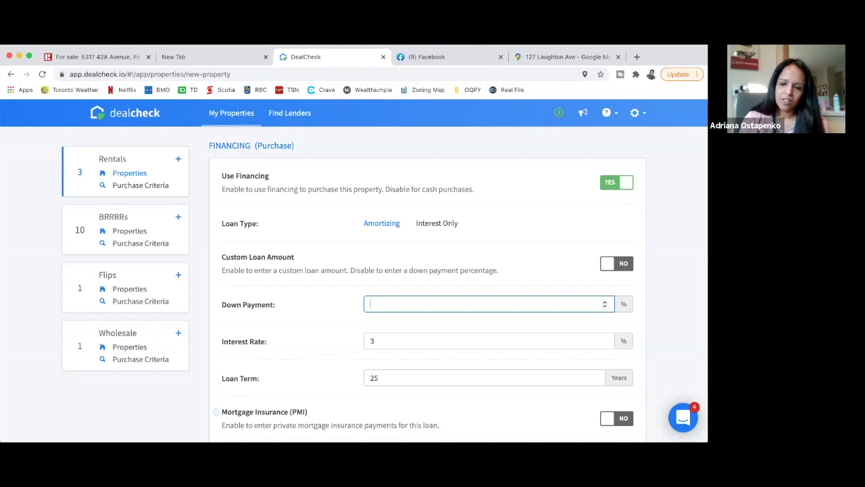
text(25)
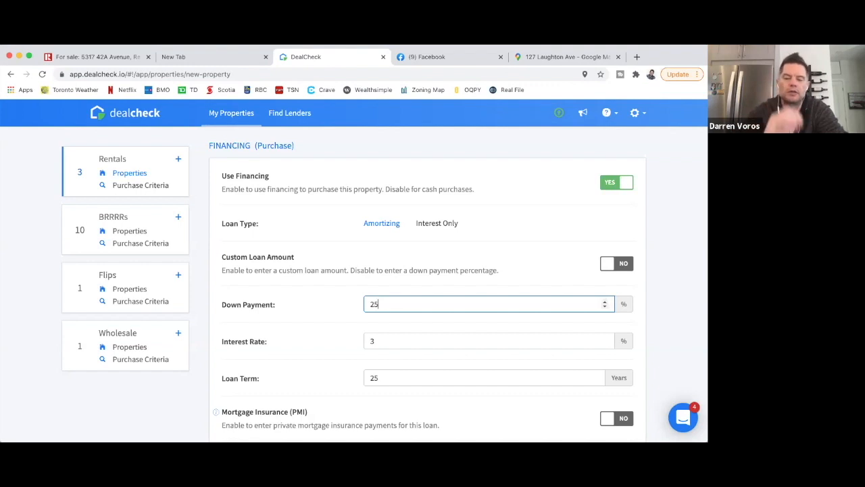
mouse_move(492, 328)
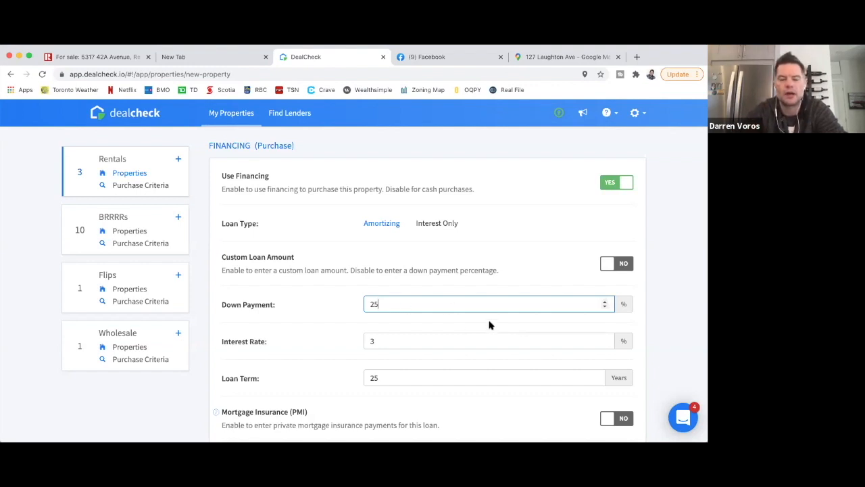
mouse_move(440, 333)
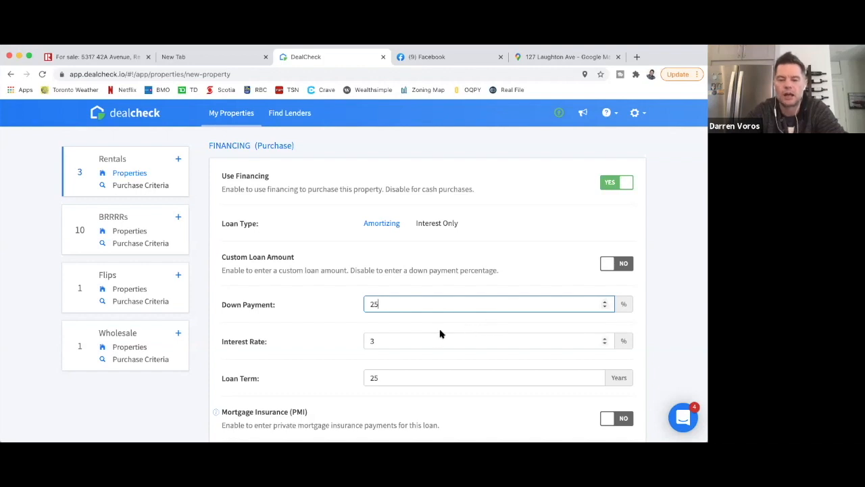
- Move down to the Purchase Costs section to reach the itemized total
scroll(down, 3)
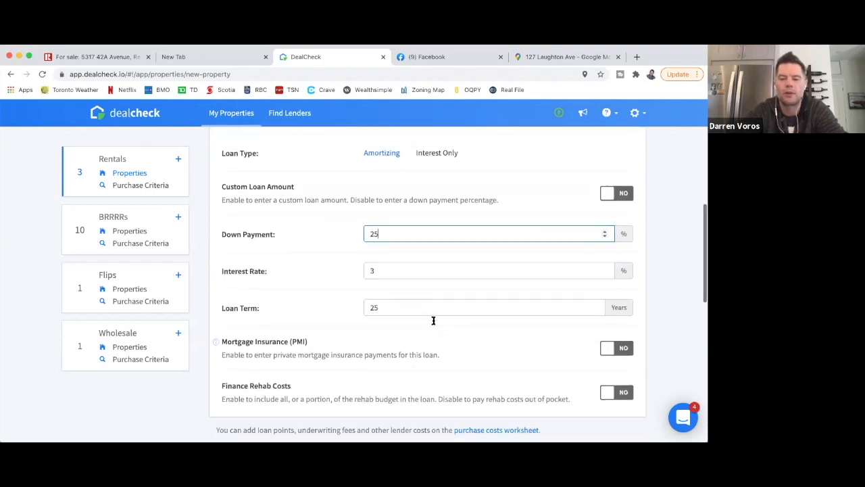
scroll(down, 3)
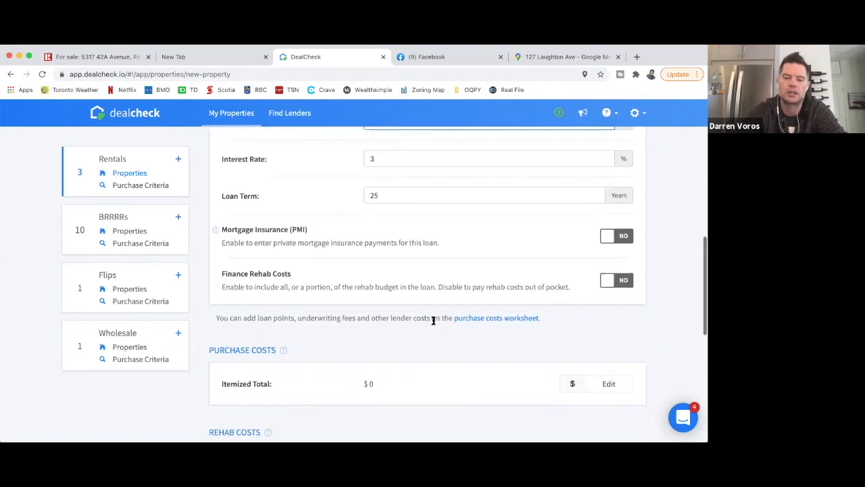
scroll(down, 3)
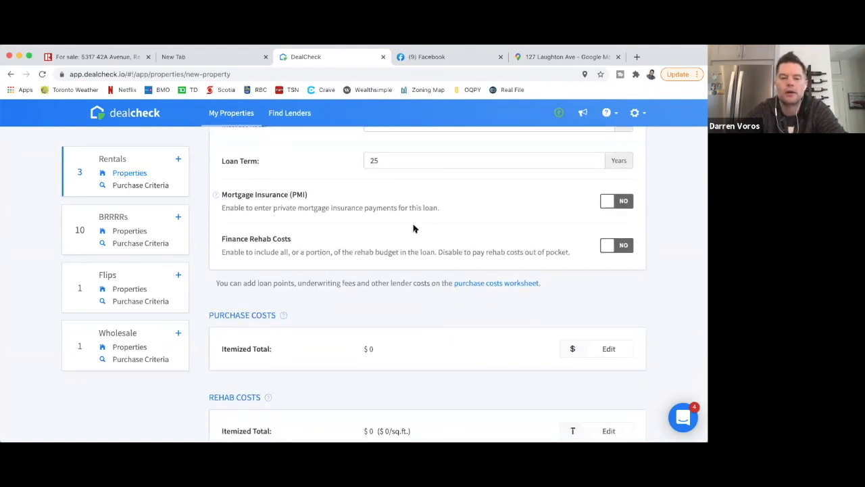
mouse_move(511, 229)
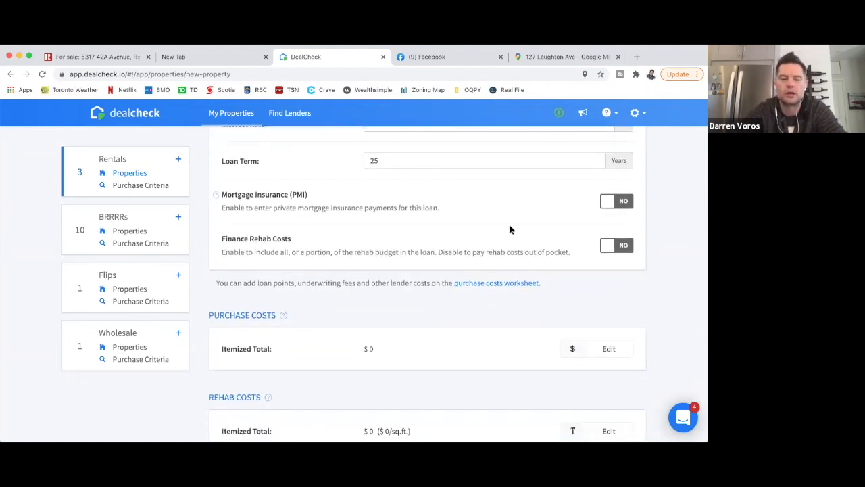
mouse_move(513, 250)
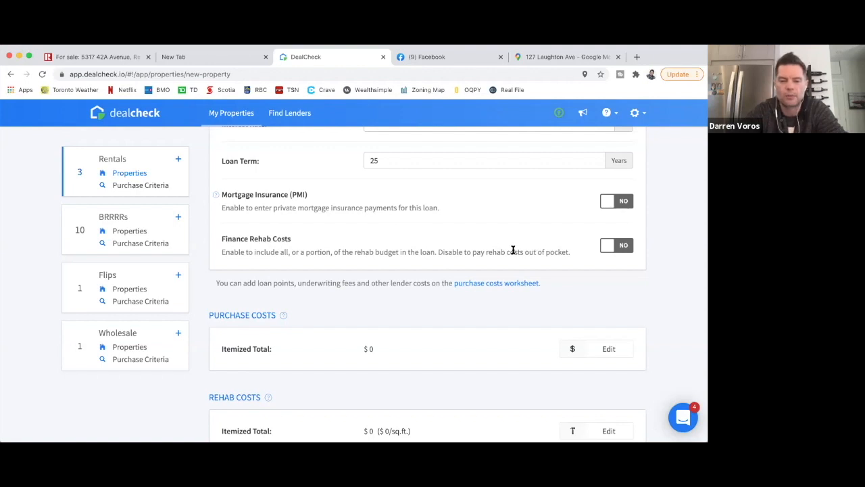
scroll(down, 3)
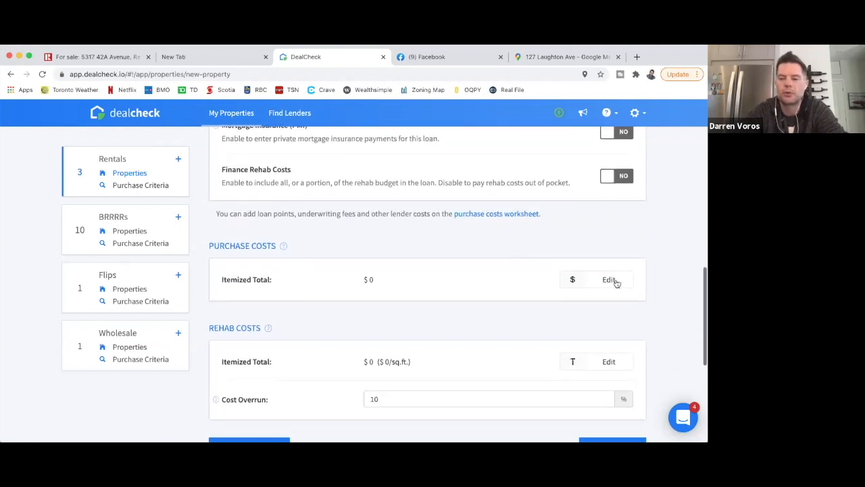
scroll(up, 3)
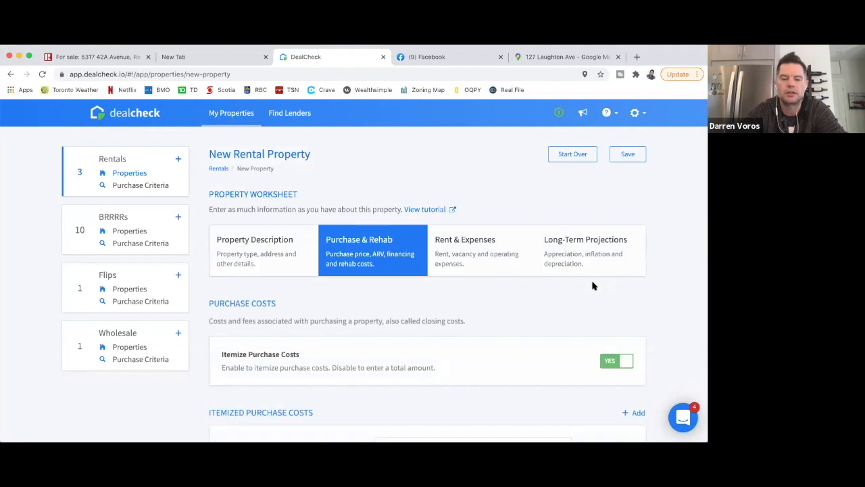
scroll(down, 3)
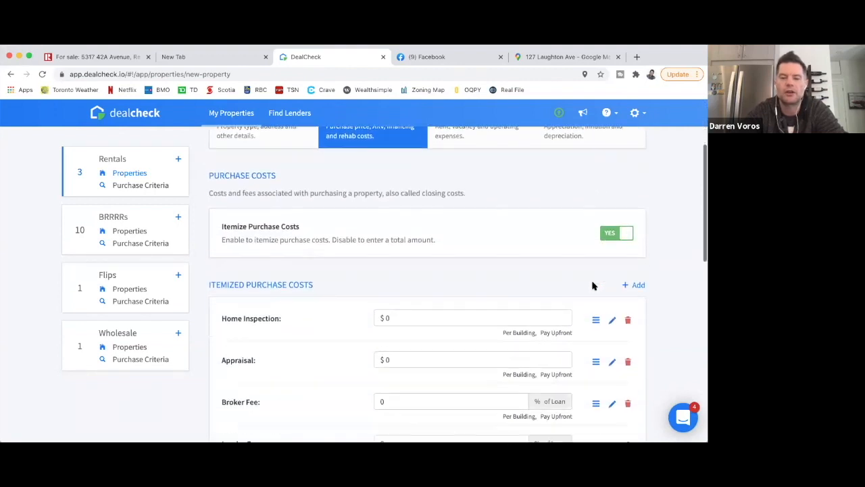
- Enter a $2,000 home inspection in the itemized purchase costs
scroll(down, 3)
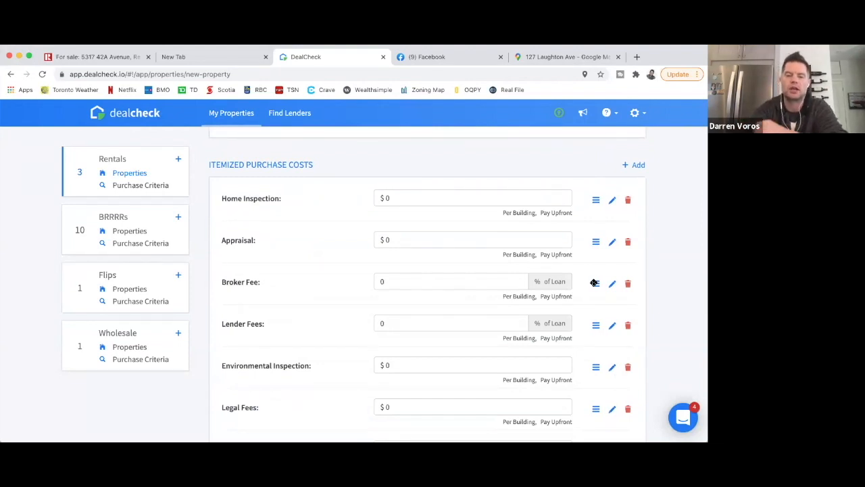
mouse_move(530, 278)
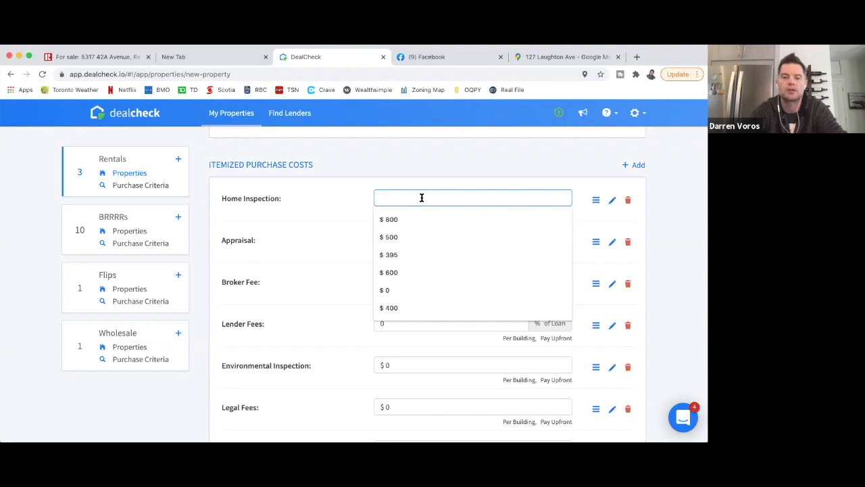
text(2000)
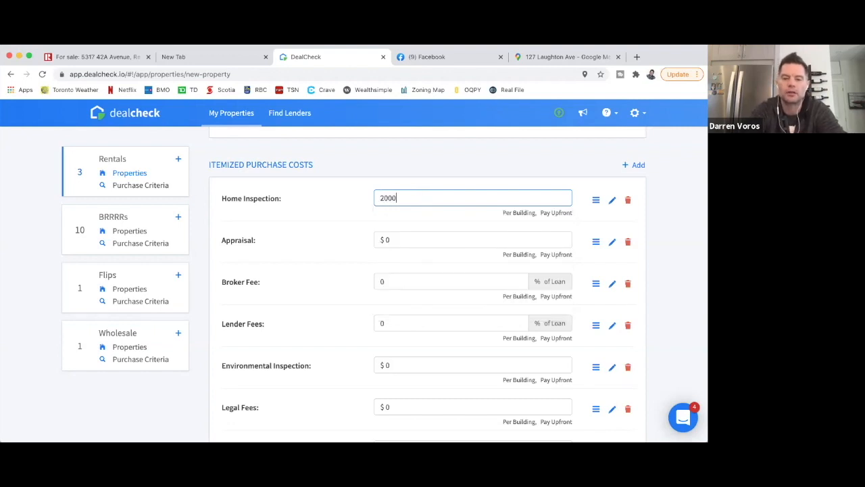
click(408, 240)
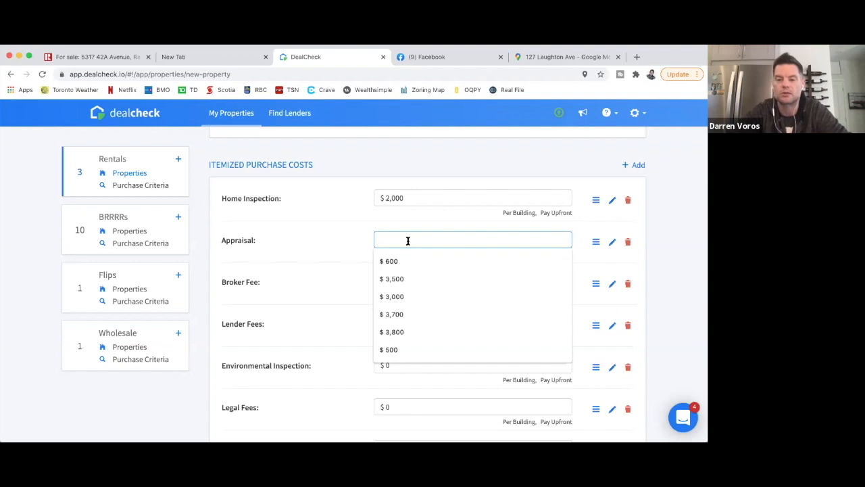
- Enter a $2,000 appraisal and set broker and lender fees to 1% of the loan
text(2)
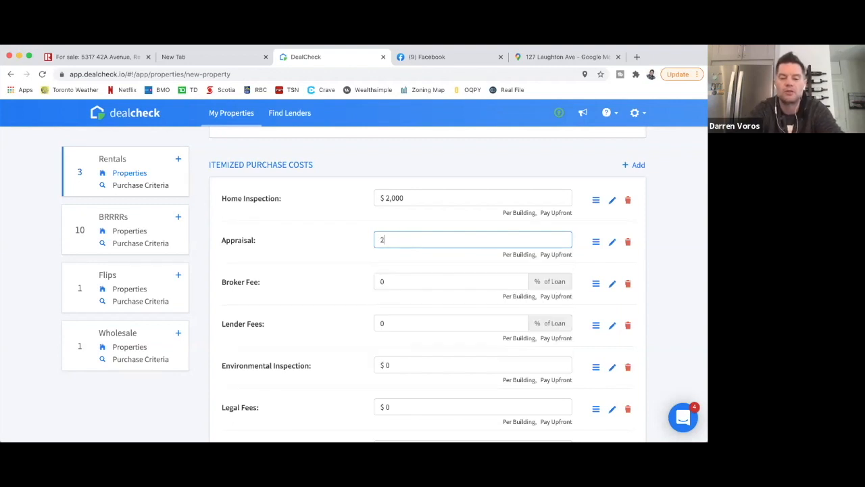
text(000)
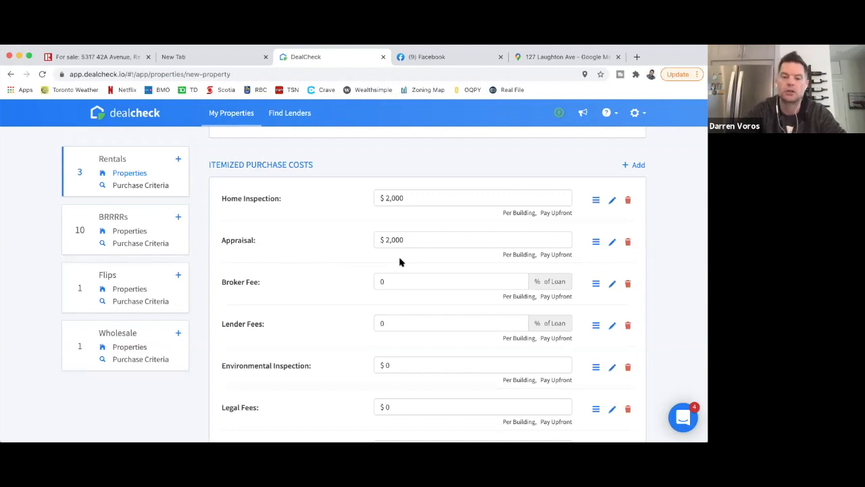
mouse_move(438, 273)
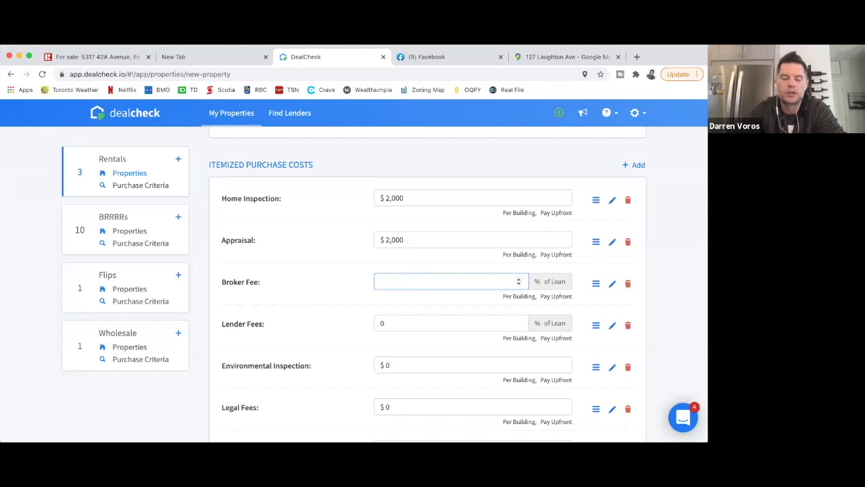
text(1)
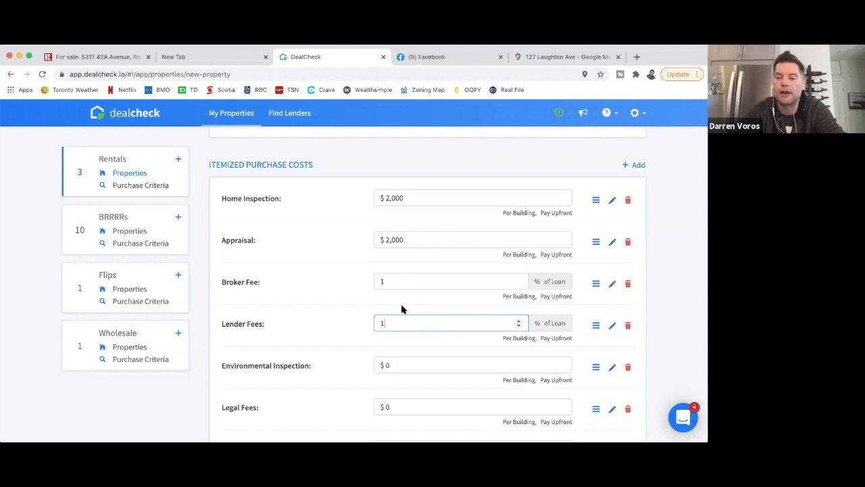
scroll(down, 3)
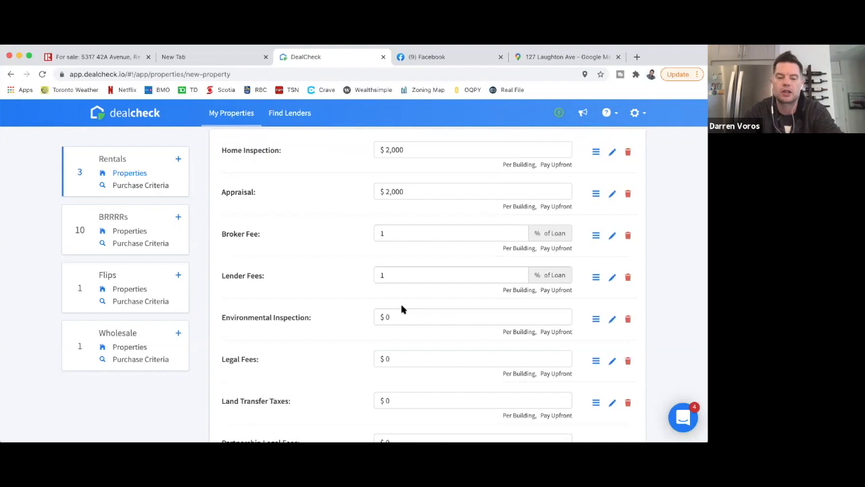
scroll(down, 3)
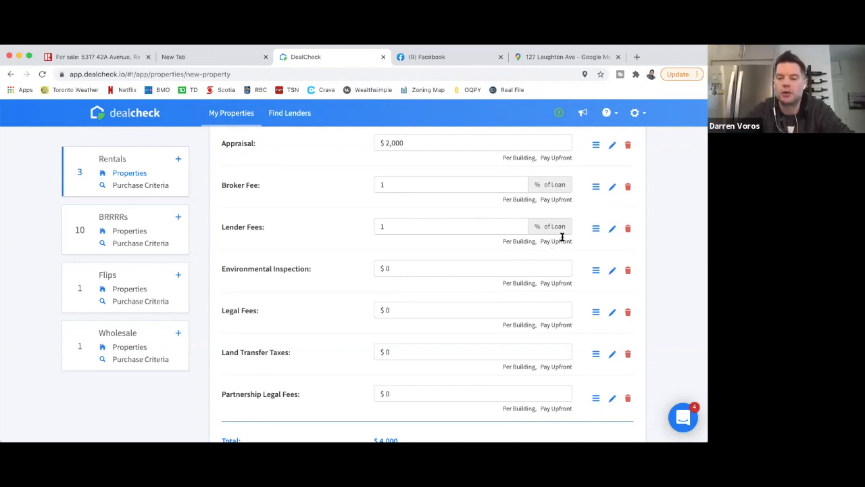
mouse_move(557, 198)
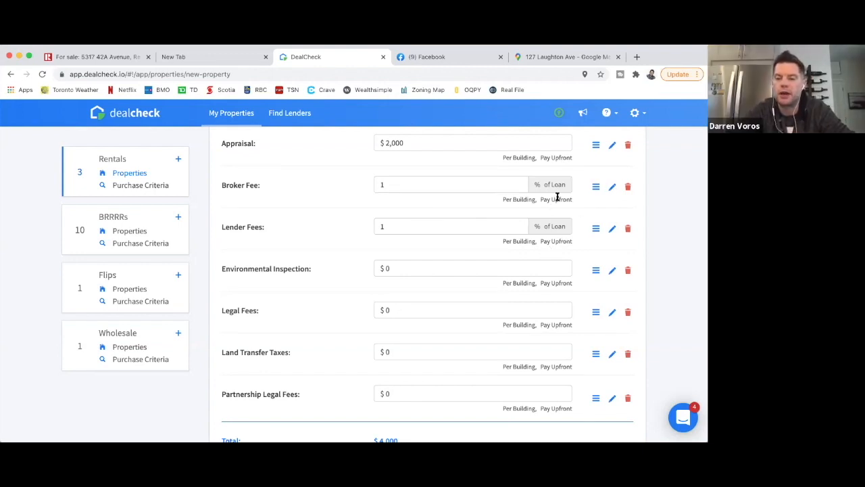
click(611, 187)
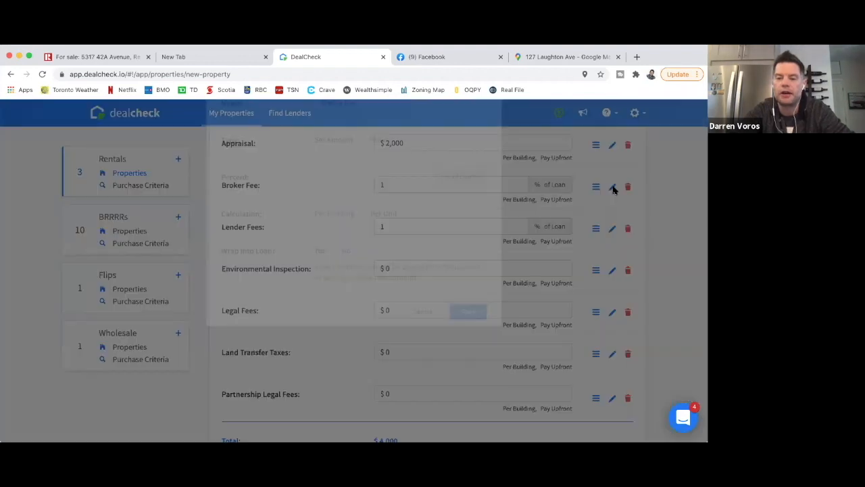
click(612, 186)
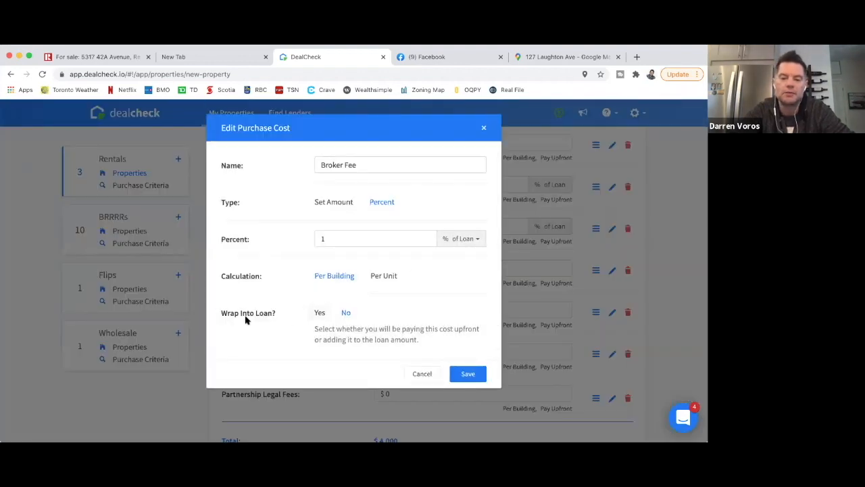
mouse_move(235, 316)
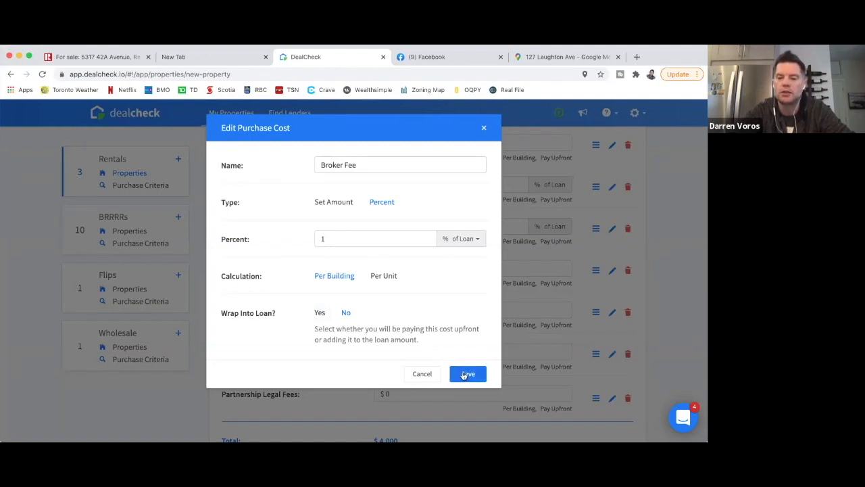
click(468, 373)
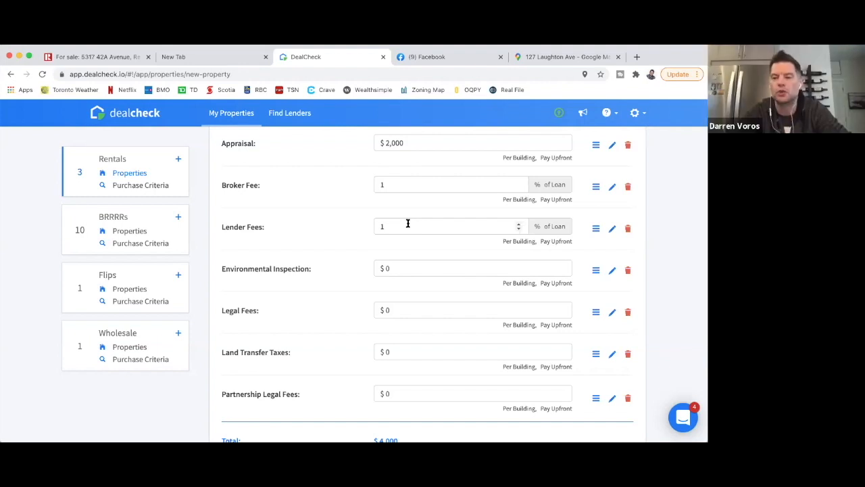
mouse_move(386, 205)
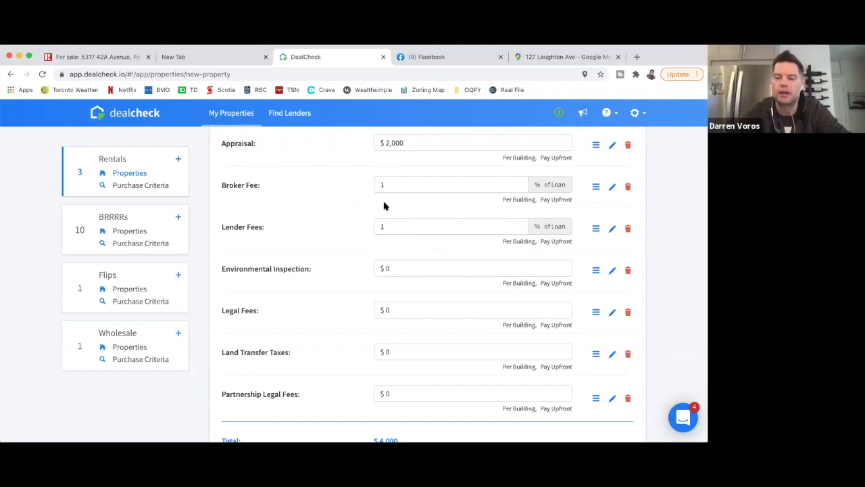
mouse_move(418, 224)
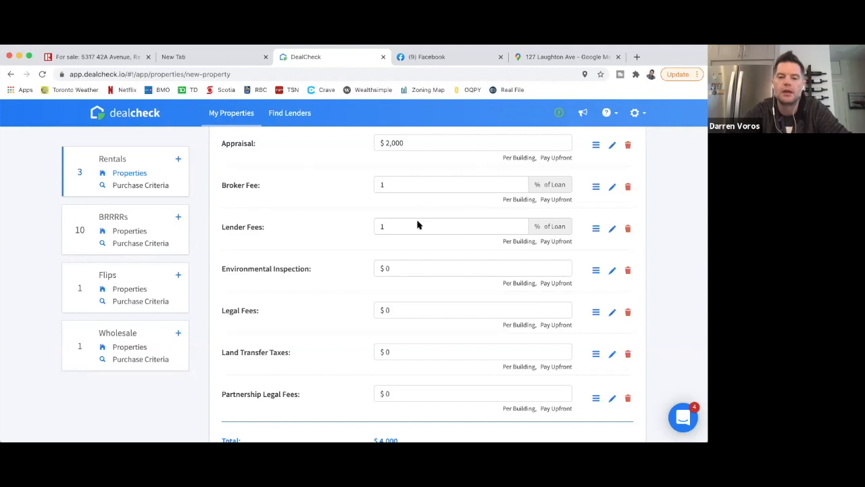
- Enter a $3,000 environmental inspection and $3,500 legal fees, bringing purchase costs to $10,500
scroll(down, 3)
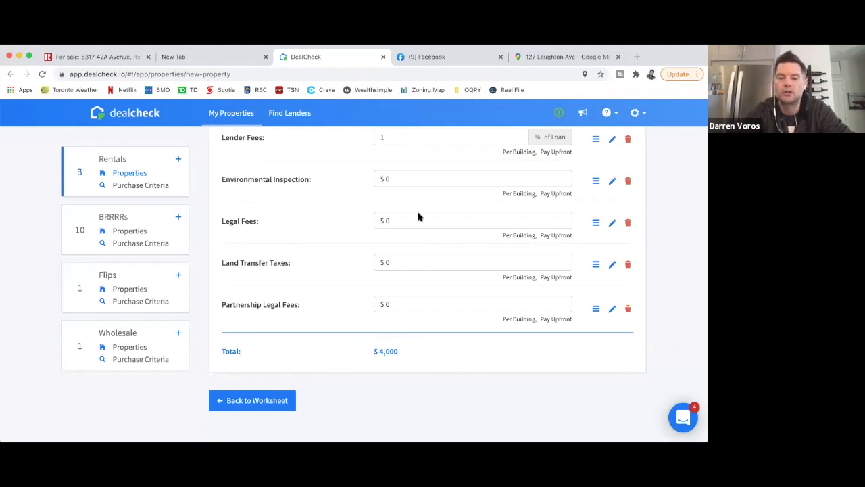
click(473, 178)
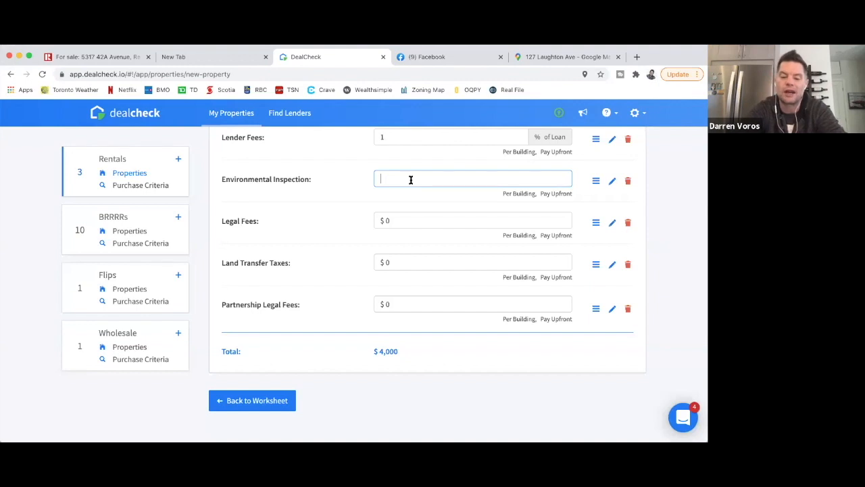
text(3)
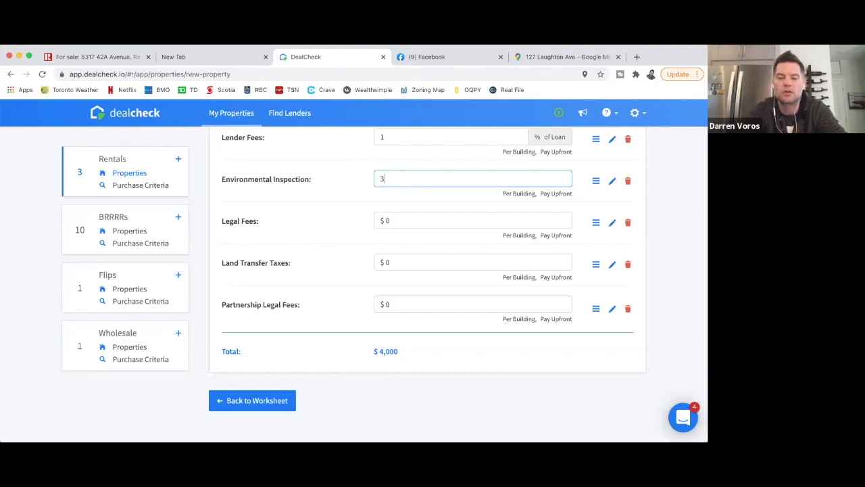
text(000)
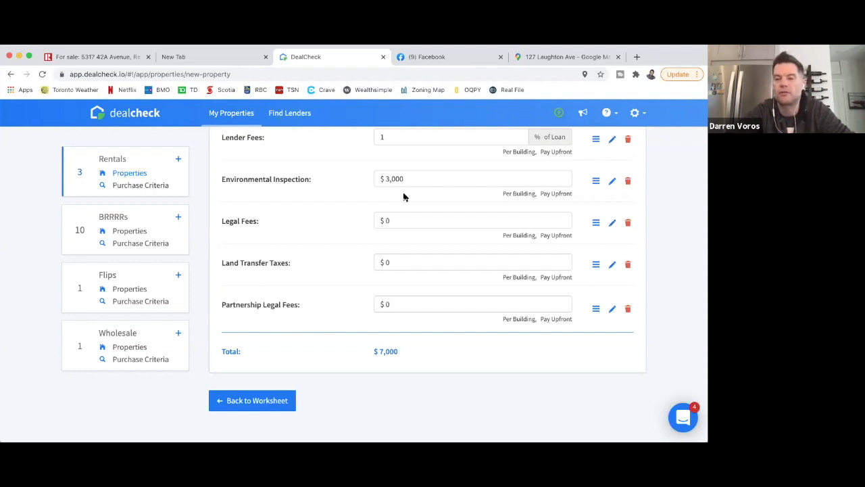
click(474, 219)
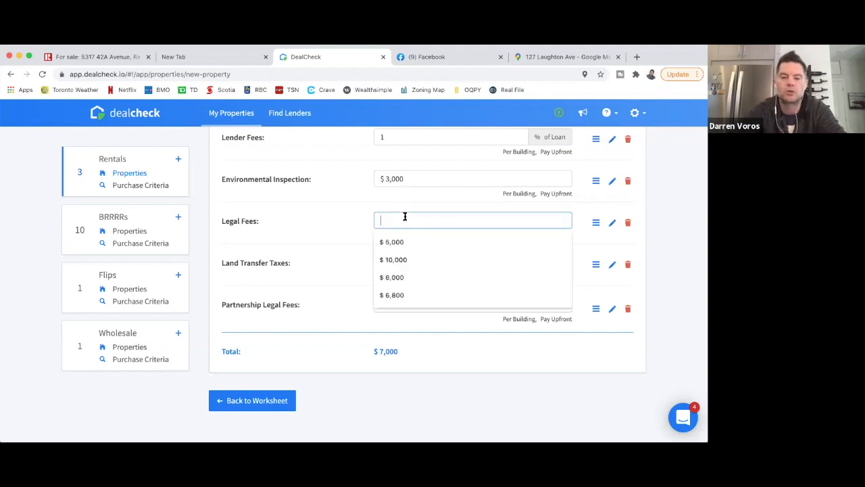
text(3500)
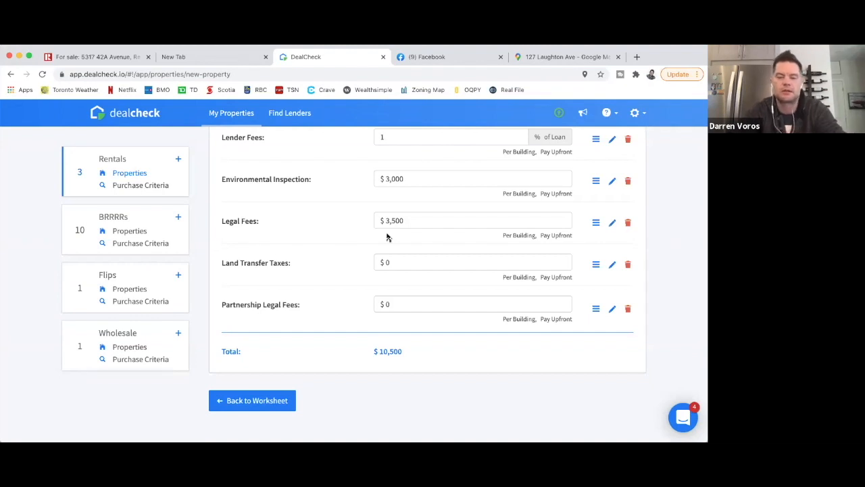
- Calculate the Toronto land transfer tax on a $2,000,000 price in Ratehub.ca, getting $72,950
click(566, 57)
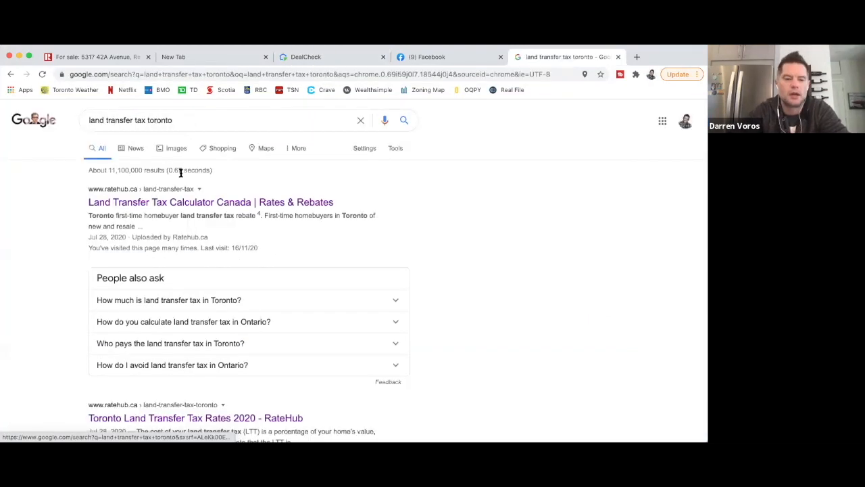
click(211, 202)
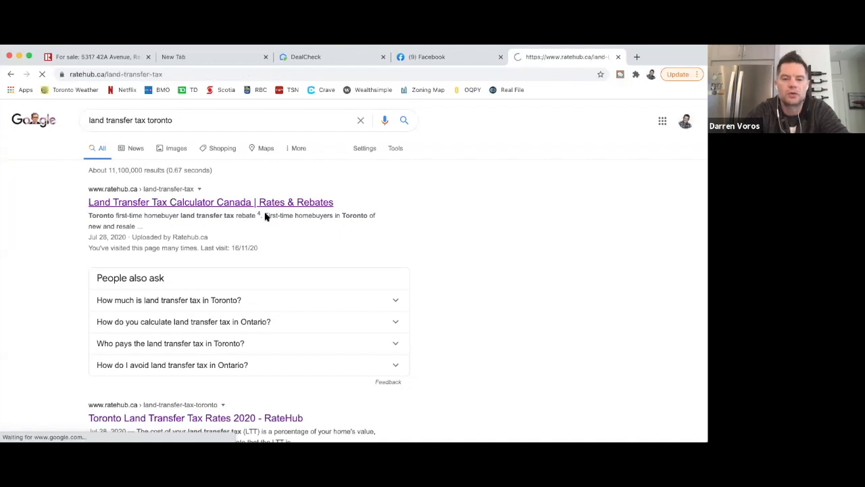
click(211, 202)
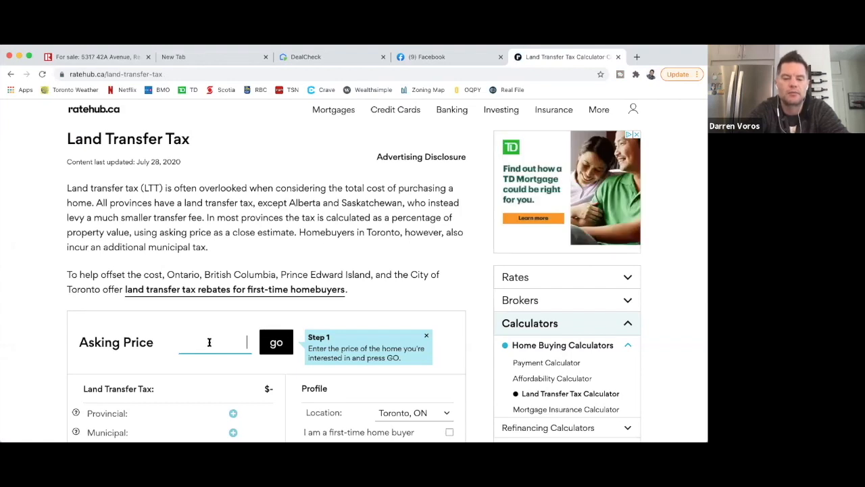
text(2000)
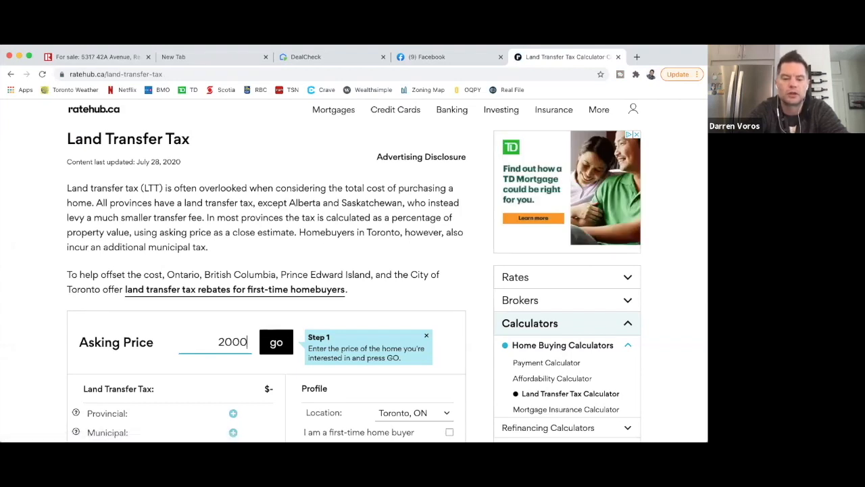
text(0000)
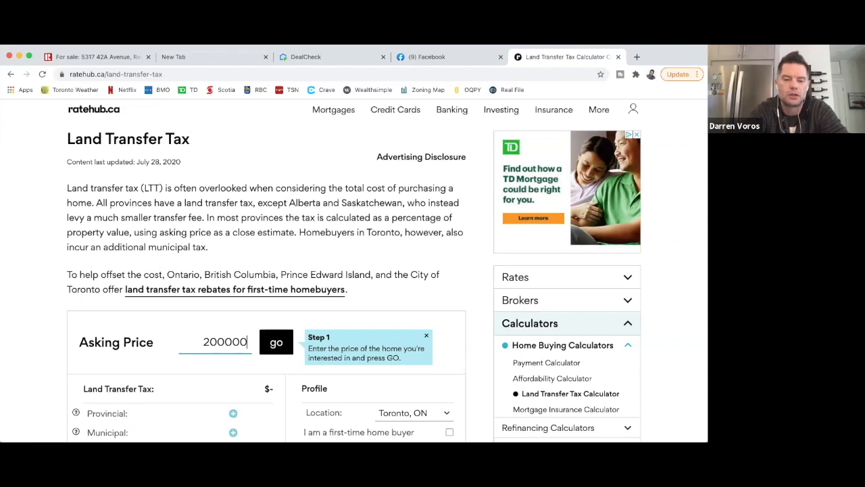
click(275, 342)
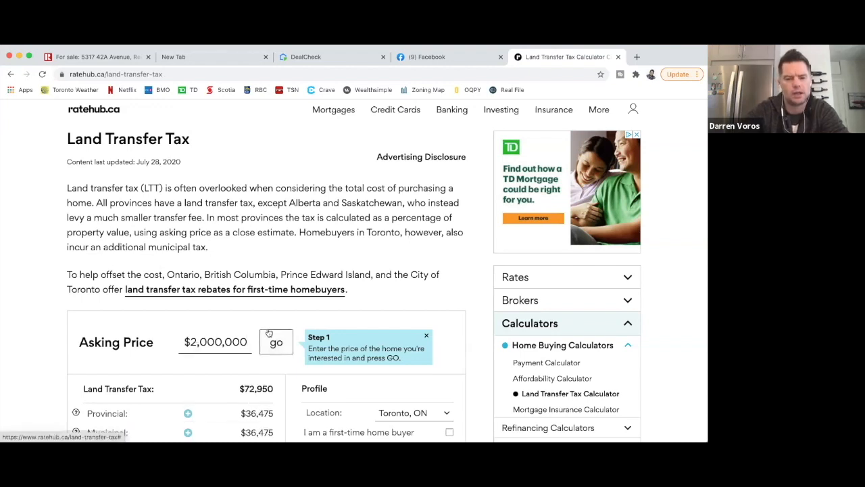
scroll(down, 3)
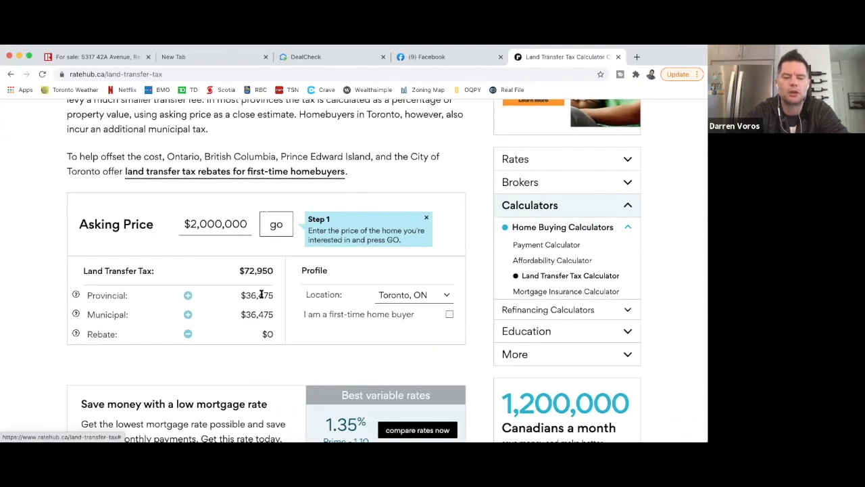
mouse_move(243, 304)
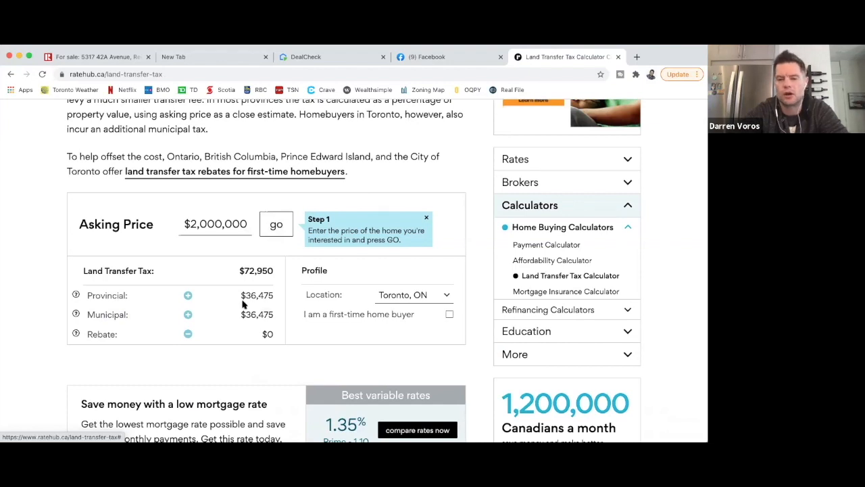
mouse_move(263, 322)
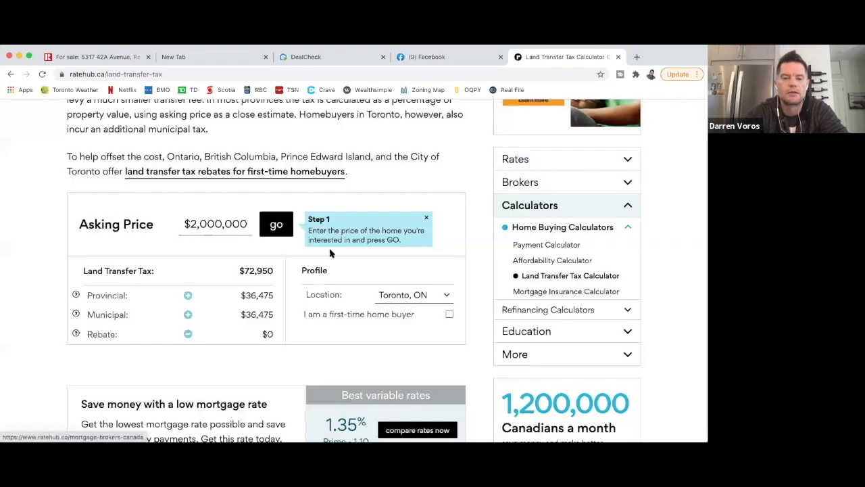
mouse_move(470, 61)
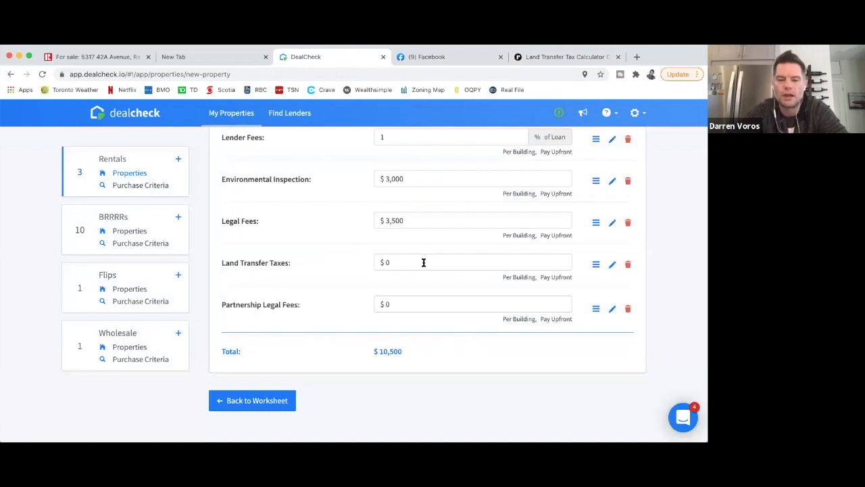
- Record $72,950 land transfer taxes and $3,500 partnership legal fees in the purchase costs
text(729)
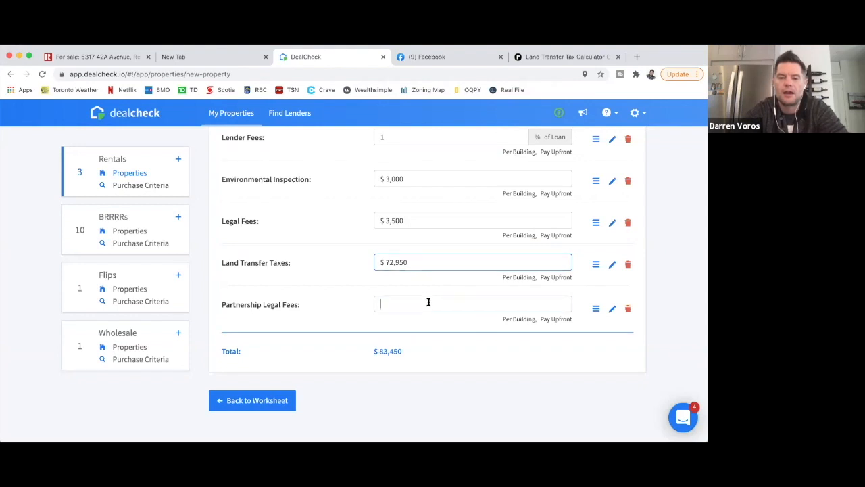
click(473, 303)
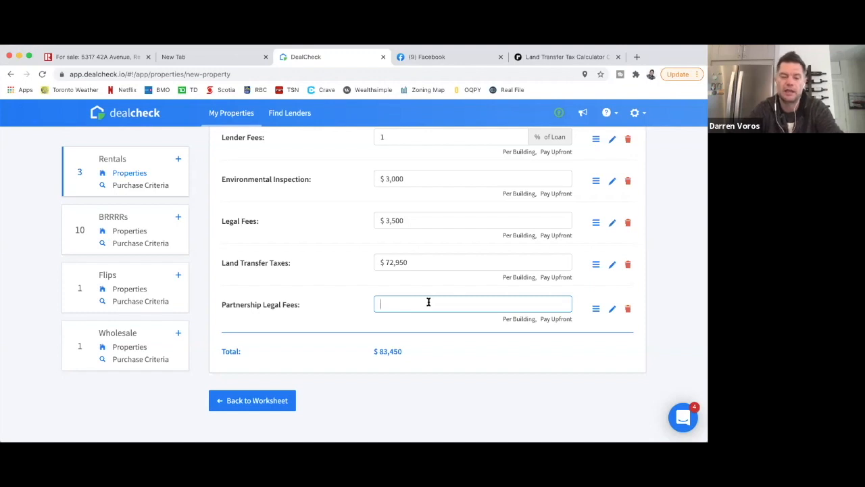
text(3500)
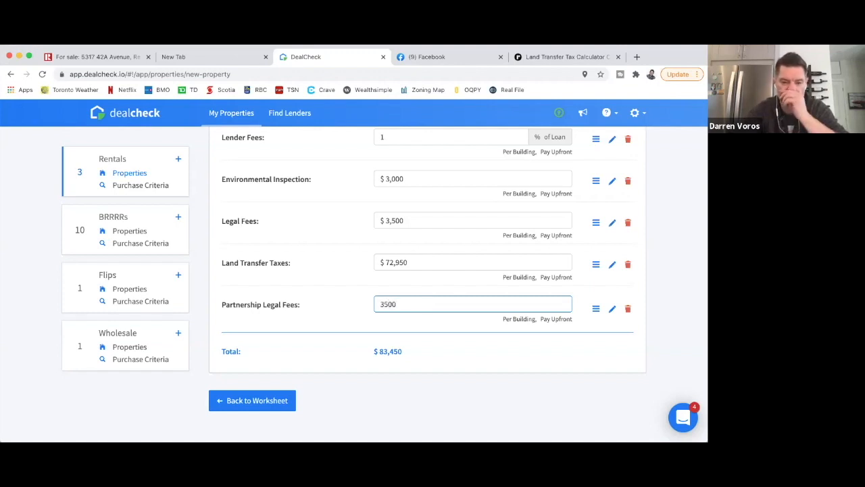
mouse_move(428, 288)
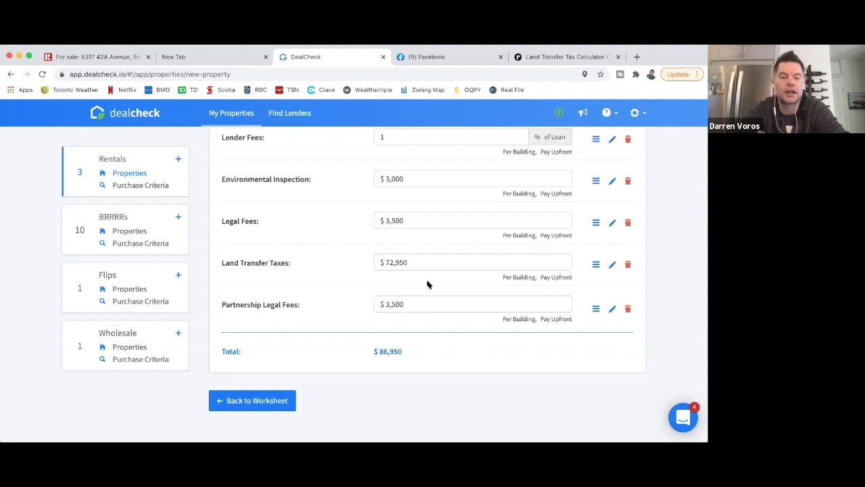
- Add a new purchase cost named Title Insurance as a set amount of $1,500
scroll(up, 3)
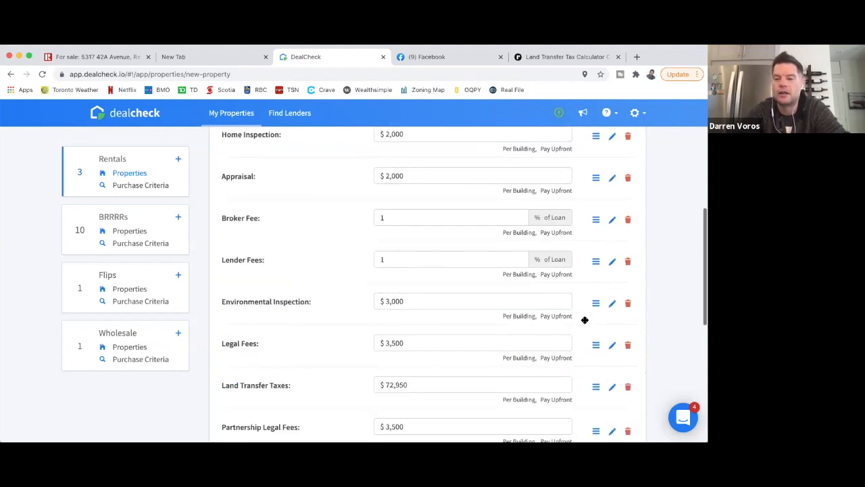
scroll(up, 3)
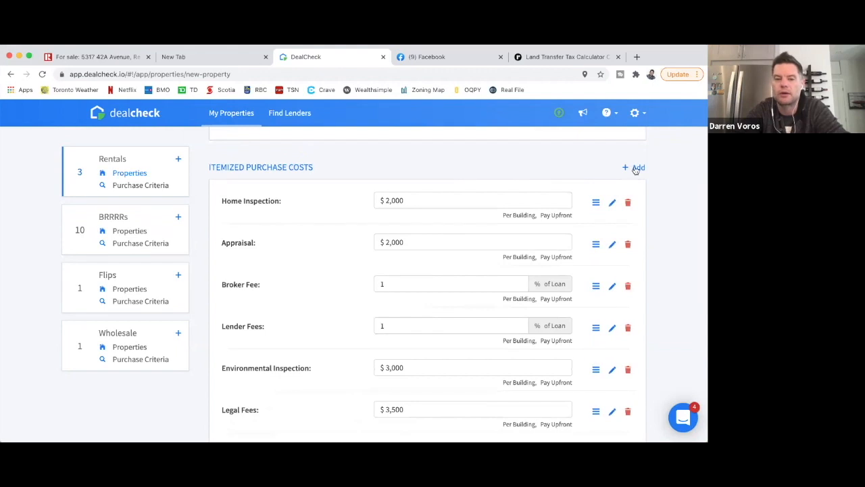
click(634, 168)
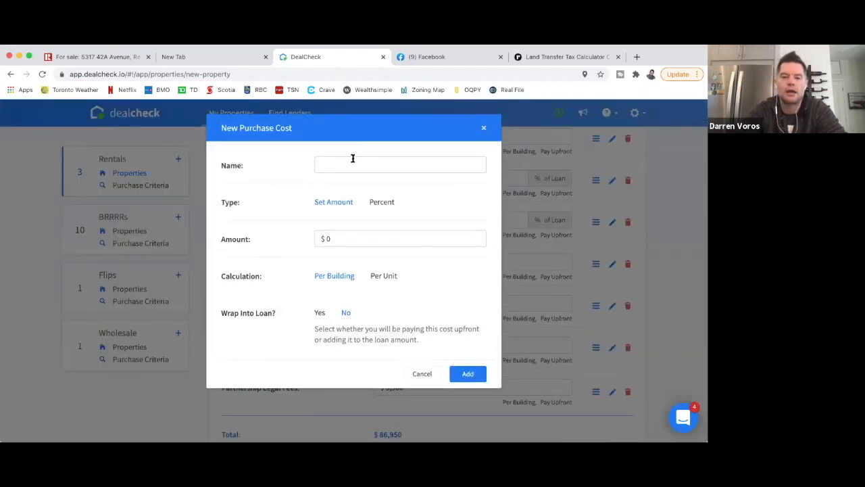
text(Title)
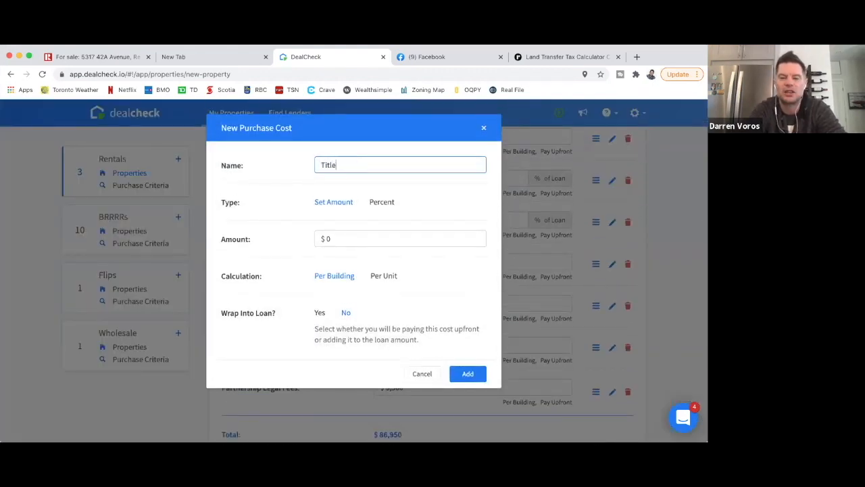
text(Insurnac)
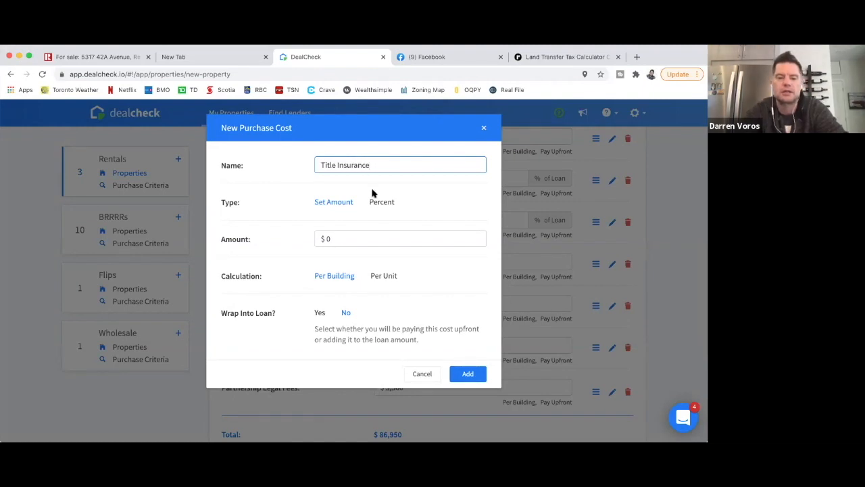
click(400, 238)
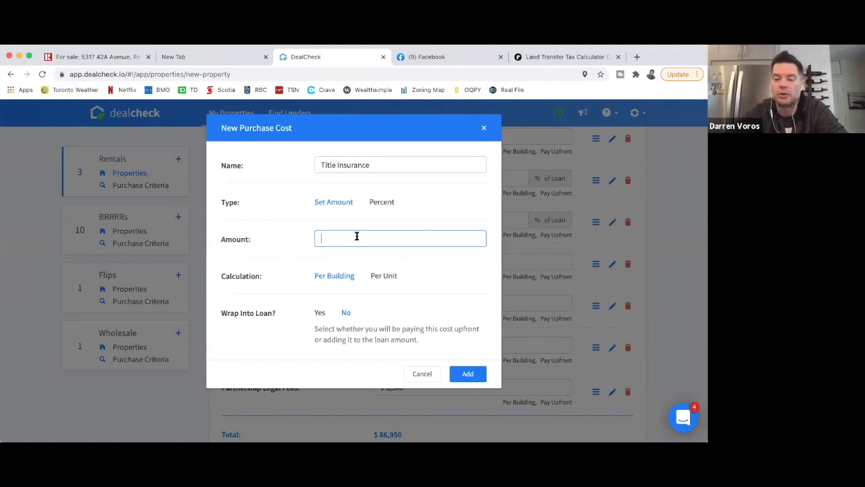
text(1)
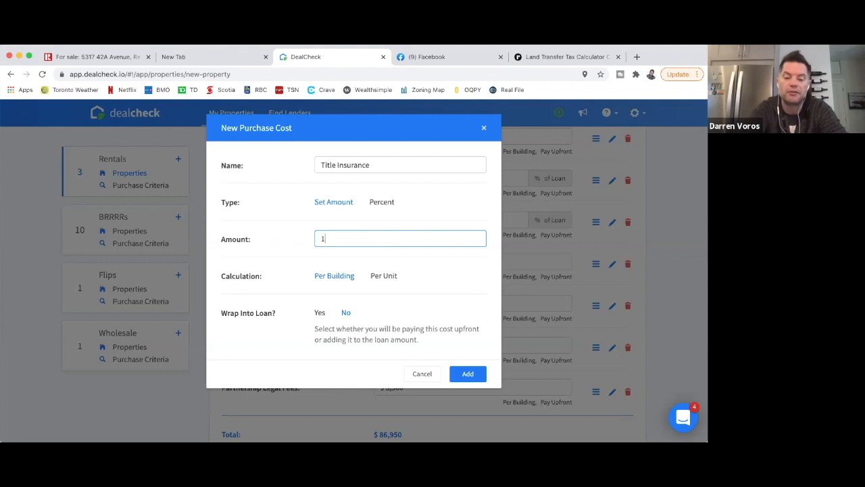
text(500)
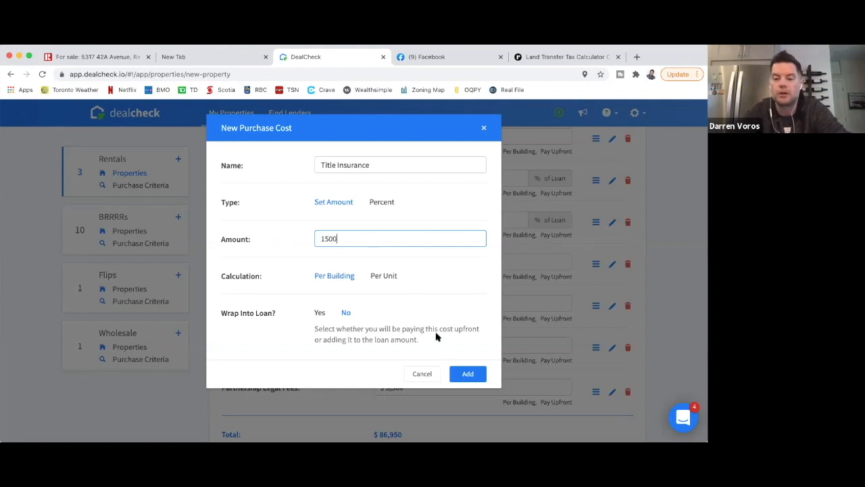
click(468, 373)
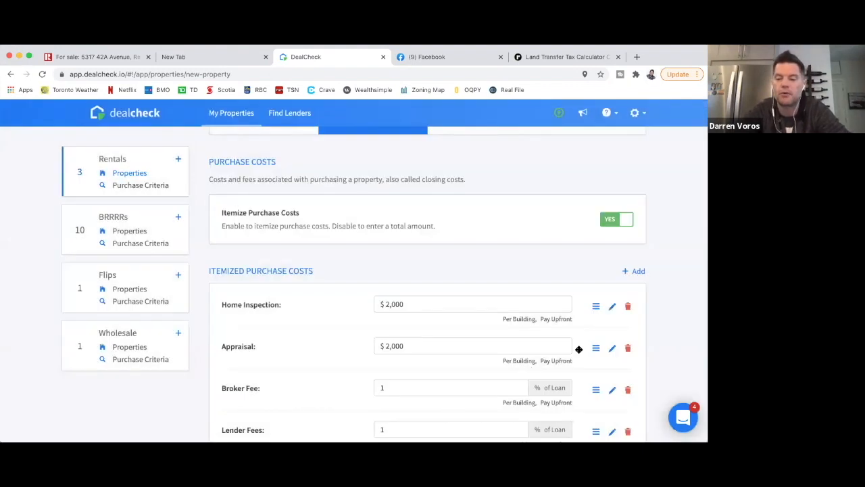
- Scroll down to review the $88,450 purchase cost total and $0 rehab costs
scroll(down, 3)
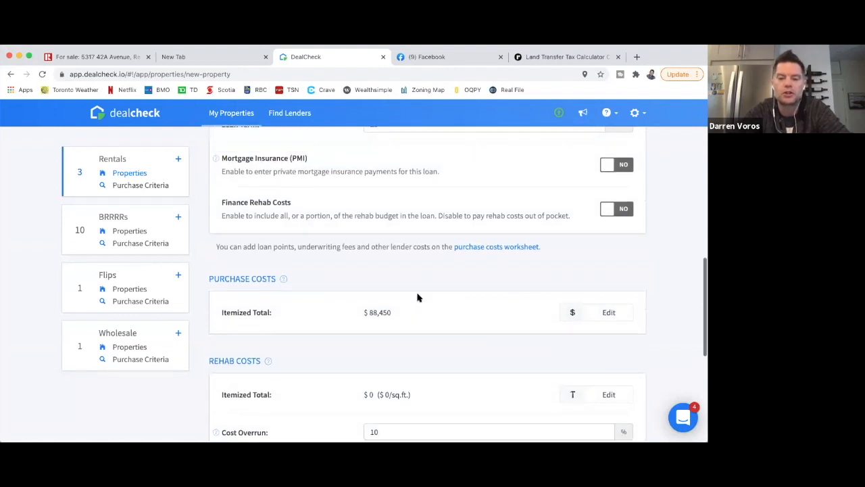
scroll(down, 3)
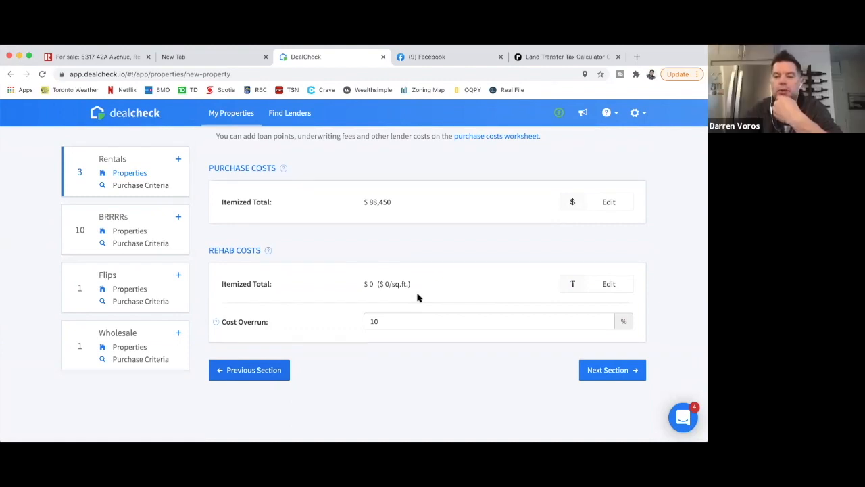
mouse_move(415, 279)
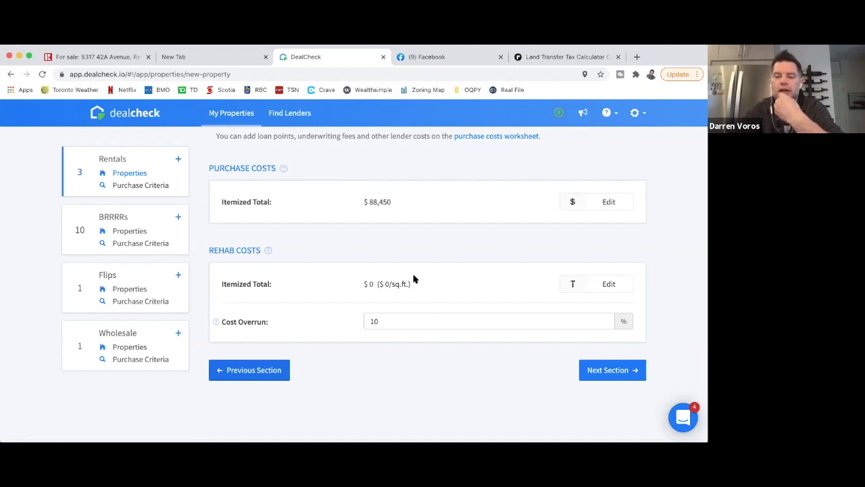
mouse_move(453, 286)
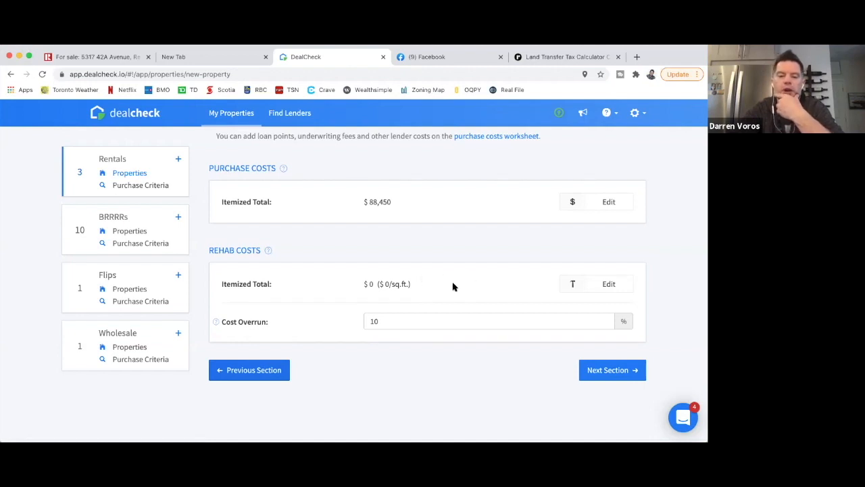
mouse_move(534, 333)
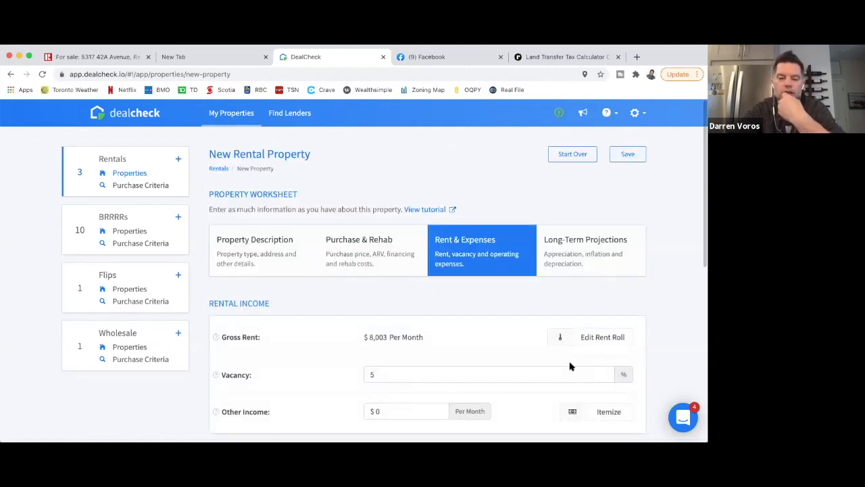
- Lower the vacancy rate from 5% to 3% and scroll down to the operating expenses
scroll(down, 3)
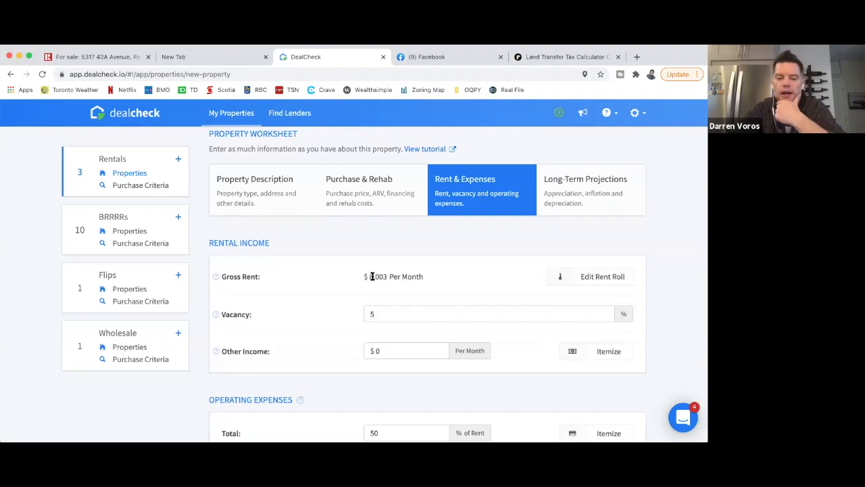
scroll(down, 3)
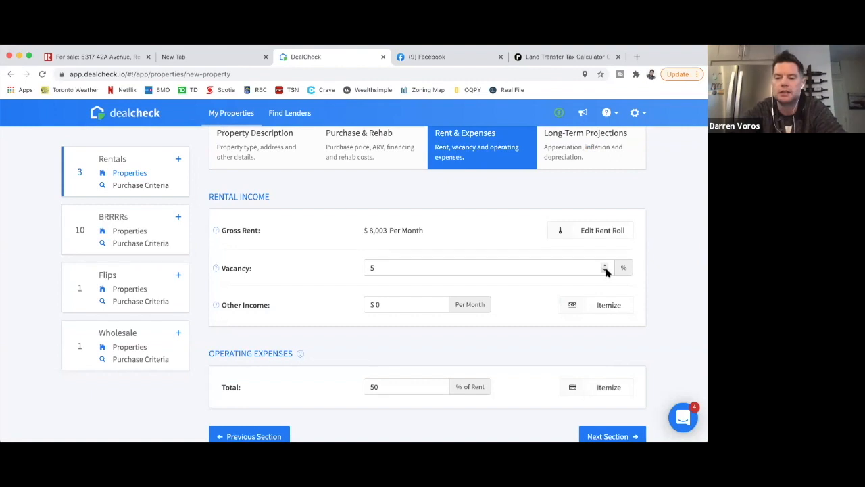
click(604, 271)
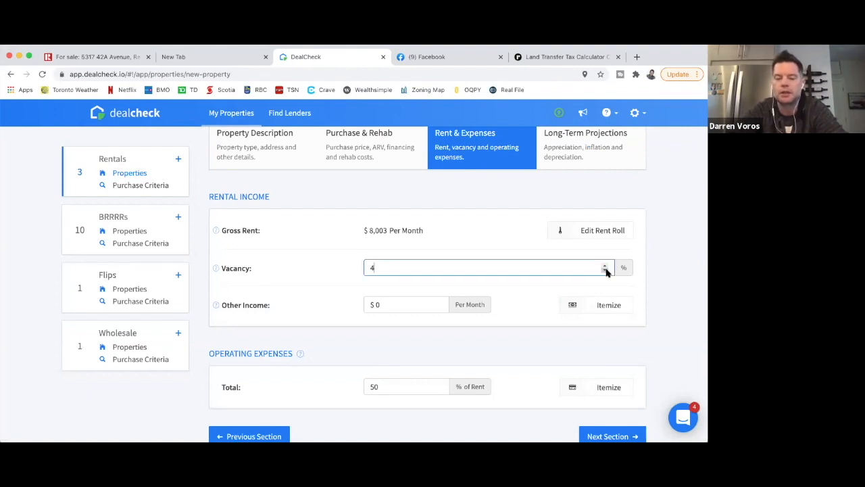
click(605, 270)
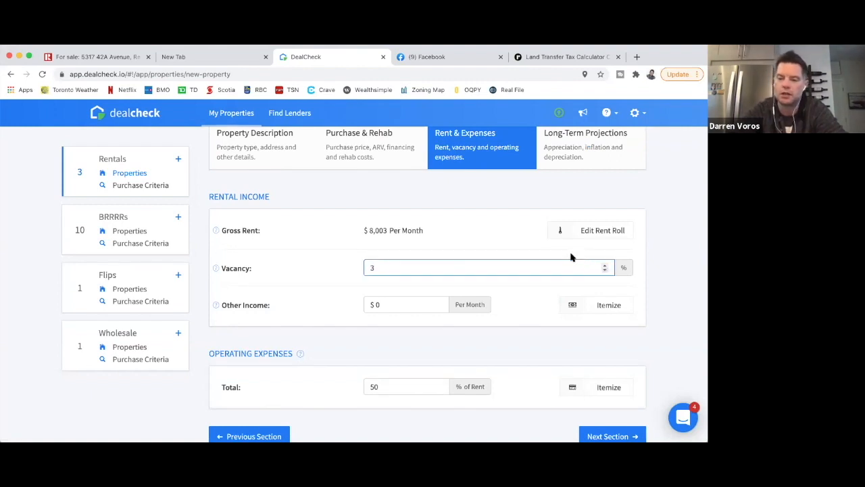
mouse_move(398, 262)
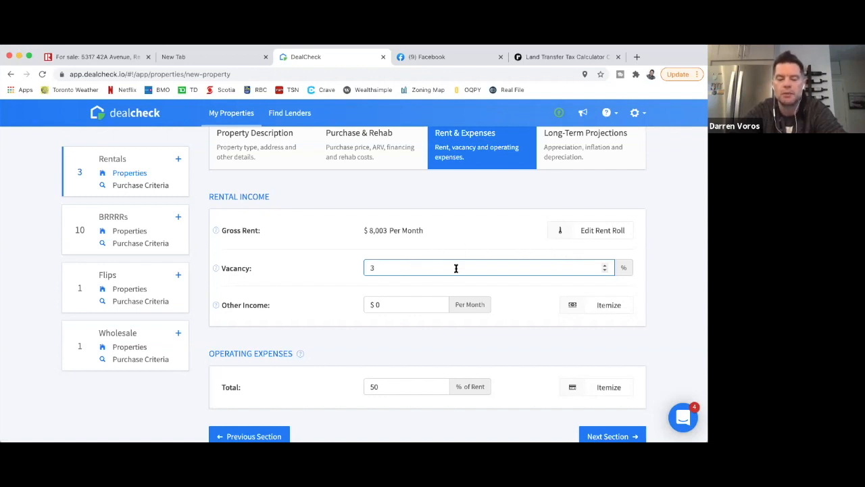
mouse_move(503, 284)
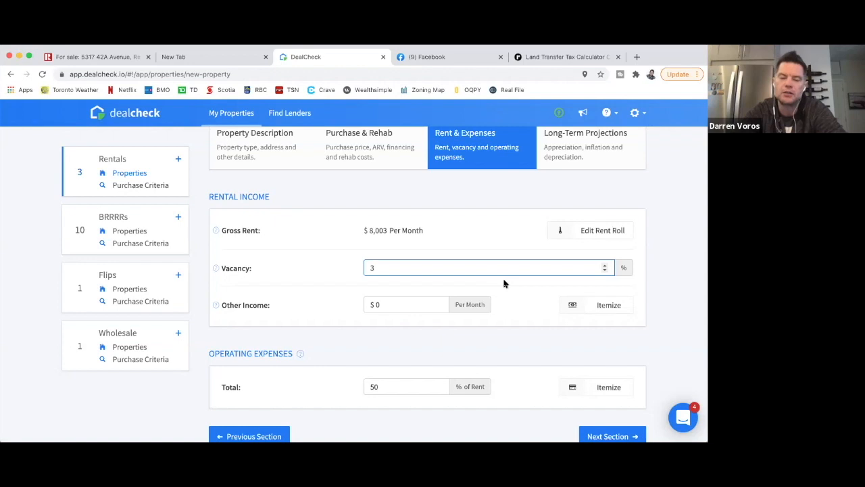
scroll(down, 3)
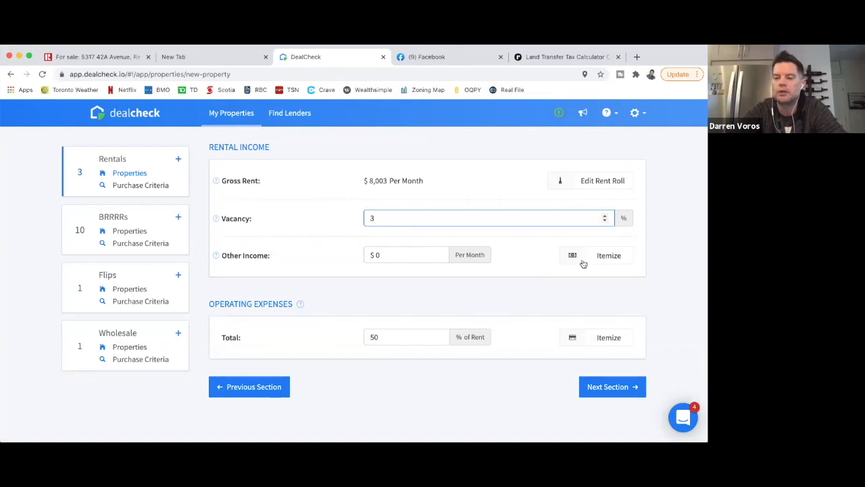
mouse_move(606, 255)
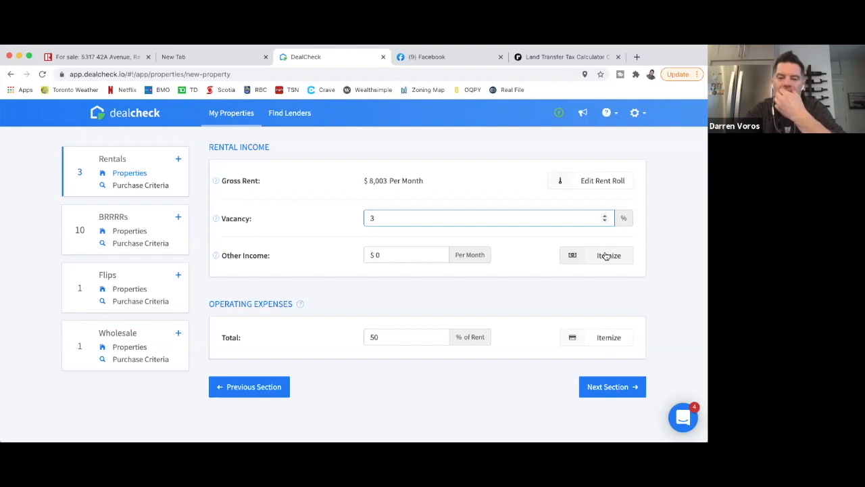
mouse_move(549, 257)
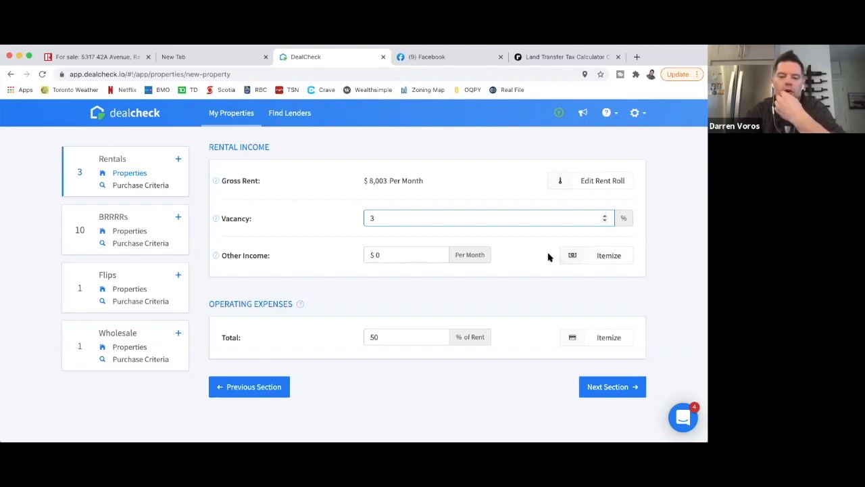
scroll(down, 3)
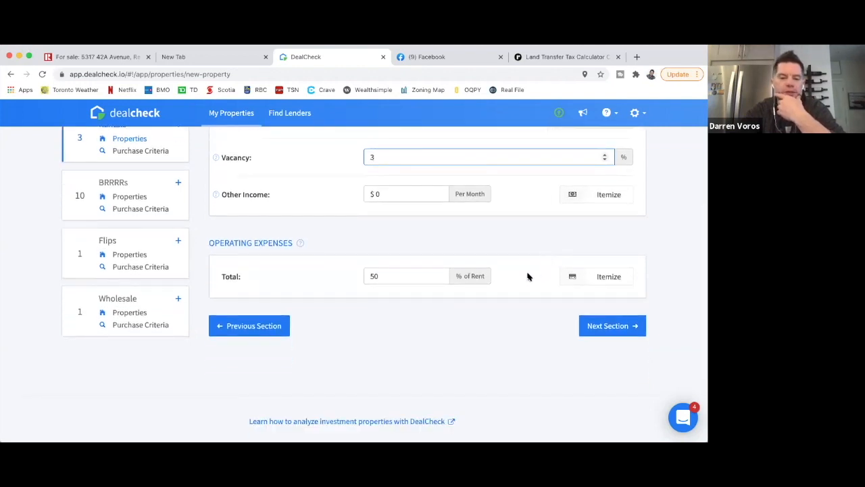
mouse_move(530, 289)
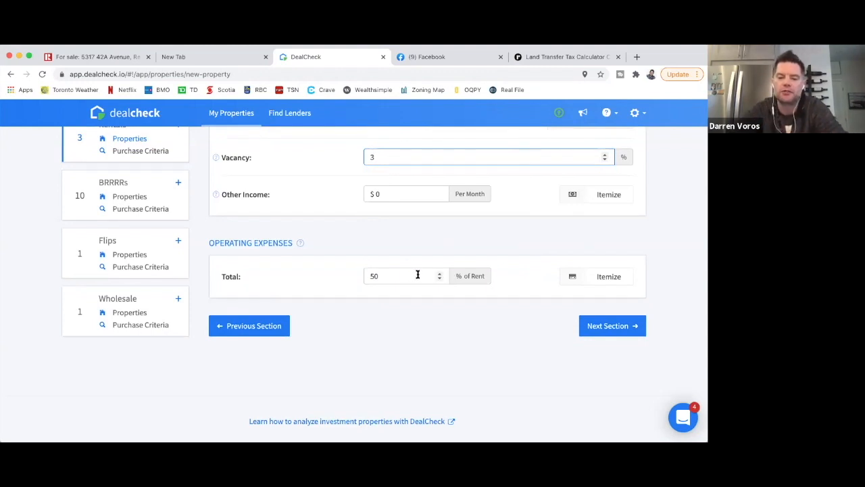
mouse_move(466, 249)
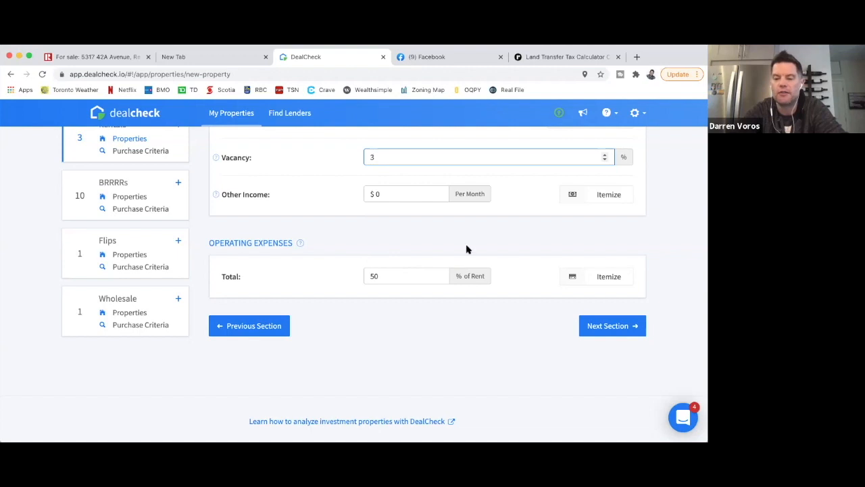
mouse_move(614, 281)
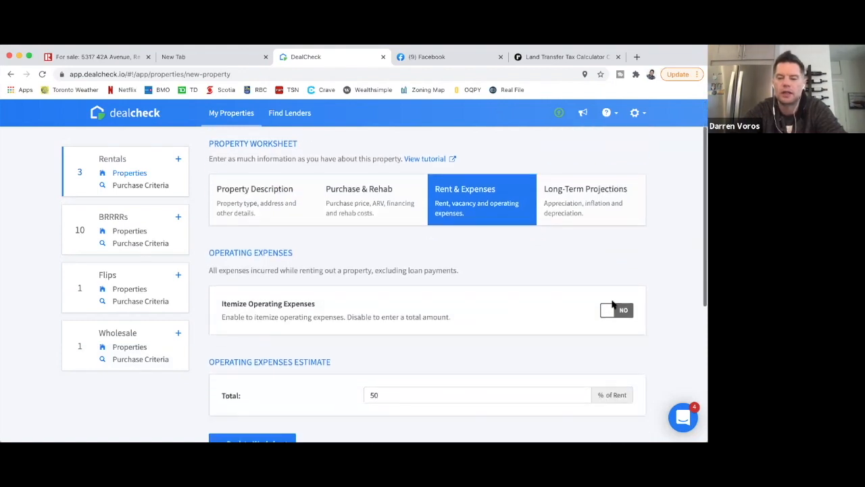
- Itemize operating expenses with $4,700 yearly property taxes and $3,000 yearly insurance
click(616, 309)
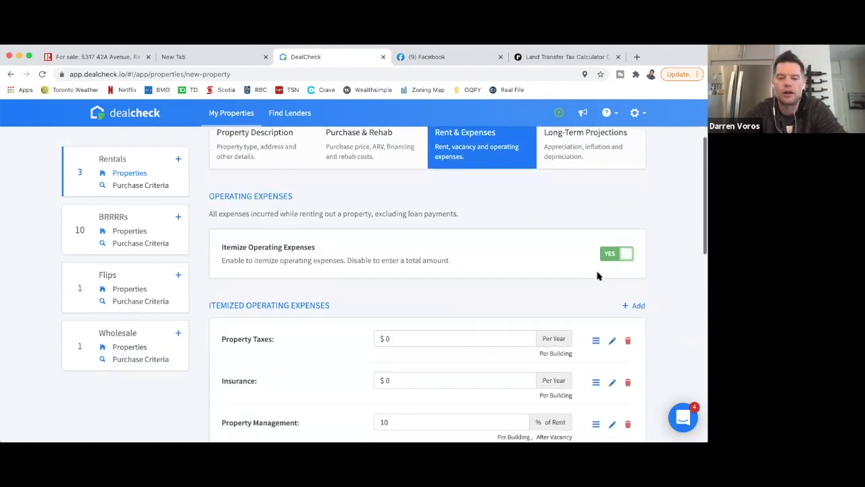
scroll(down, 3)
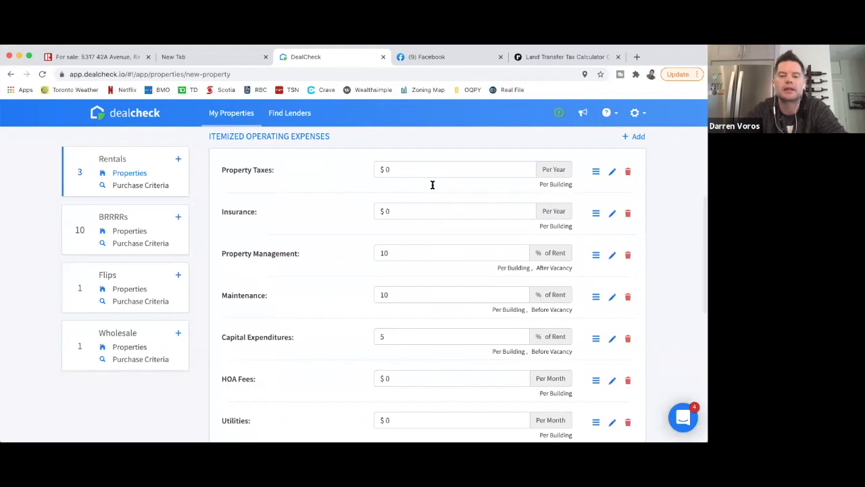
click(455, 170)
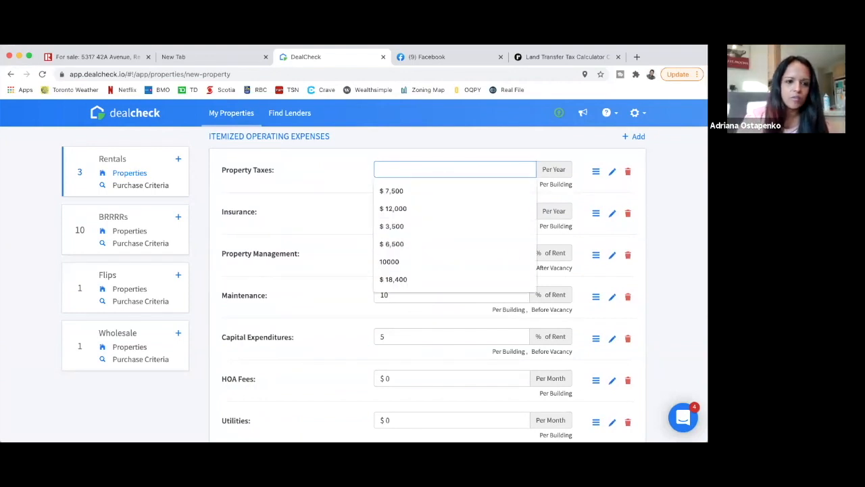
text(4700)
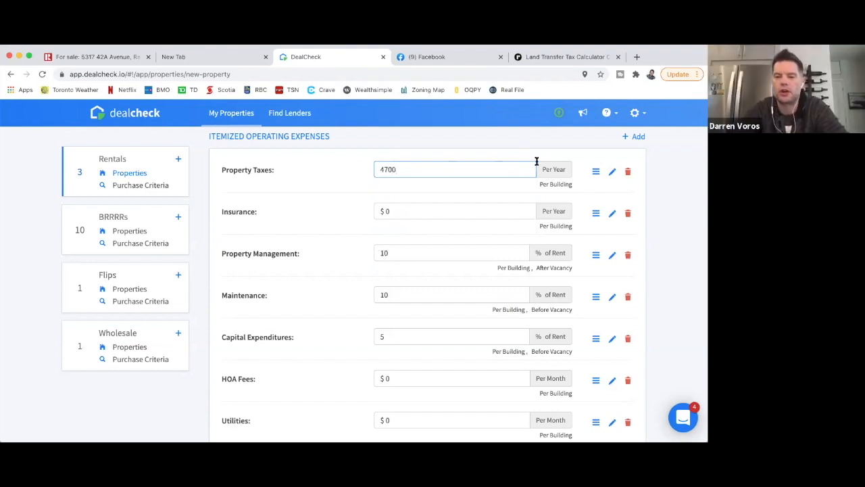
click(454, 211)
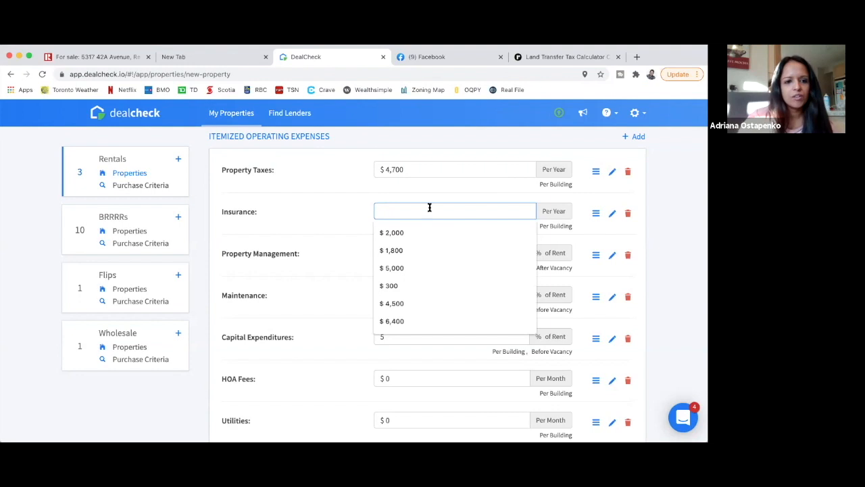
text(30)
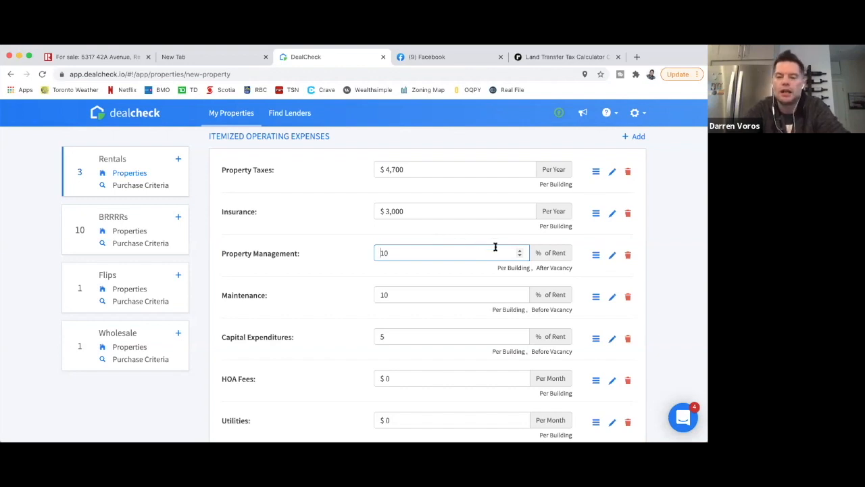
- Set property management to 8% and maintenance to 5% of rent, then delete capital expenditures and HOA fees
click(519, 256)
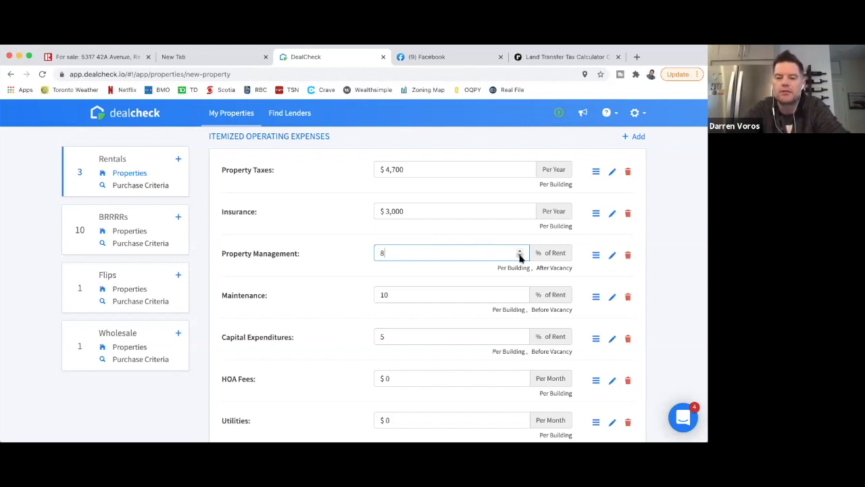
mouse_move(484, 237)
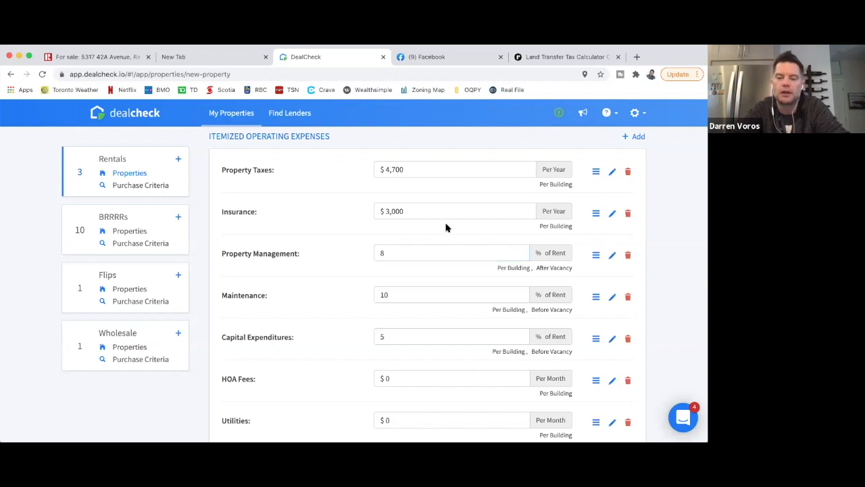
scroll(down, 3)
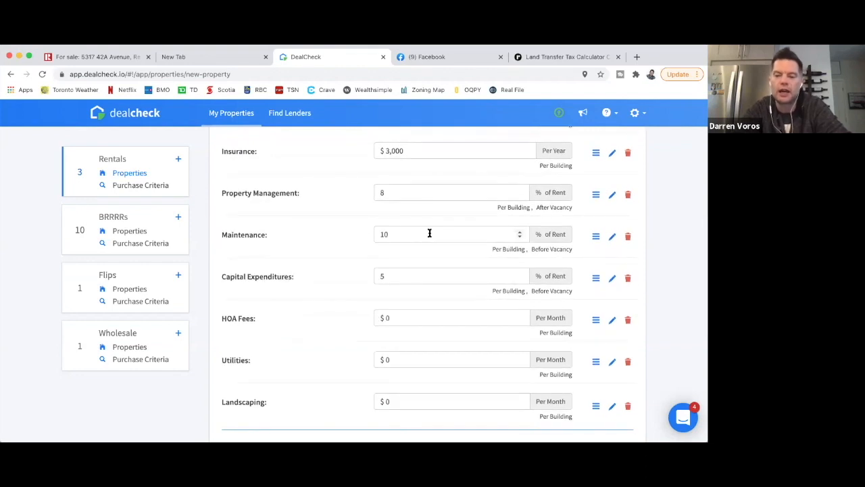
mouse_move(511, 246)
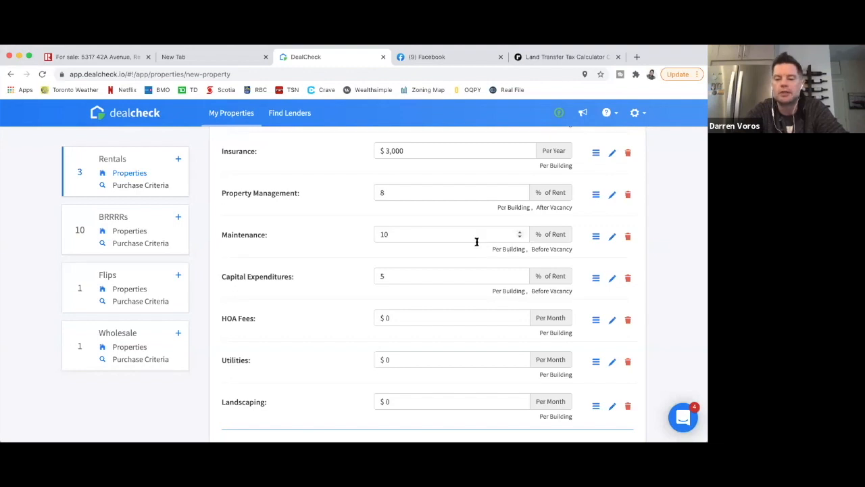
mouse_move(452, 241)
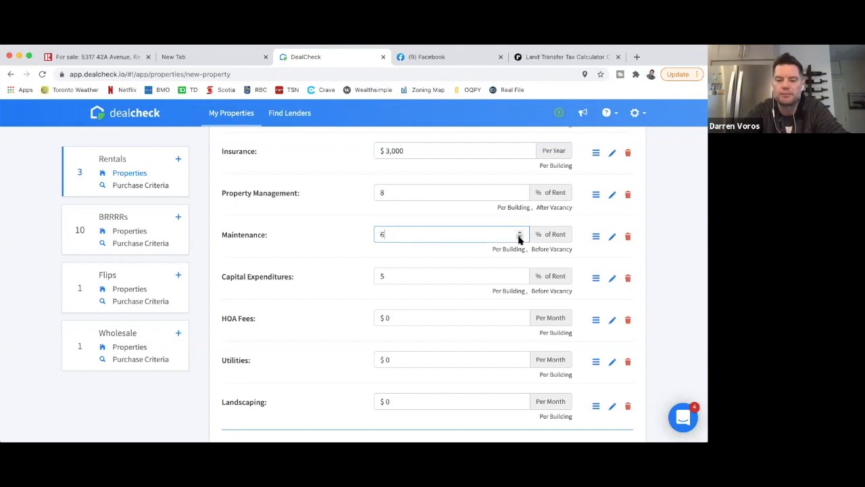
click(519, 238)
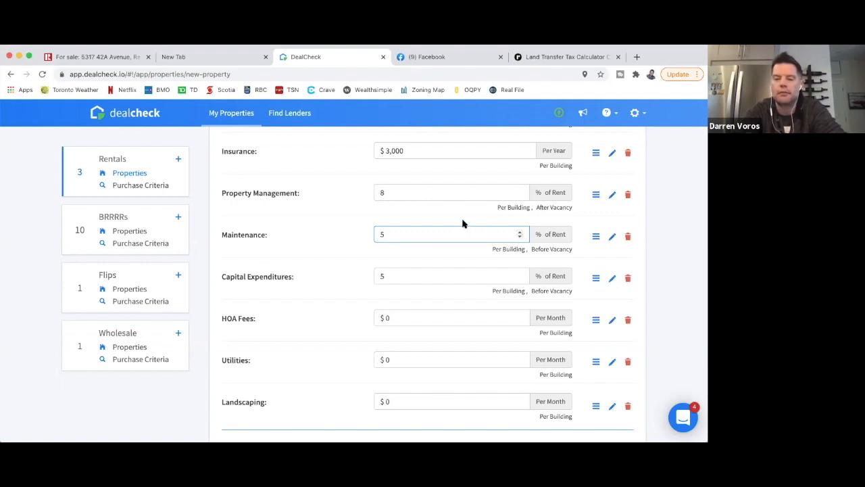
mouse_move(371, 243)
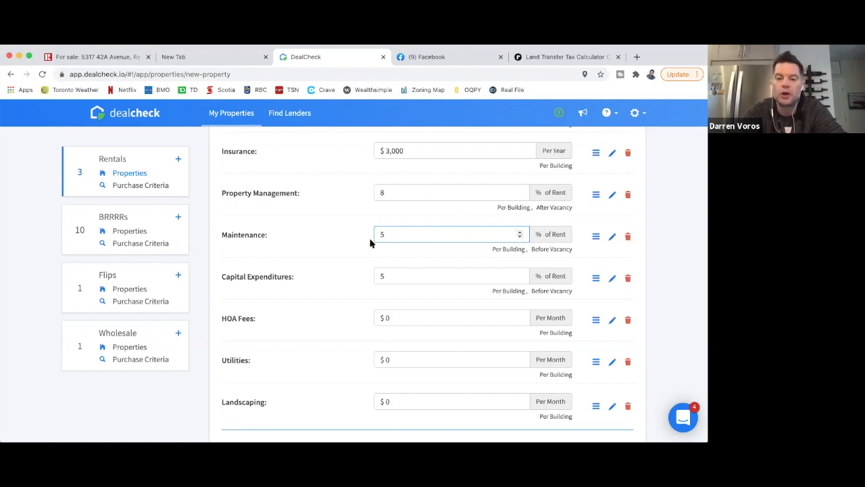
mouse_move(480, 267)
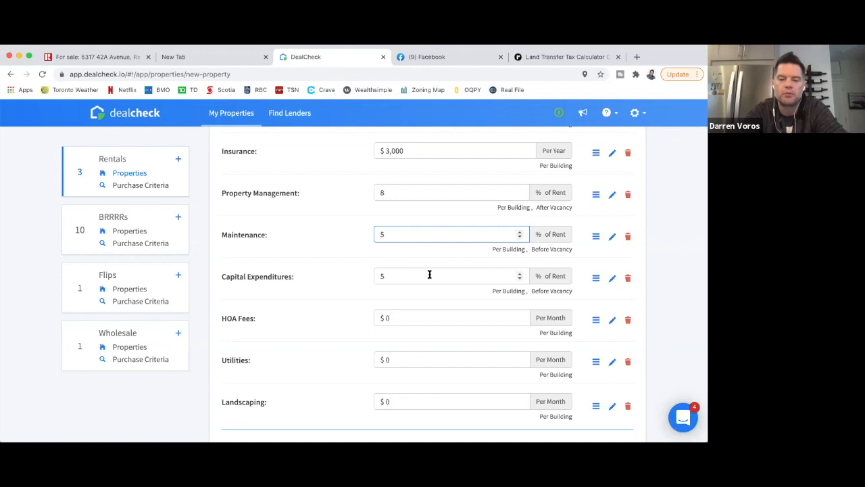
mouse_move(404, 250)
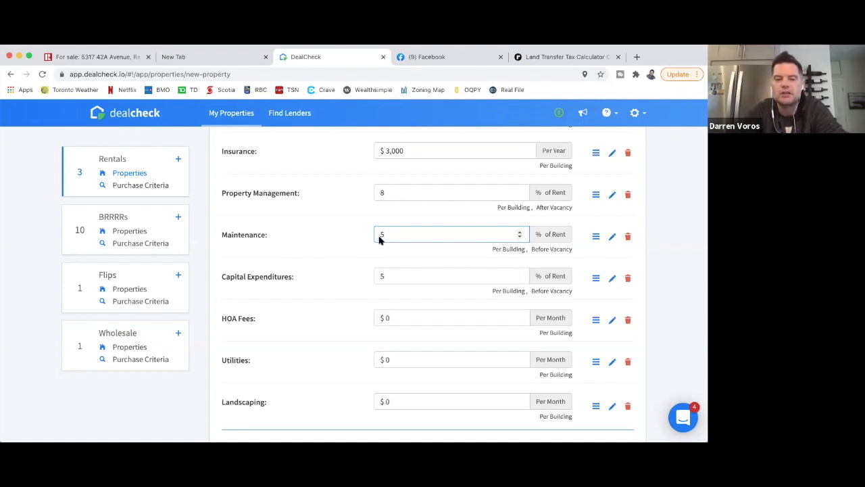
mouse_move(557, 267)
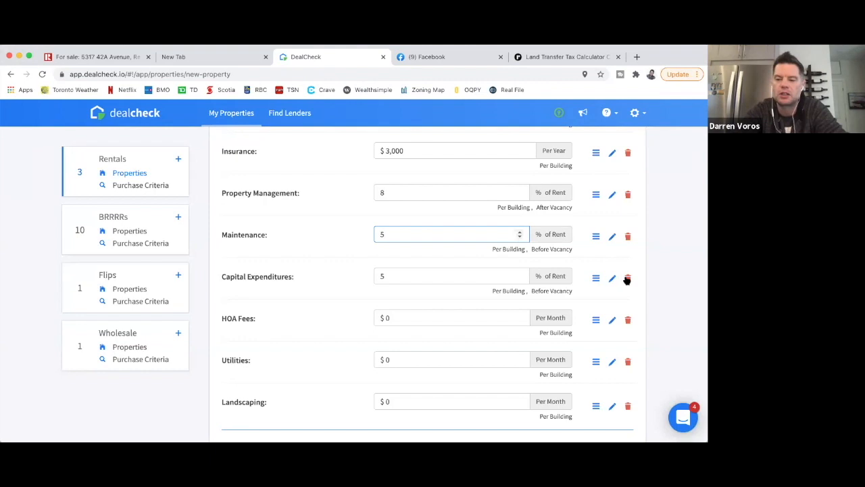
click(628, 279)
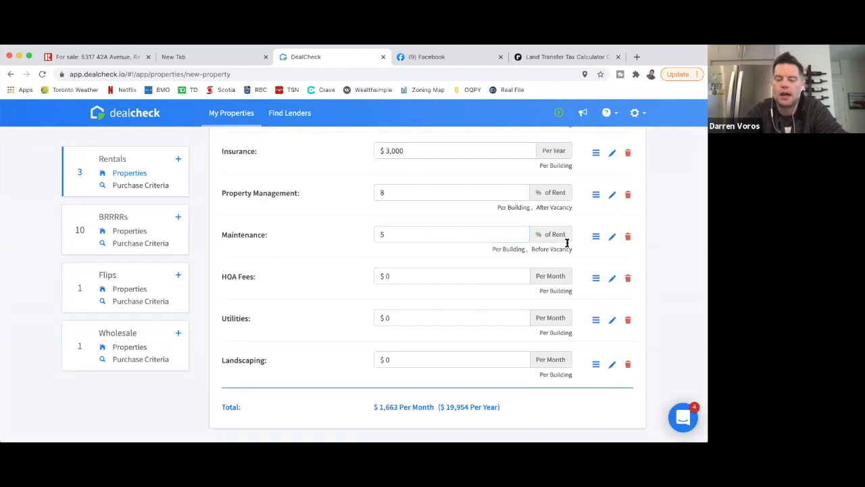
mouse_move(389, 263)
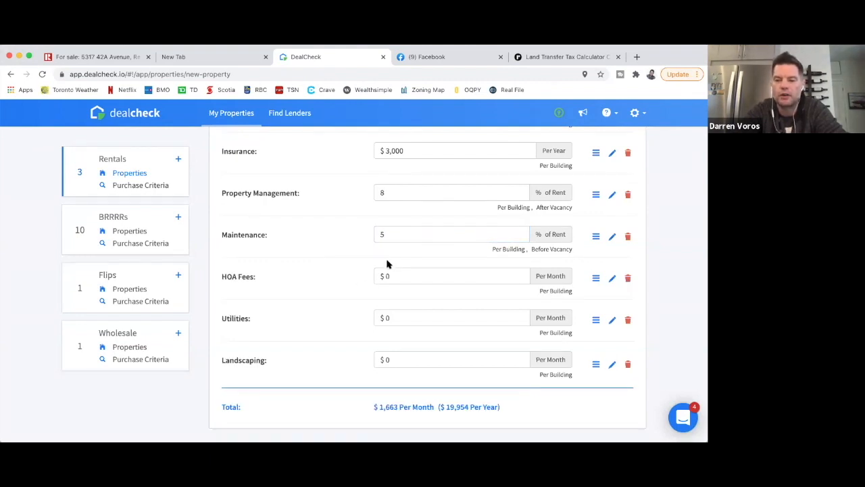
mouse_move(594, 292)
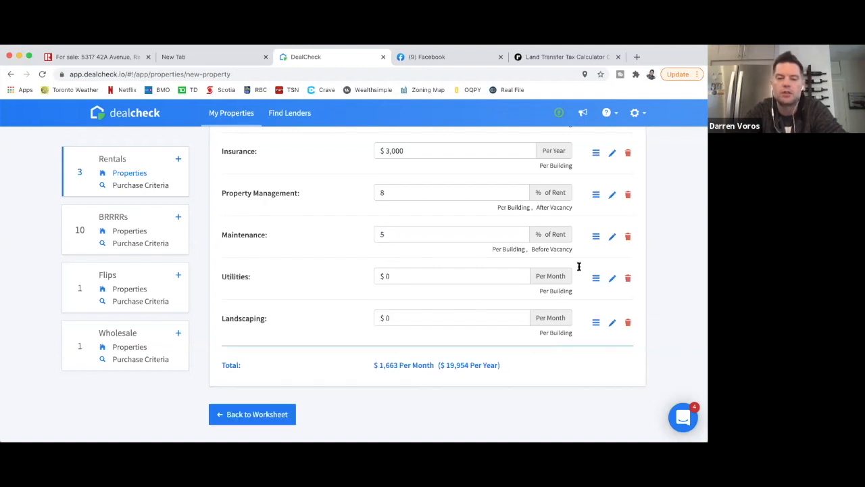
click(451, 276)
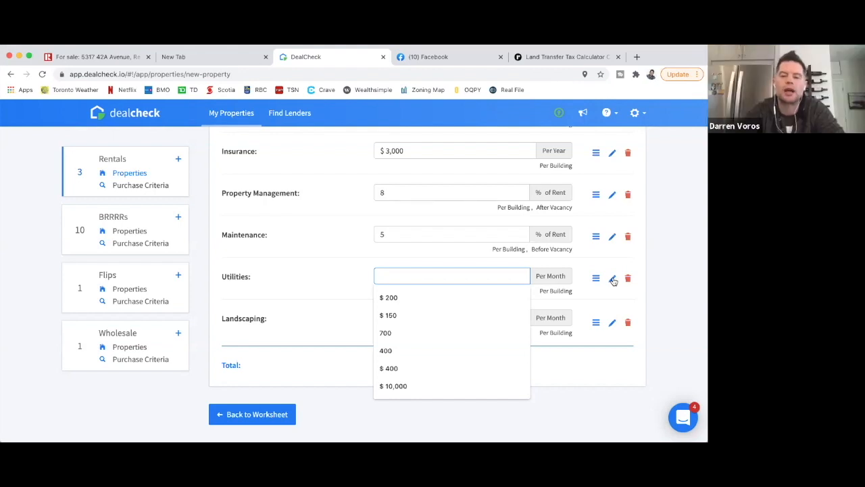
mouse_move(482, 260)
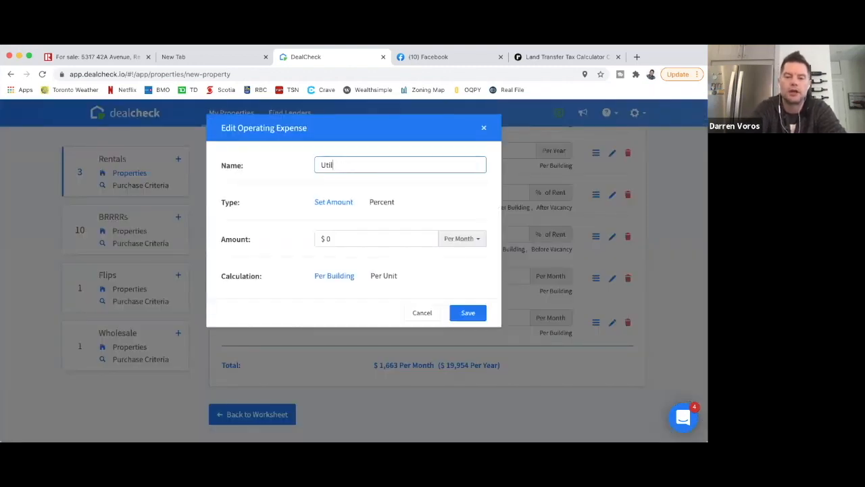
- Rename the utilities expense 'Hydro for common areas' at $1,000 per year and save it
text(Hydro for common areas)
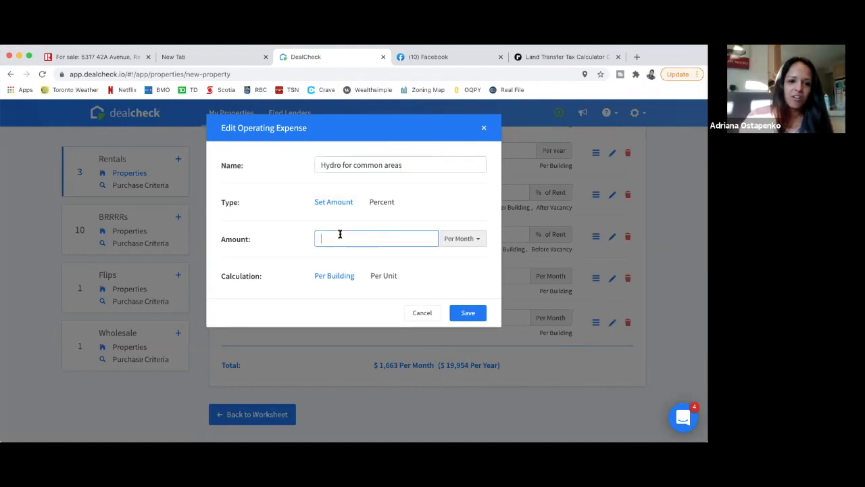
text(100)
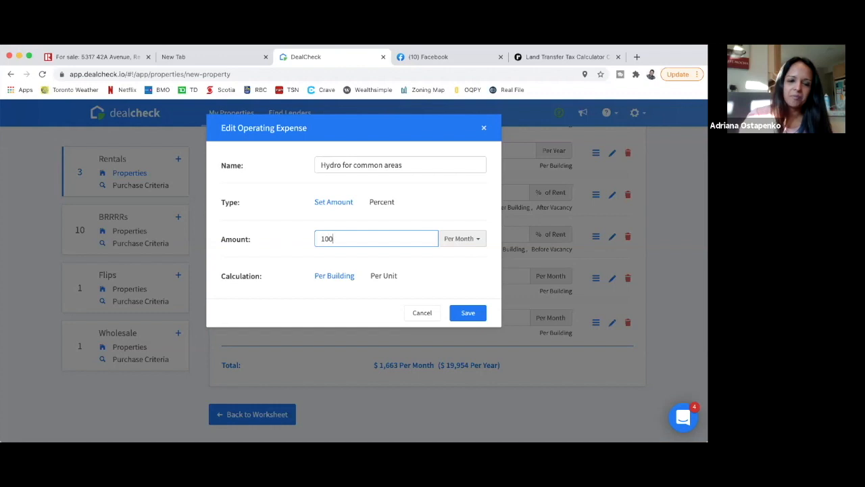
click(463, 238)
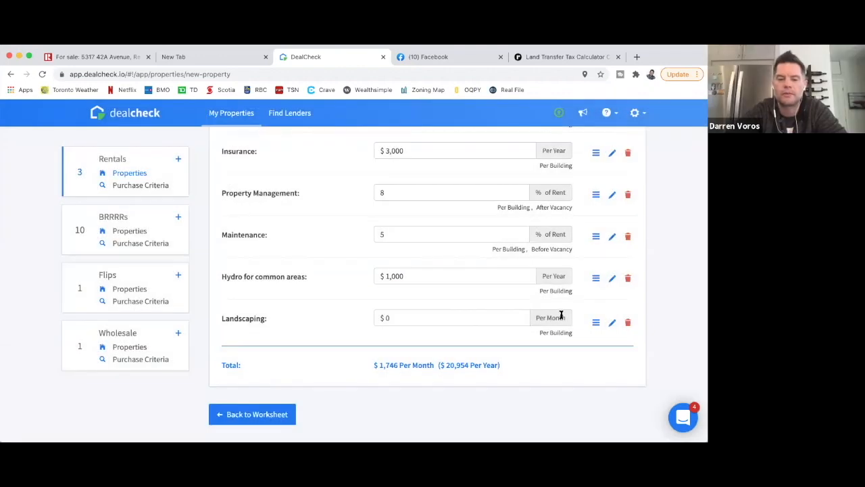
scroll(up, 3)
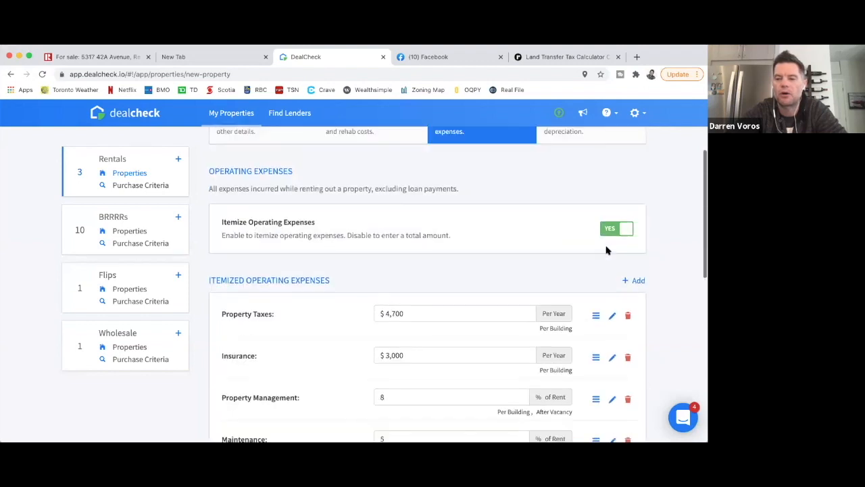
- Add a Gas operating expense of $2,700 per year
click(633, 280)
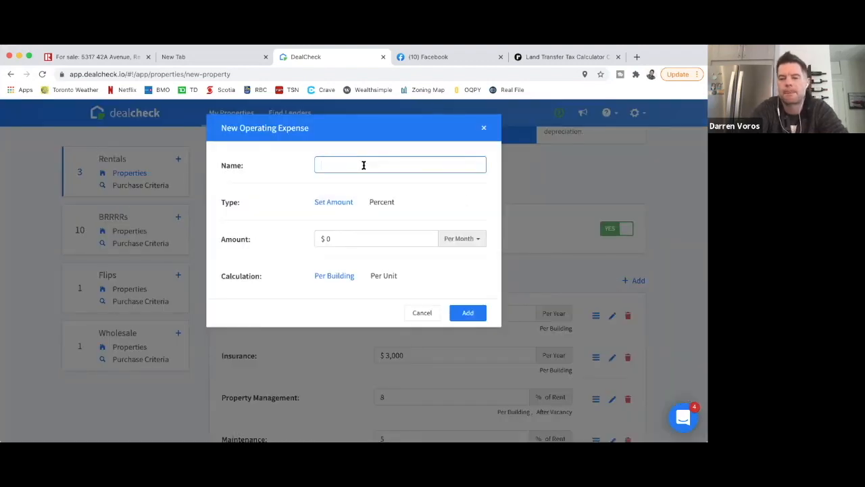
text(Gas)
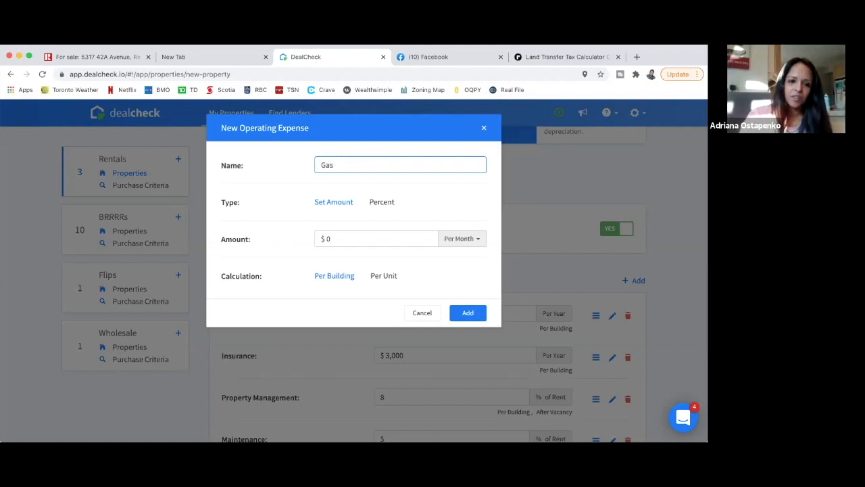
text(27)
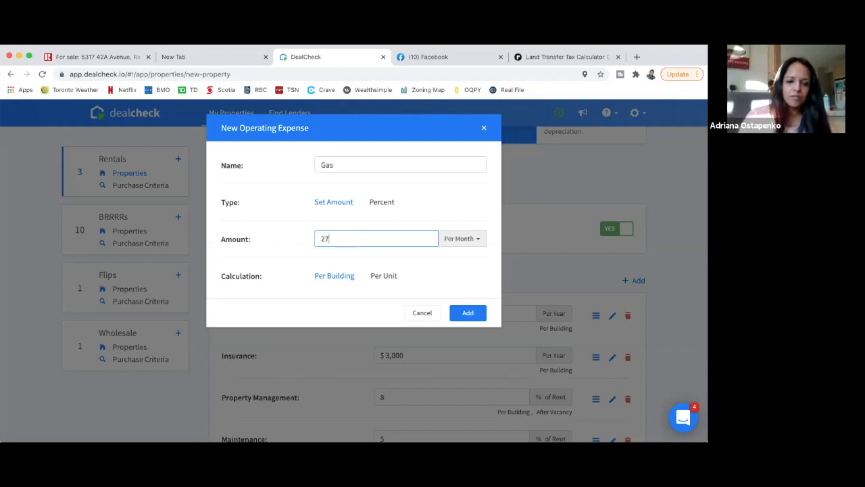
click(462, 237)
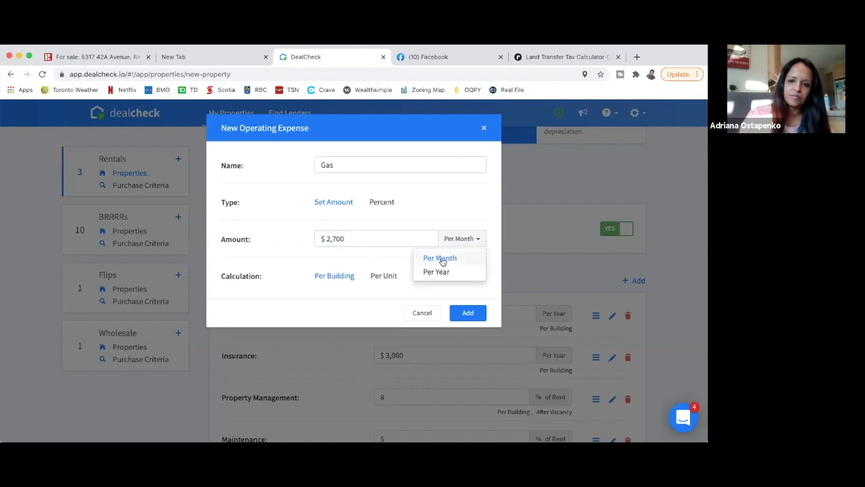
click(435, 270)
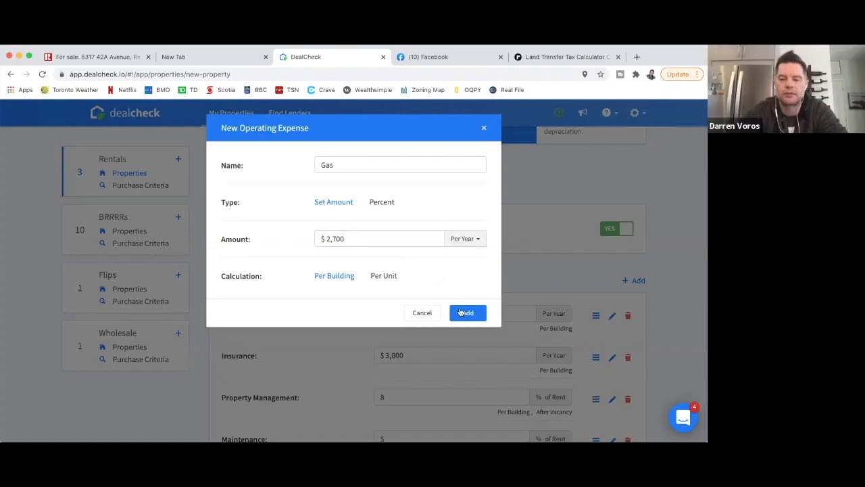
click(467, 312)
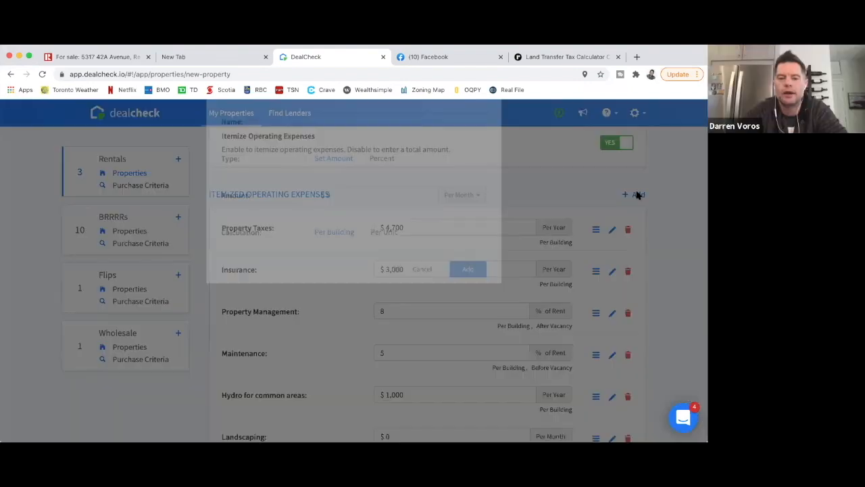
- Start a Water/Waste/Garbage operating expense of $2,500
click(635, 195)
text(Water/Waste)
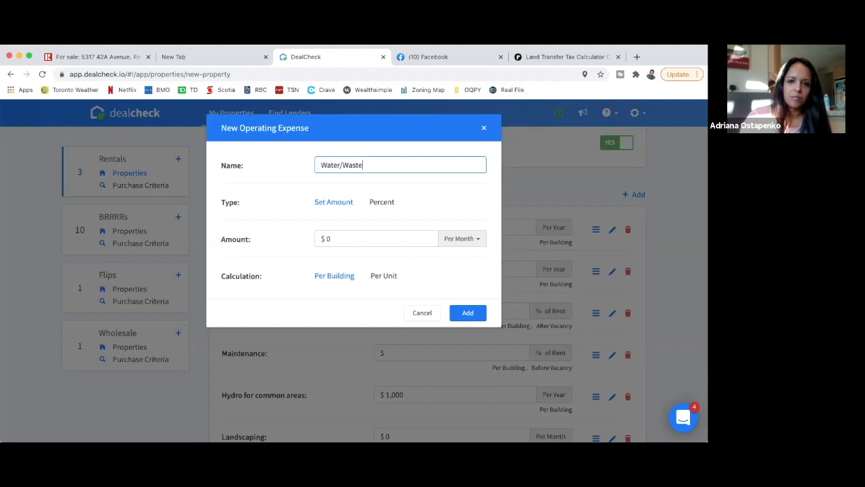
text(/)
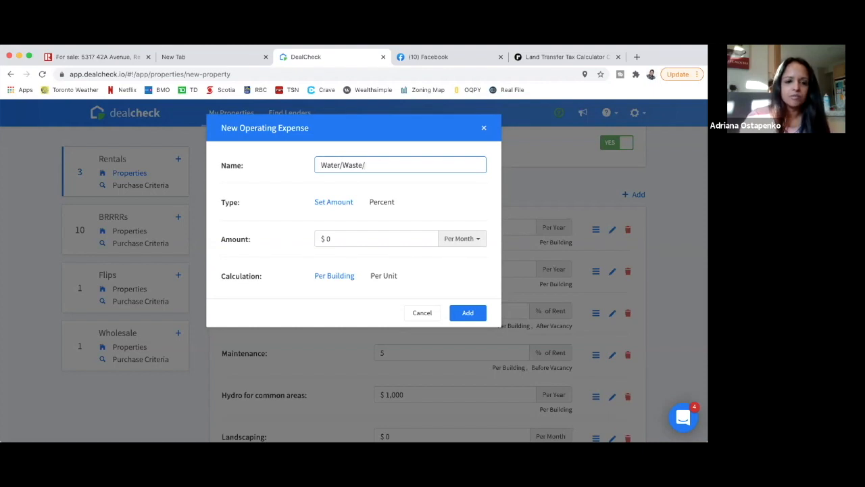
text(Garbage)
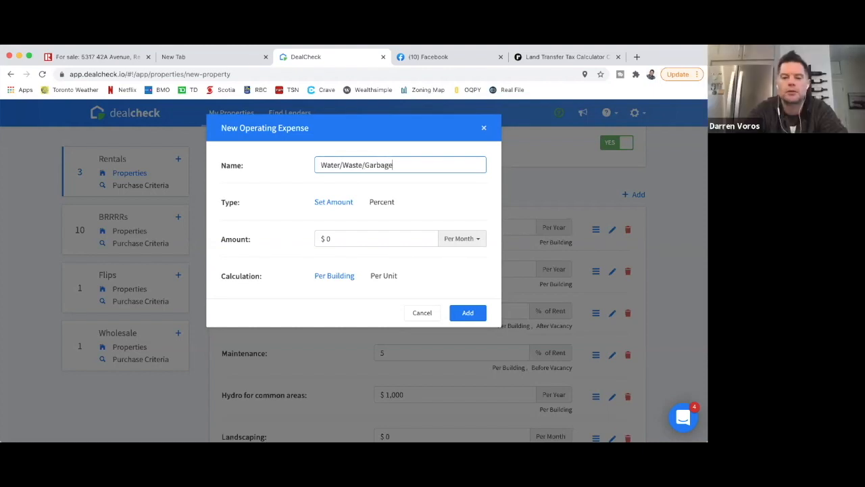
text(2500)
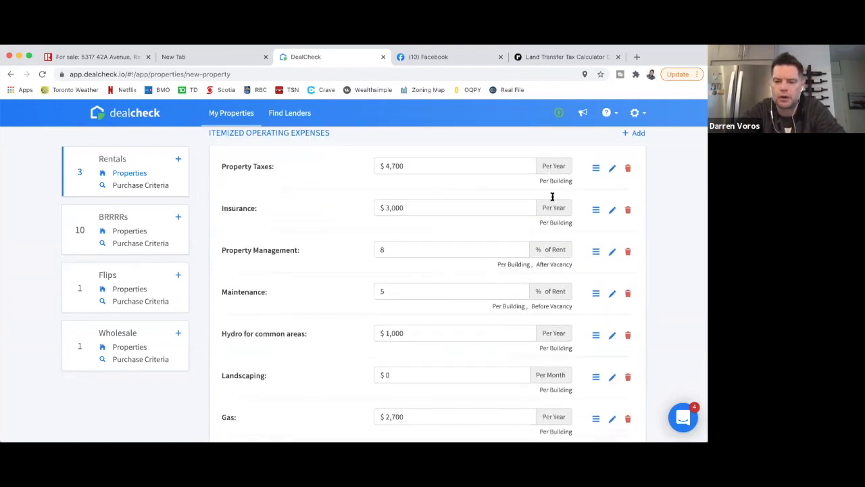
- Set landscaping to $600 per year, bringing operating expenses to $2,230 monthly
scroll(down, 3)
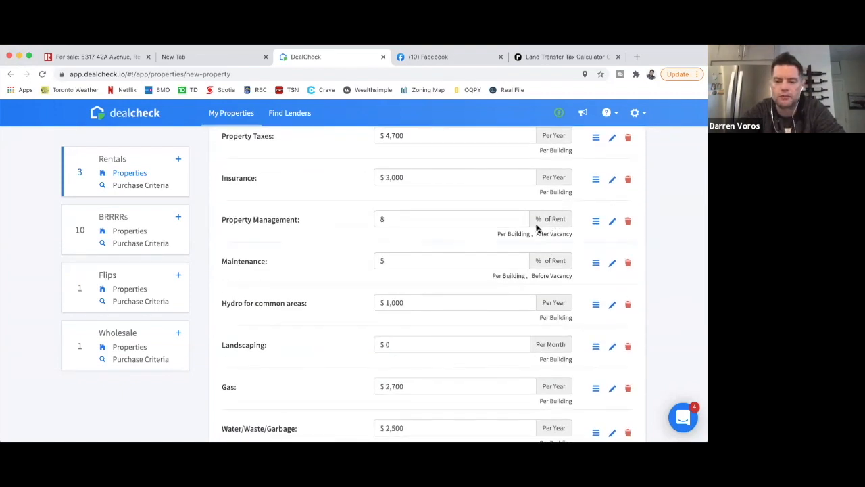
scroll(down, 3)
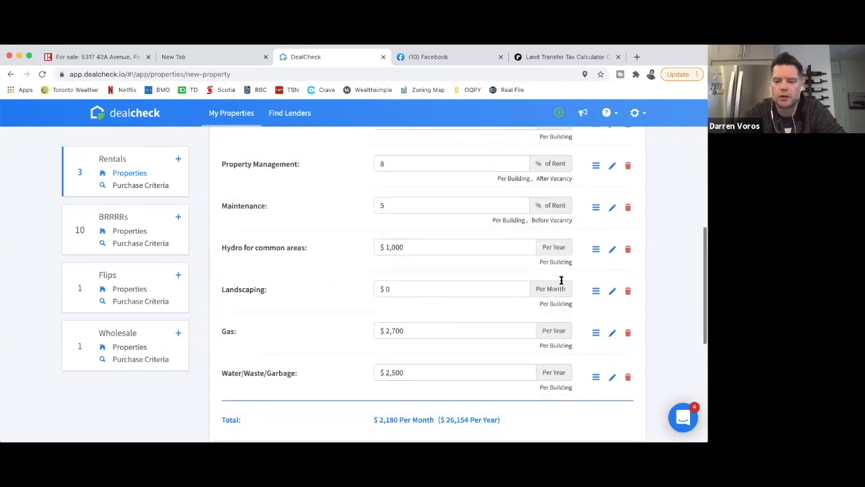
mouse_move(550, 290)
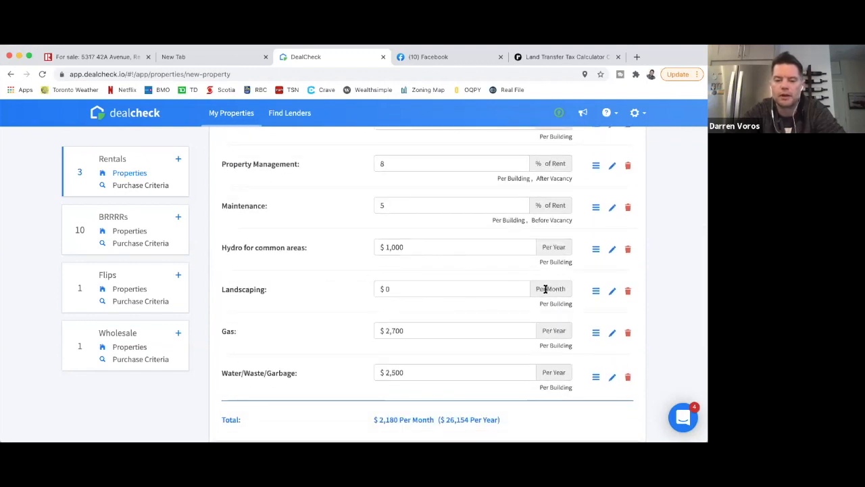
mouse_move(503, 287)
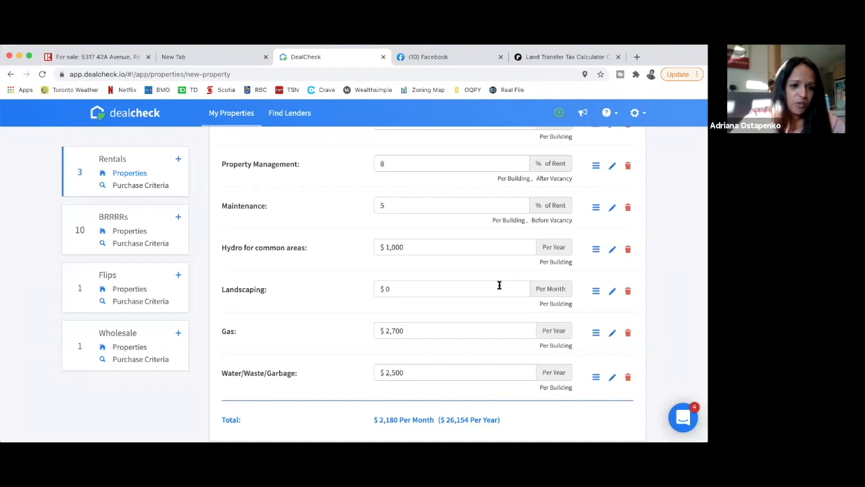
mouse_move(534, 287)
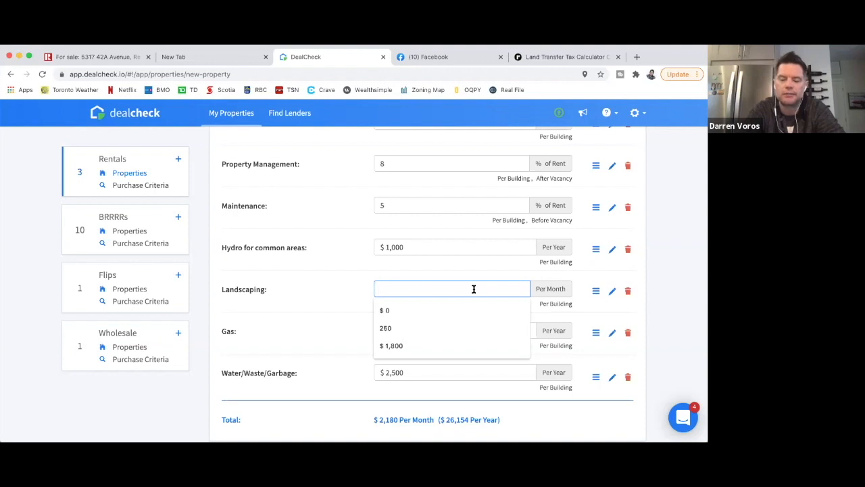
text(600)
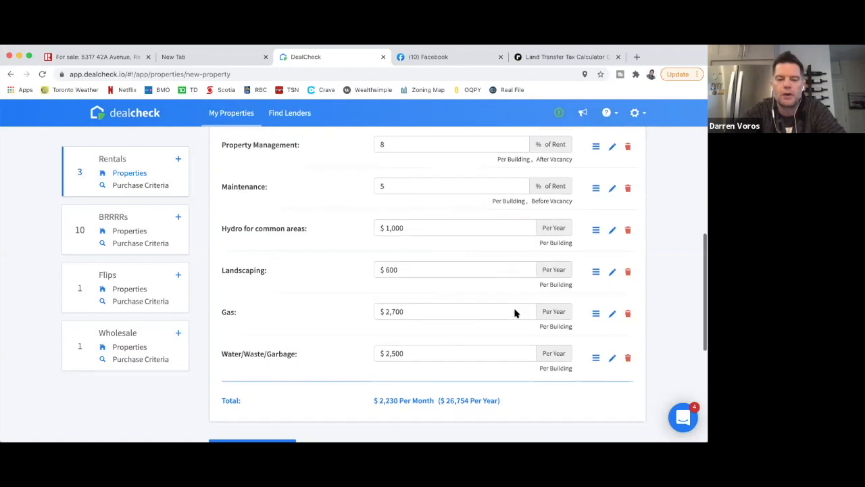
scroll(down, 3)
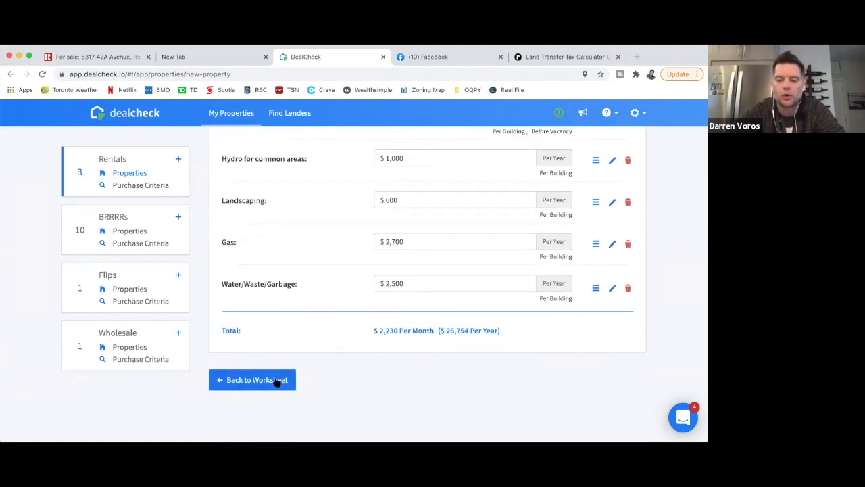
- Advance to Long-Term Projections and review 3% appreciation, 2% increases, 6% selling costs and $0 land value
click(251, 378)
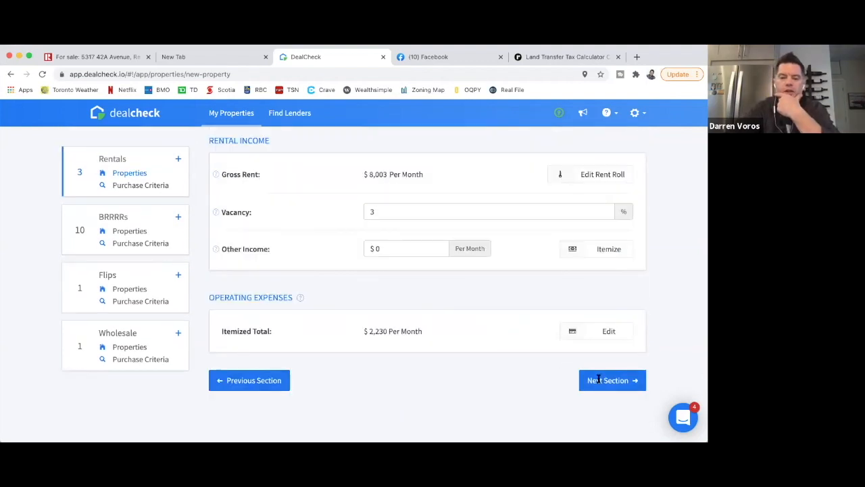
click(611, 380)
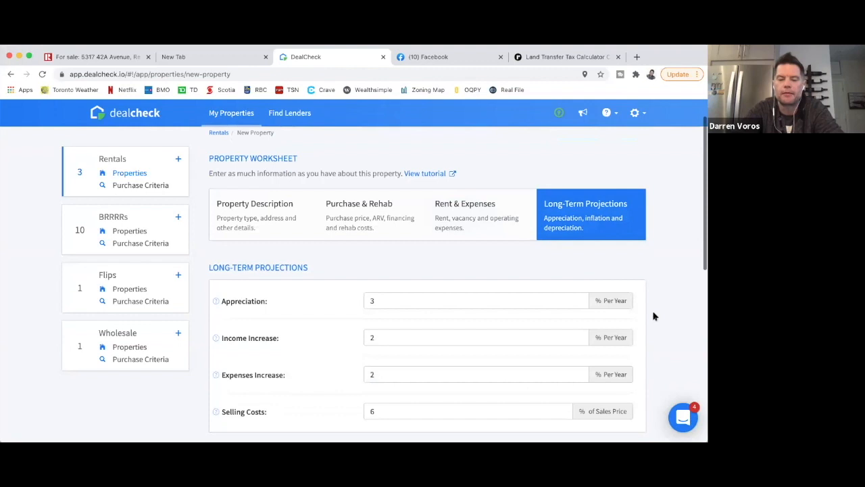
scroll(down, 3)
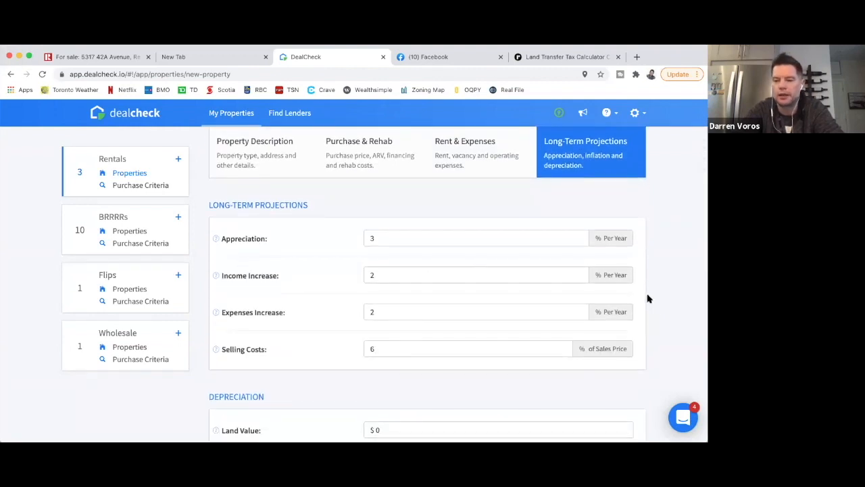
mouse_move(516, 292)
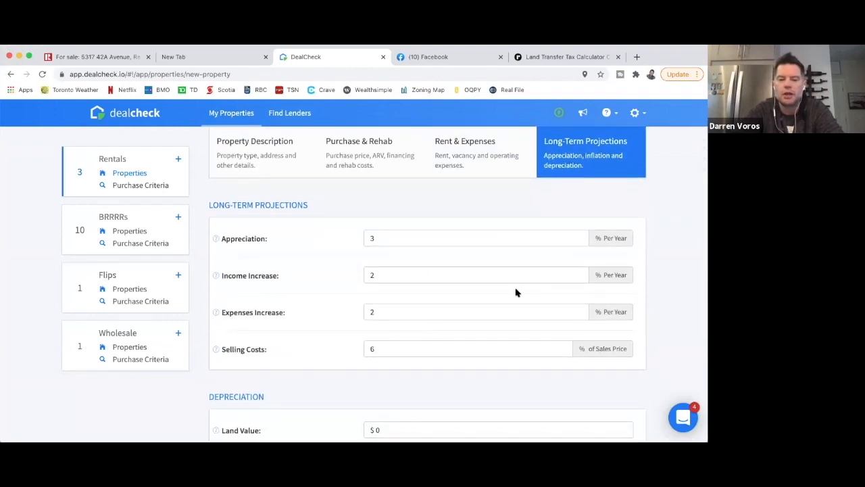
mouse_move(417, 258)
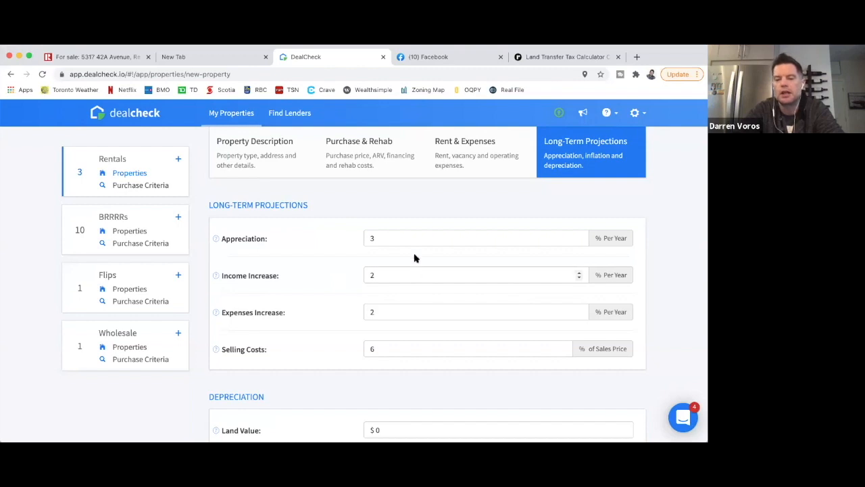
mouse_move(419, 257)
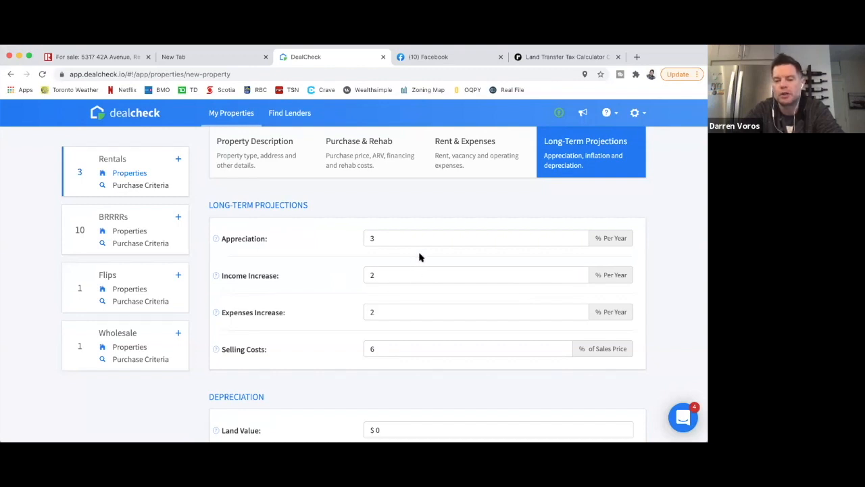
mouse_move(527, 262)
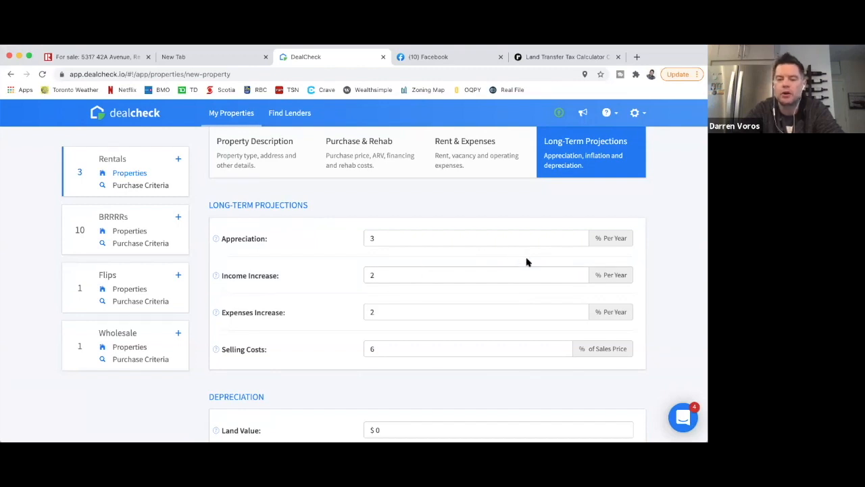
mouse_move(565, 259)
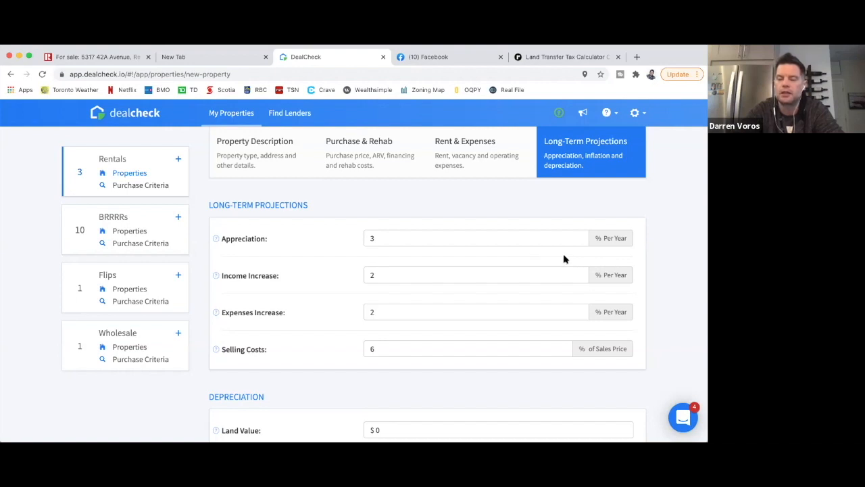
mouse_move(681, 254)
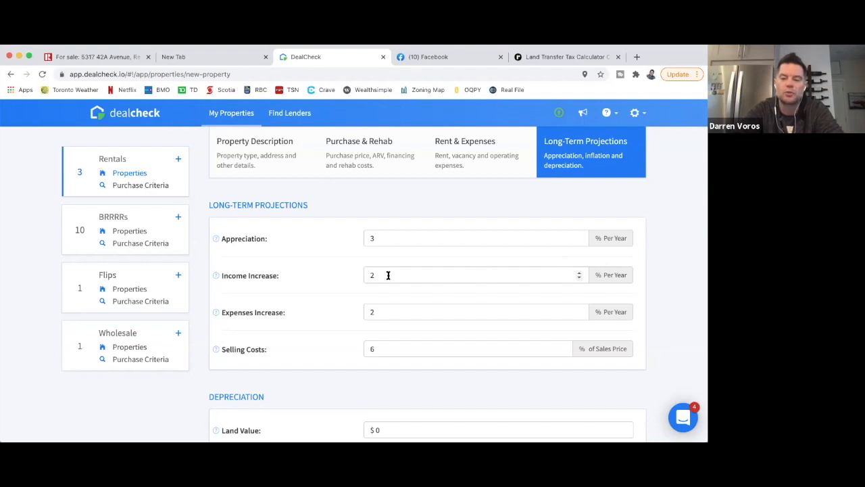
mouse_move(457, 279)
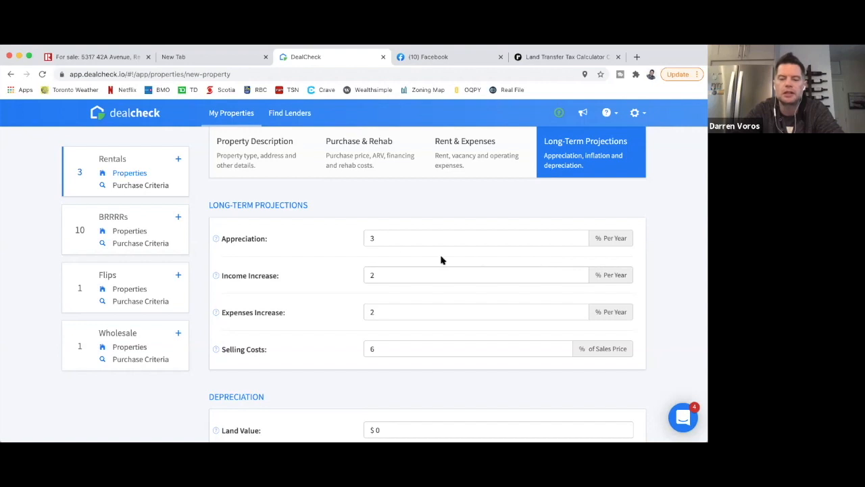
mouse_move(396, 257)
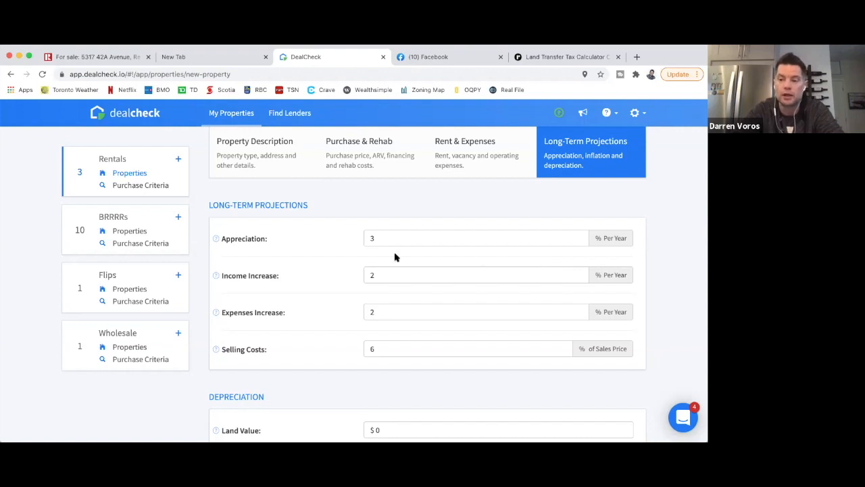
mouse_move(386, 259)
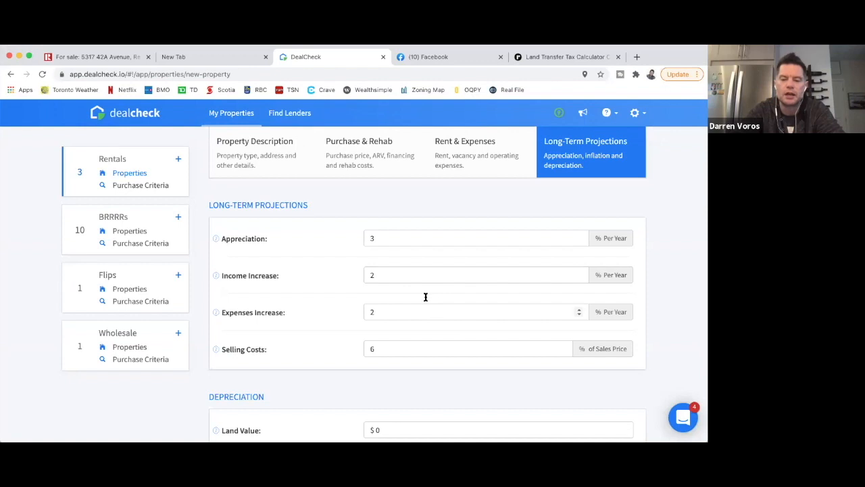
scroll(down, 3)
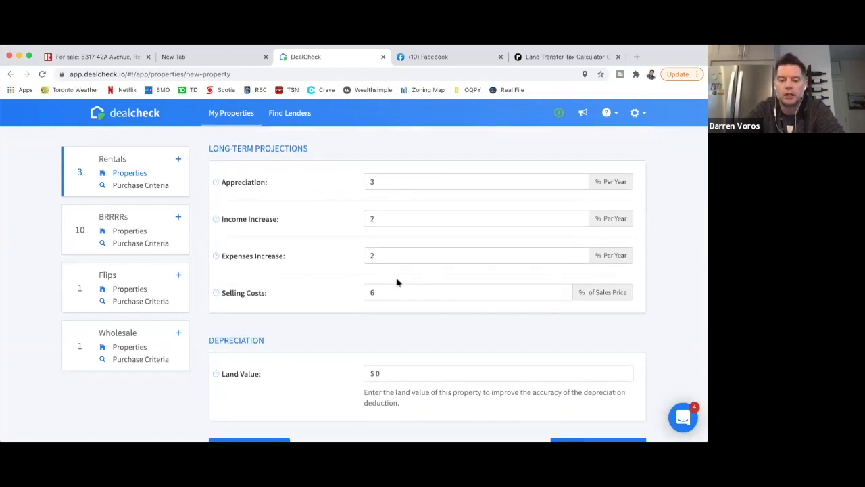
mouse_move(449, 282)
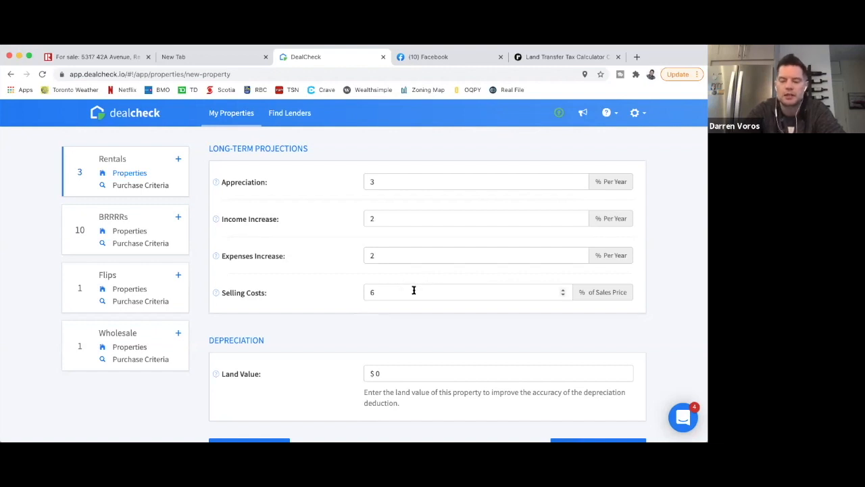
scroll(down, 3)
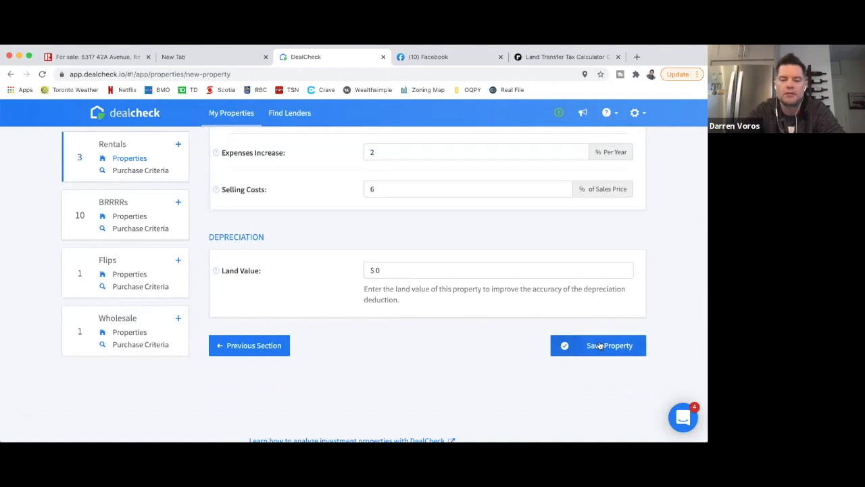
- Save the Queen St rental and scroll through its property analysis showing $88,450 cash needed and $5,533/mo cash flow
click(597, 346)
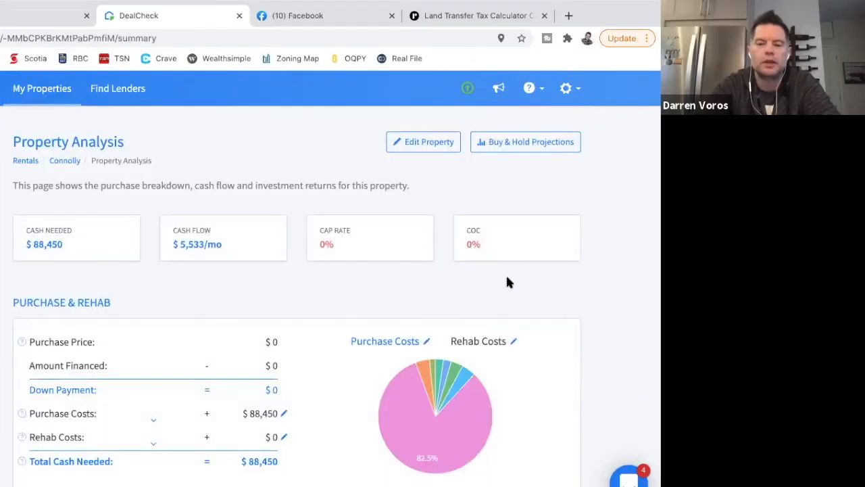
mouse_move(410, 216)
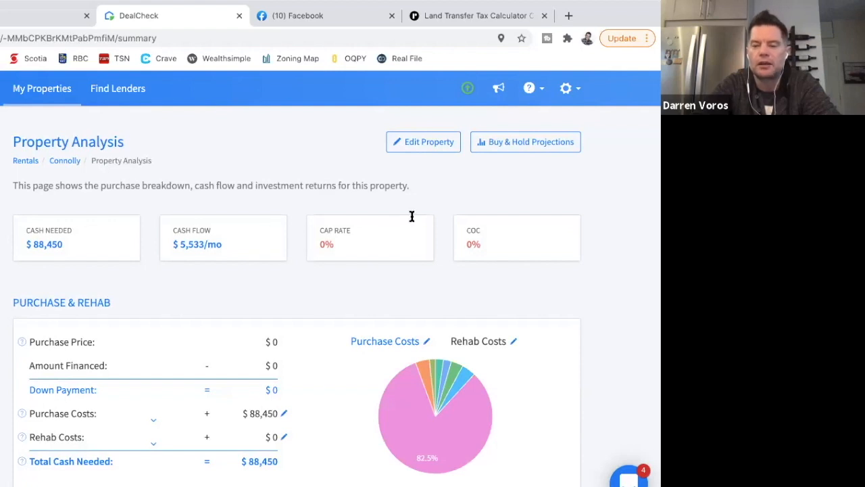
mouse_move(230, 358)
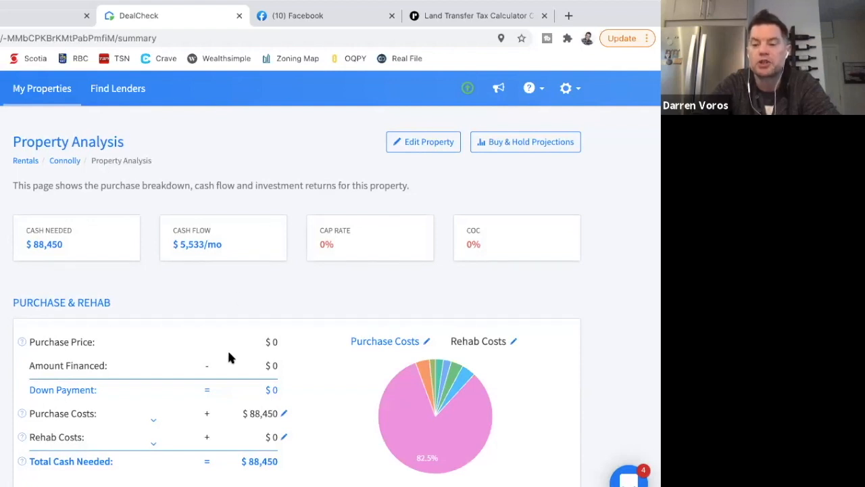
scroll(down, 3)
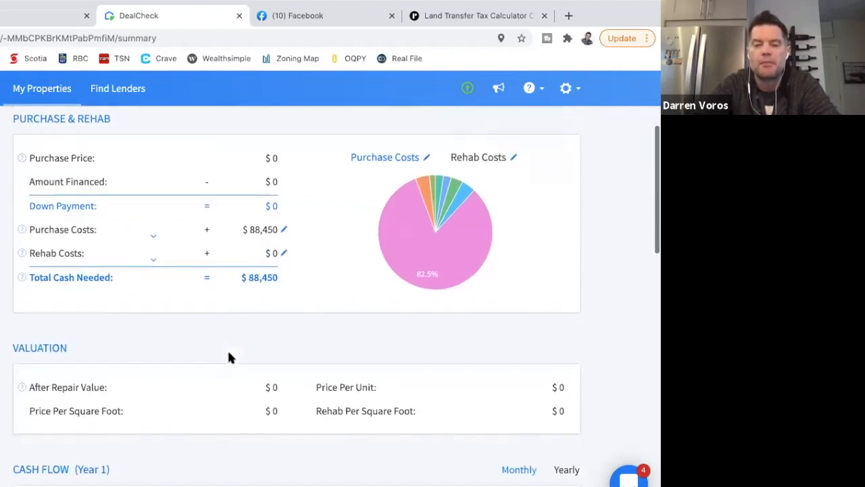
scroll(down, 3)
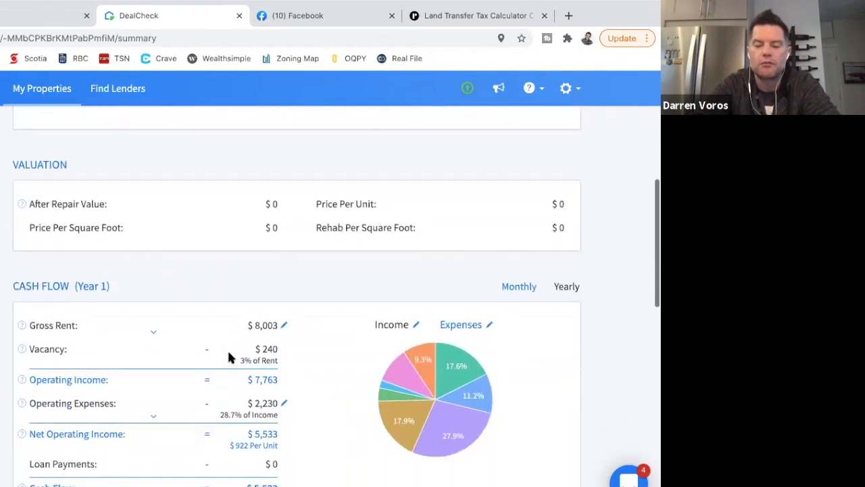
scroll(down, 3)
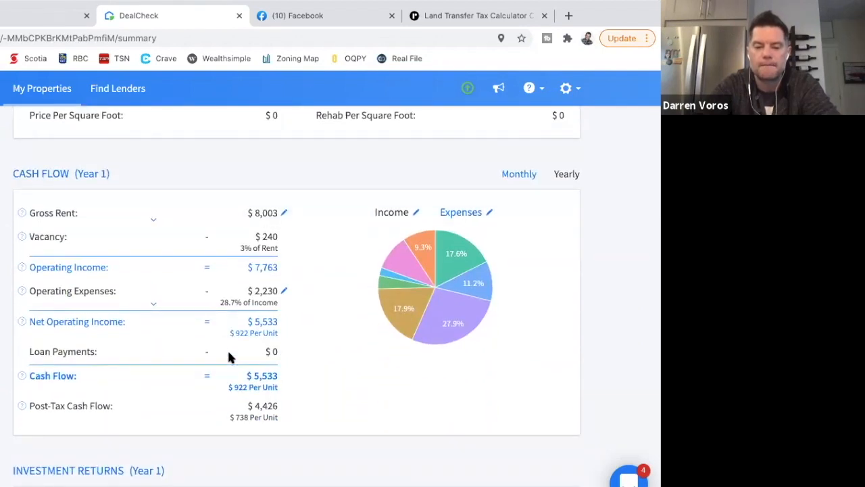
scroll(down, 3)
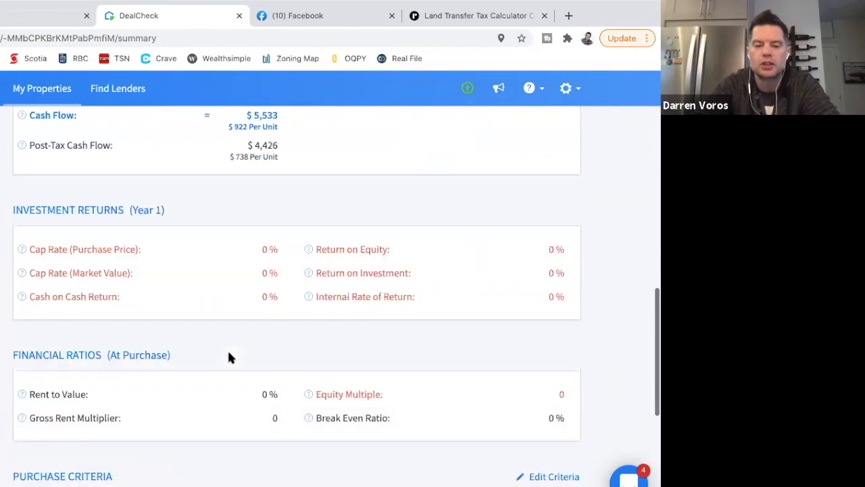
scroll(up, 3)
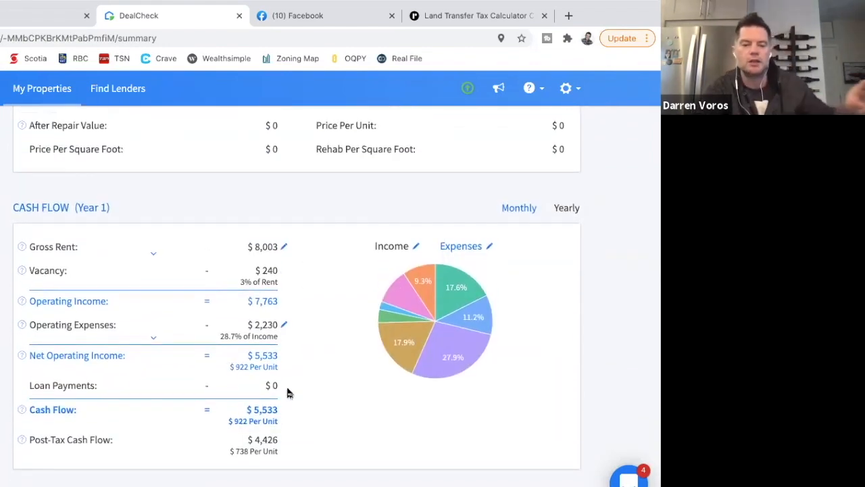
mouse_move(240, 357)
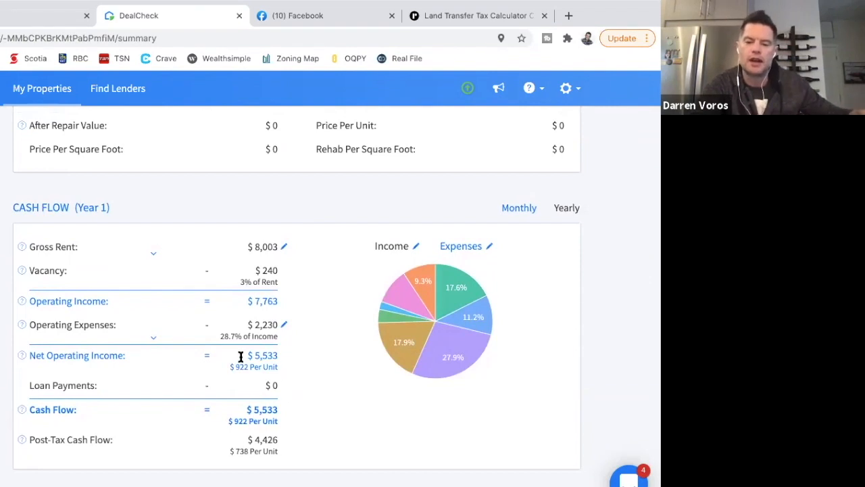
mouse_move(276, 364)
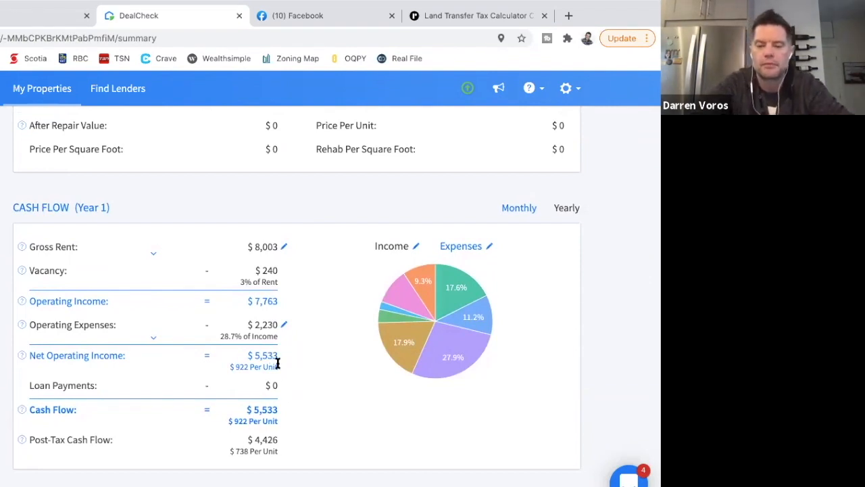
mouse_move(293, 365)
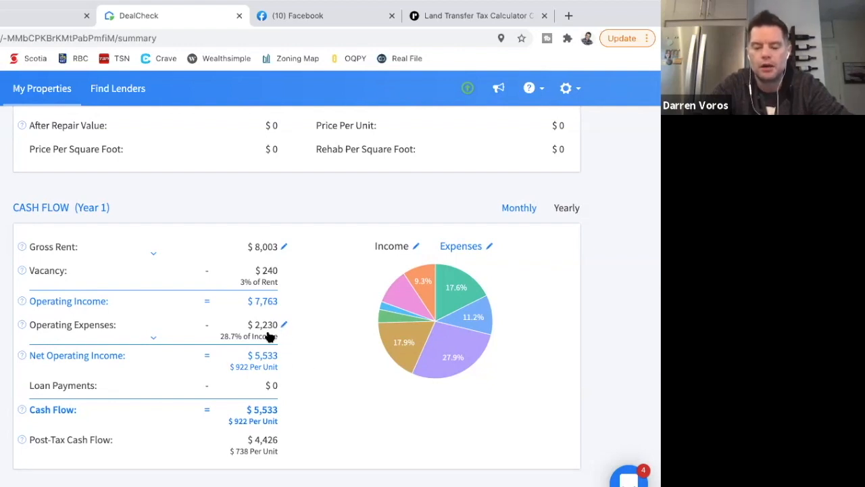
mouse_move(322, 346)
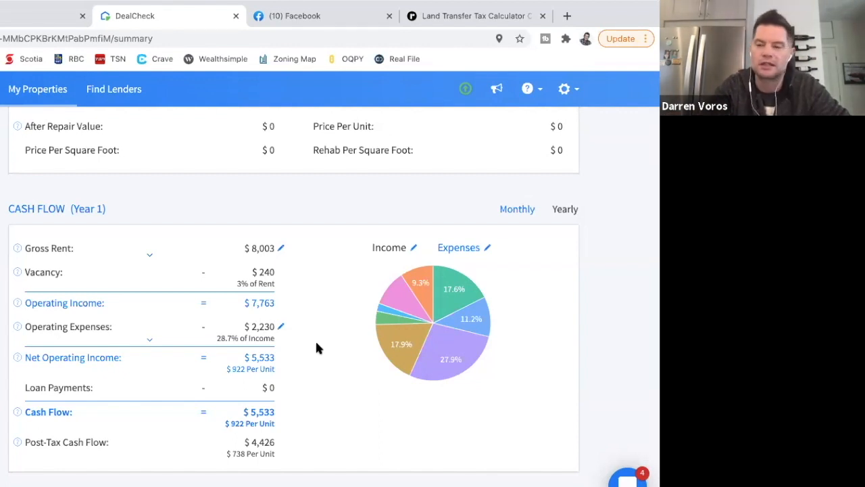
scroll(up, 3)
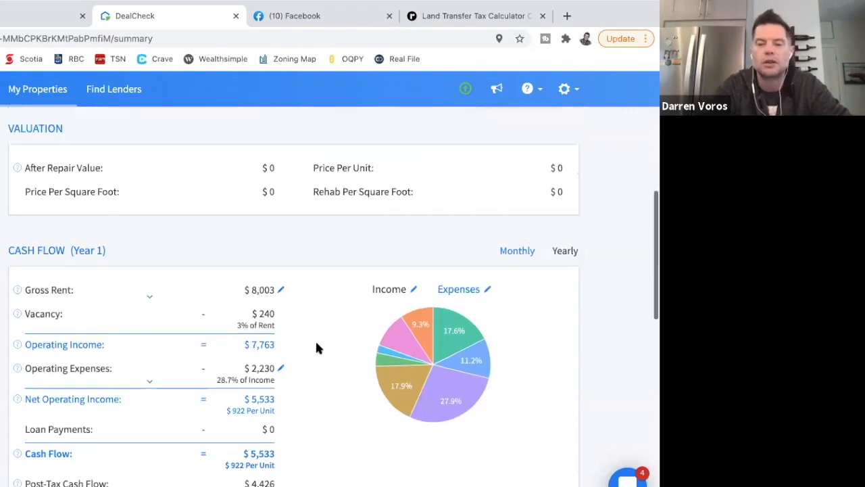
scroll(up, 3)
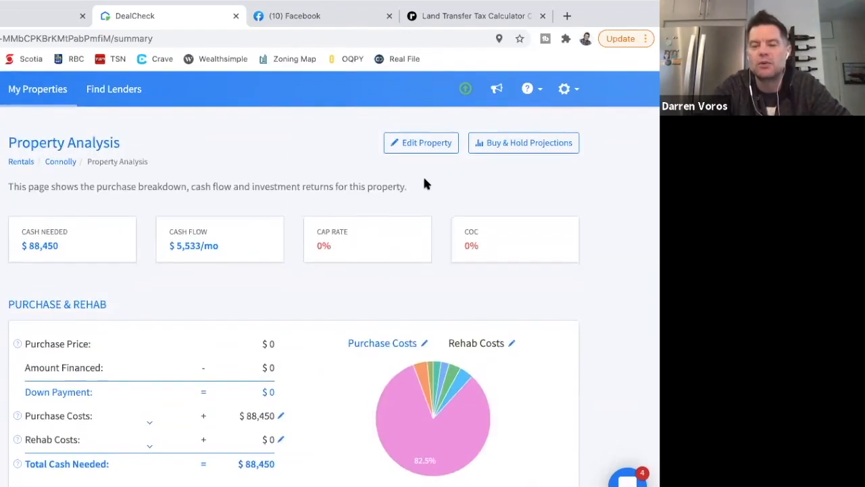
- Enter a $1,659,900 purchase price, with the after repair value matching it
click(420, 143)
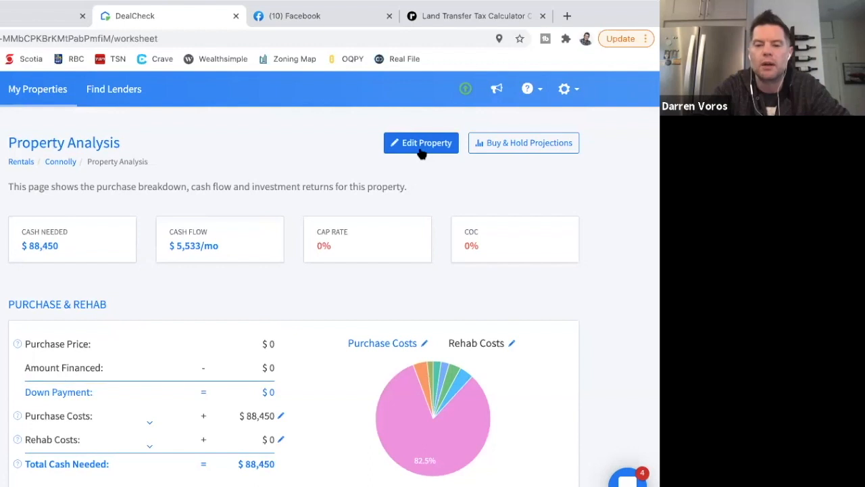
click(421, 143)
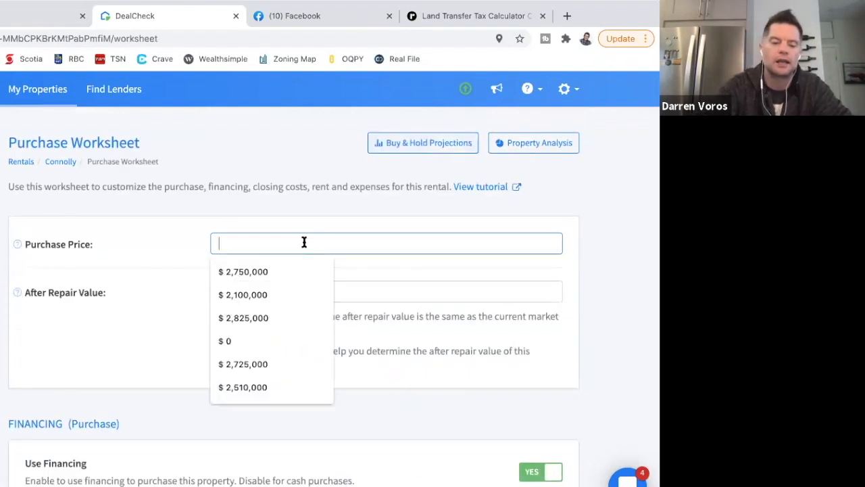
text(1659900)
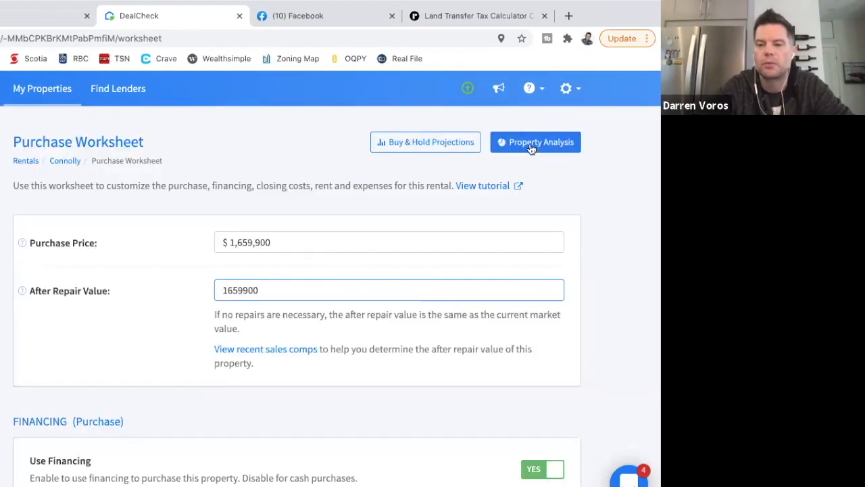
click(535, 142)
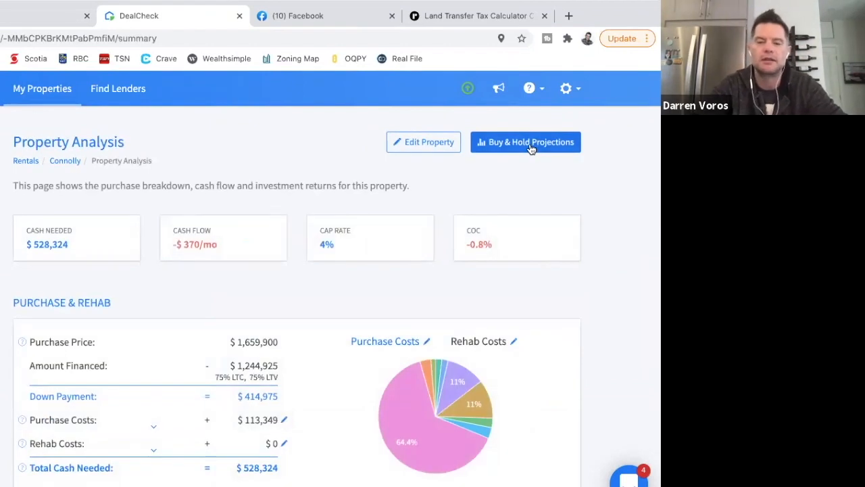
mouse_move(557, 267)
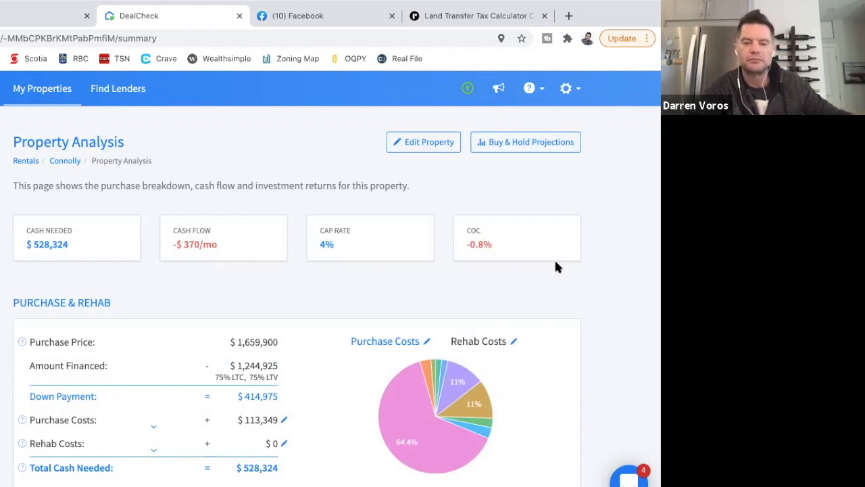
mouse_move(327, 254)
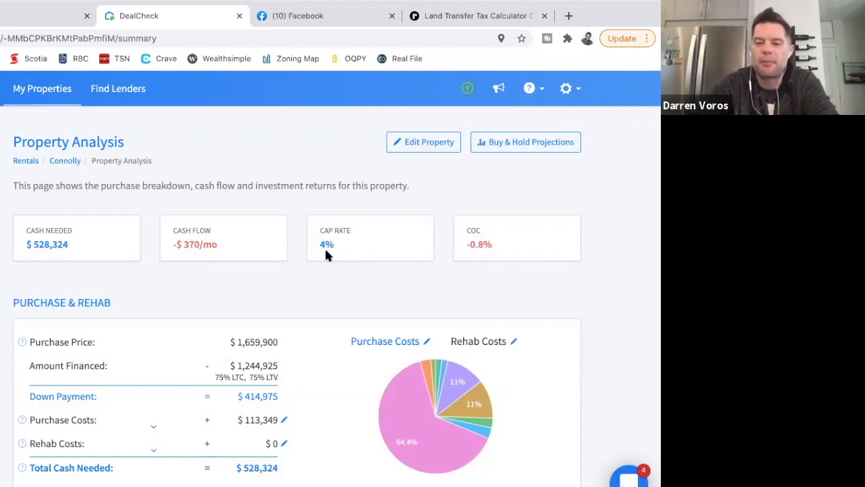
mouse_move(341, 246)
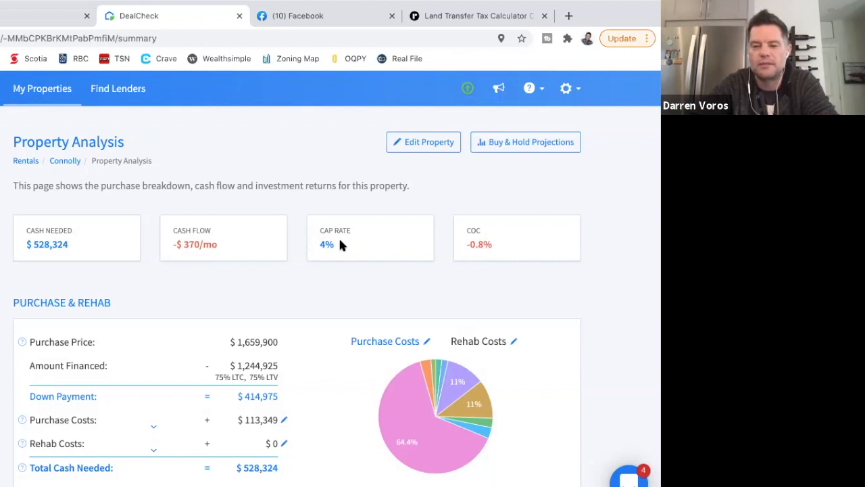
mouse_move(478, 254)
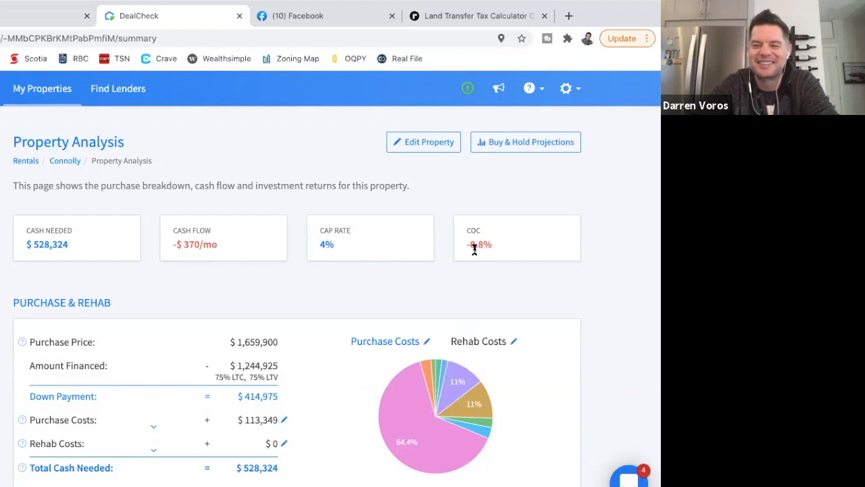
mouse_move(227, 263)
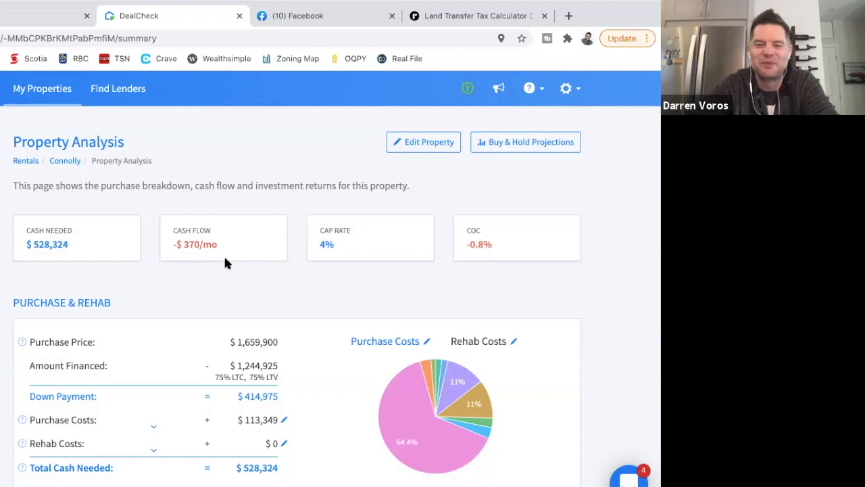
mouse_move(445, 292)
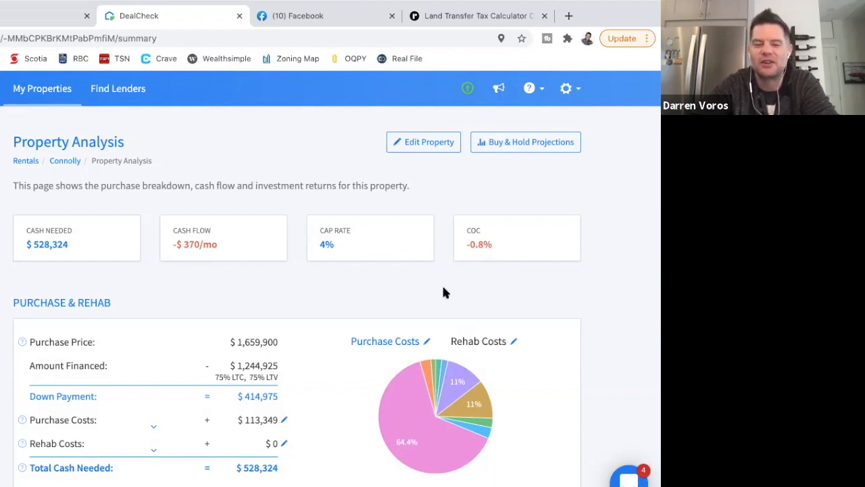
scroll(down, 3)
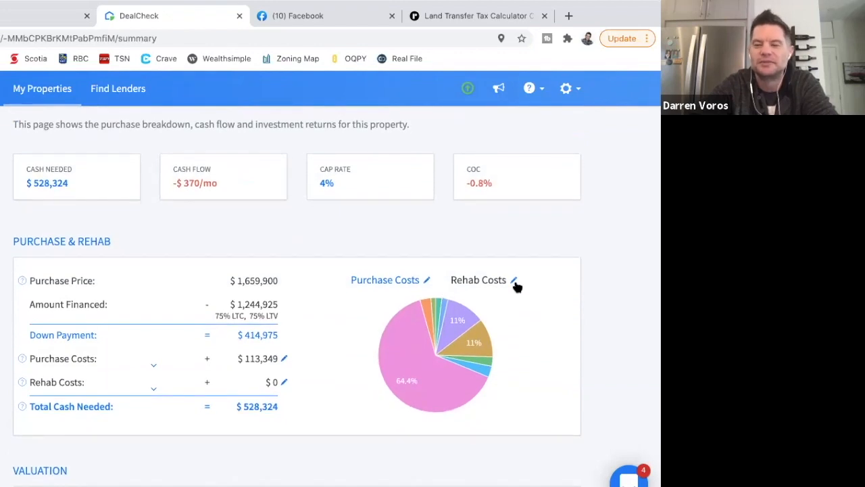
scroll(down, 3)
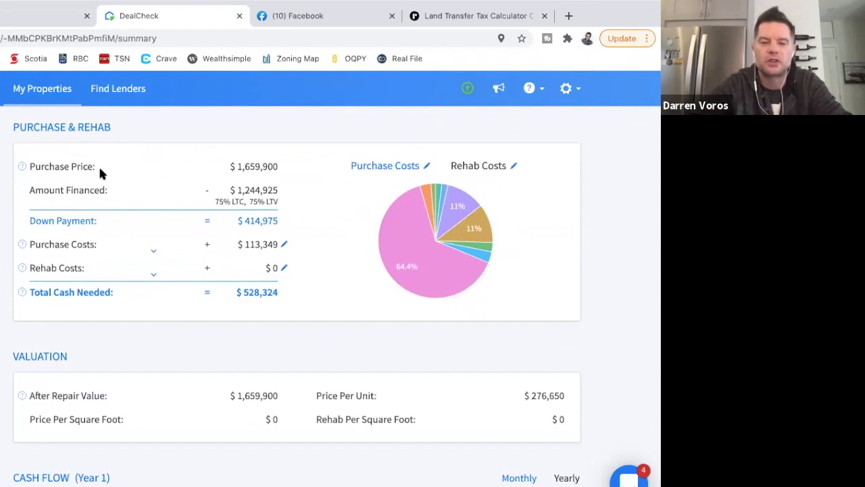
mouse_move(273, 177)
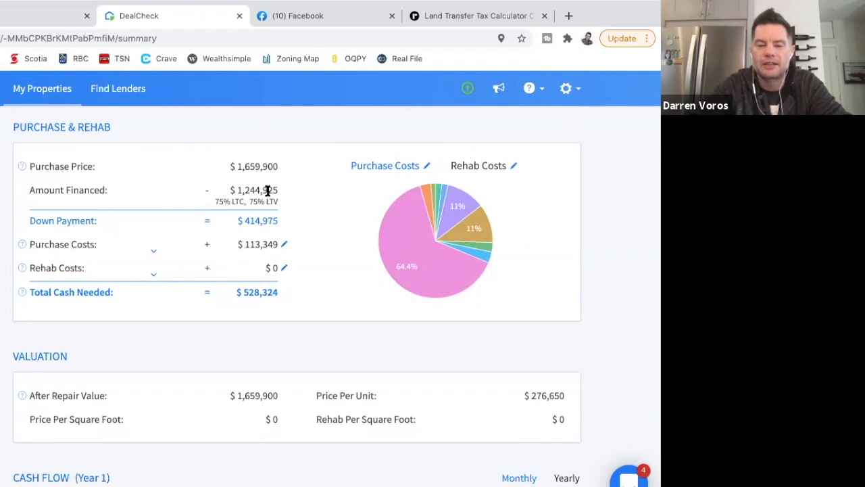
mouse_move(238, 209)
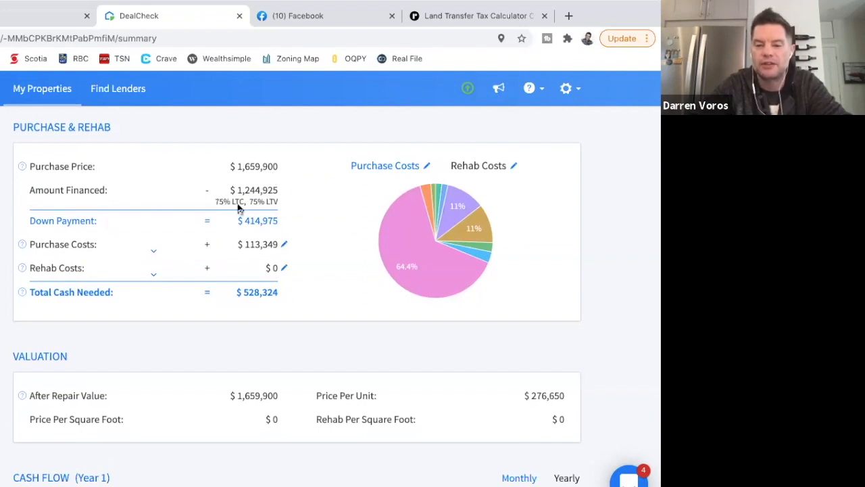
mouse_move(277, 222)
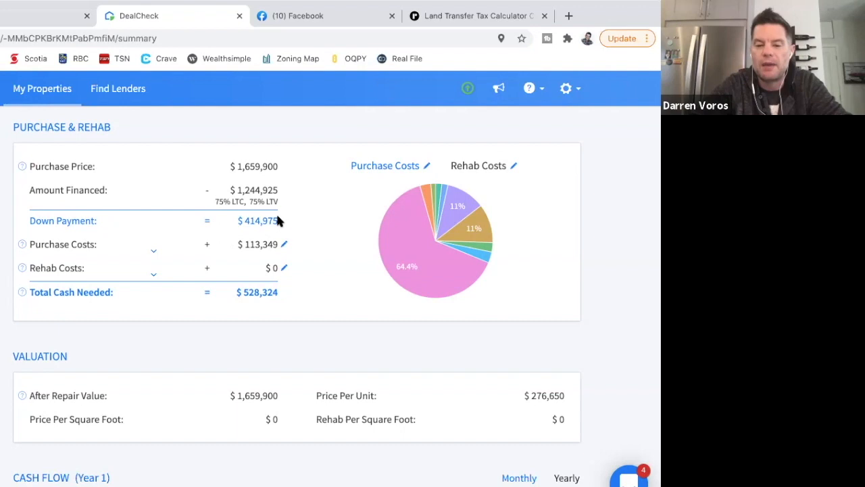
mouse_move(232, 253)
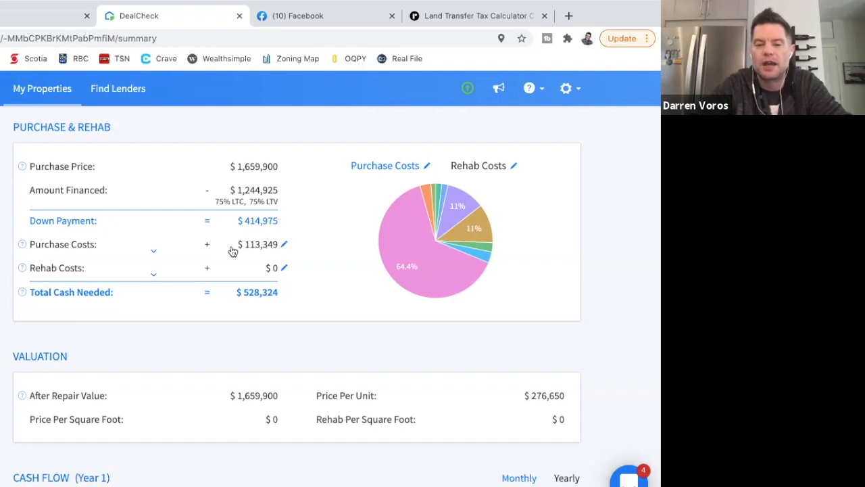
mouse_move(291, 251)
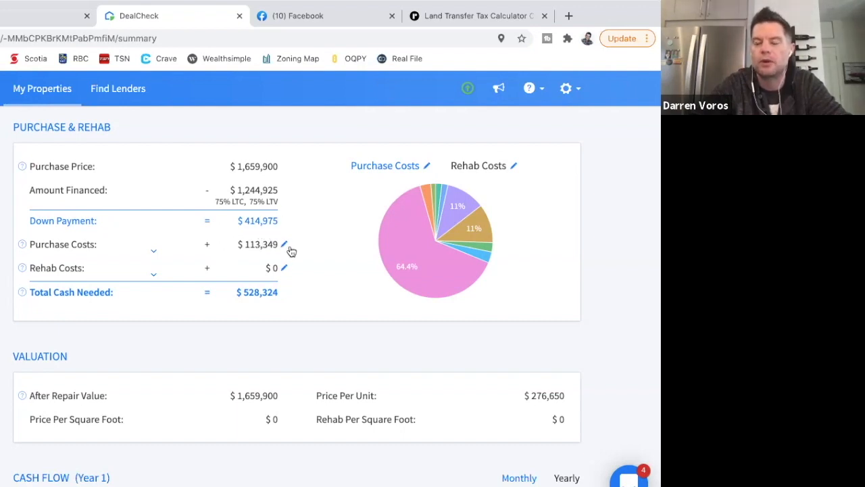
mouse_move(269, 247)
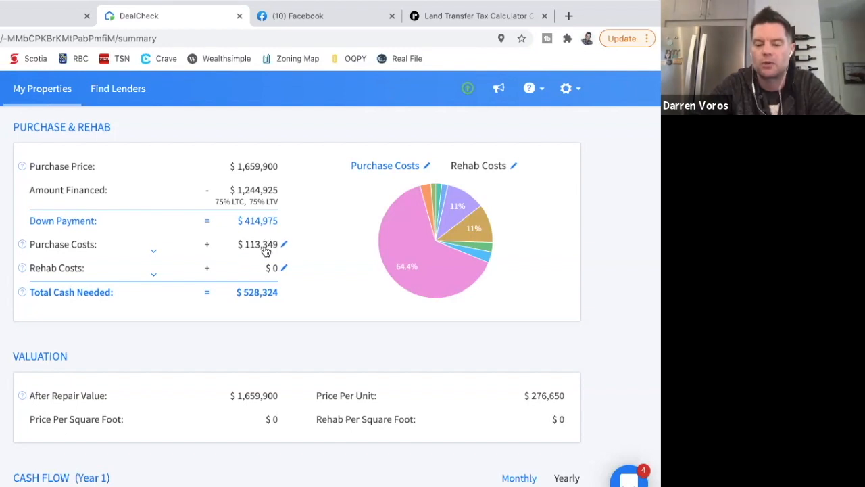
mouse_move(243, 306)
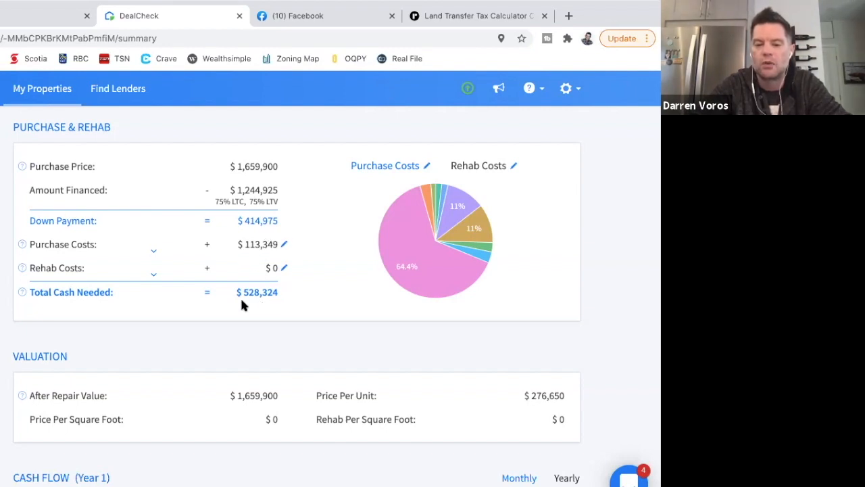
mouse_move(265, 303)
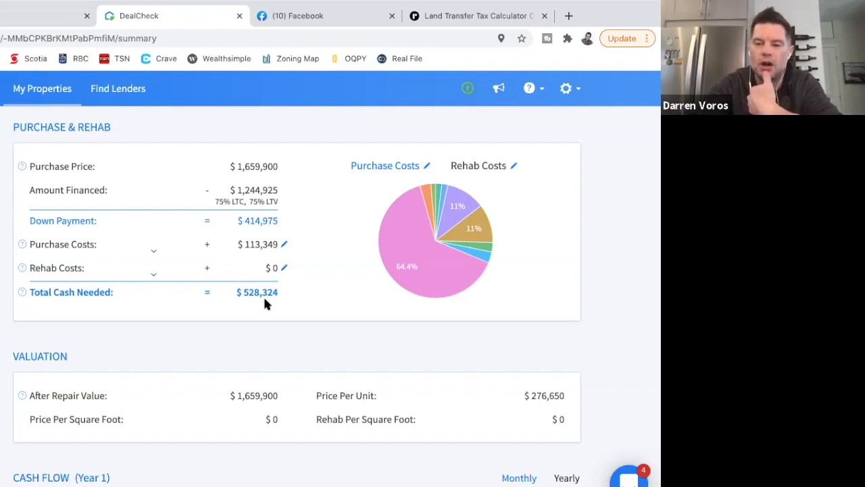
mouse_move(300, 300)
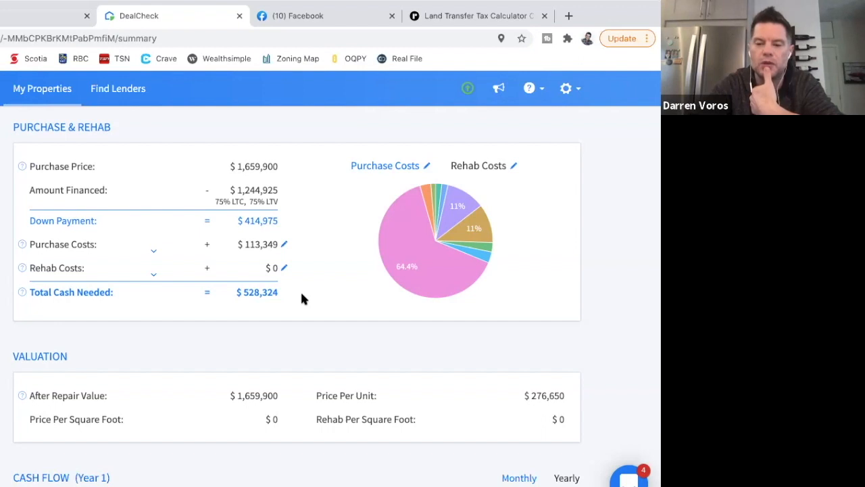
scroll(down, 3)
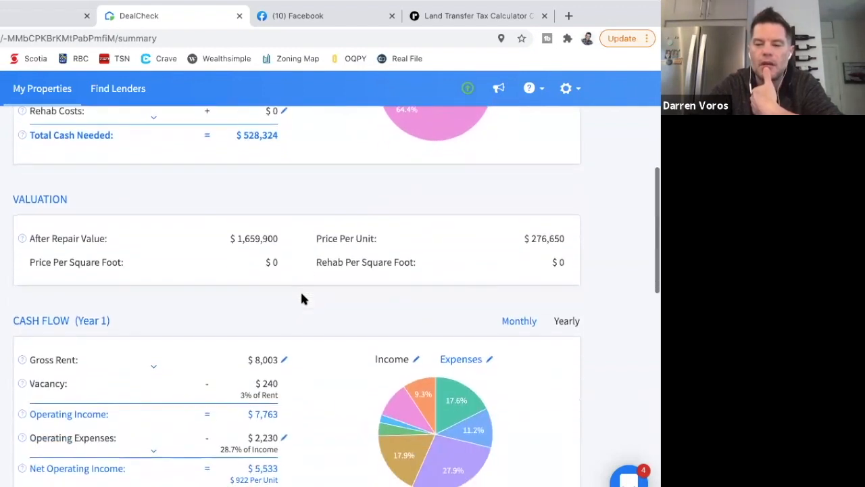
scroll(down, 3)
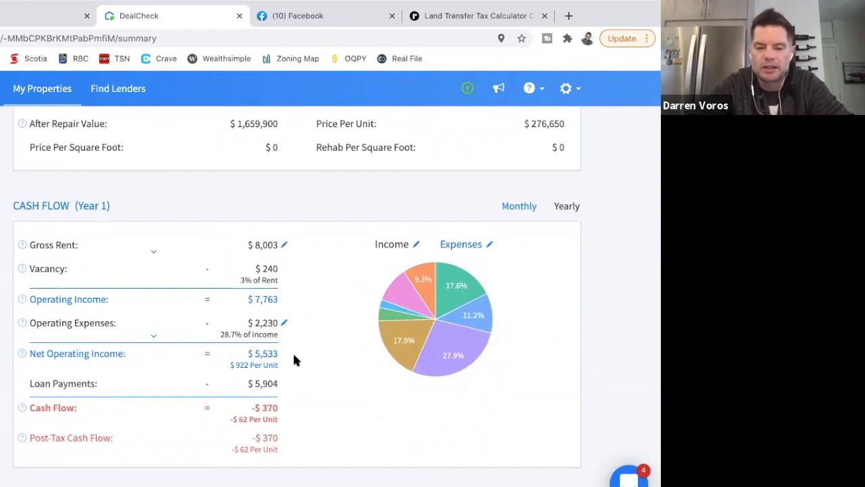
scroll(down, 3)
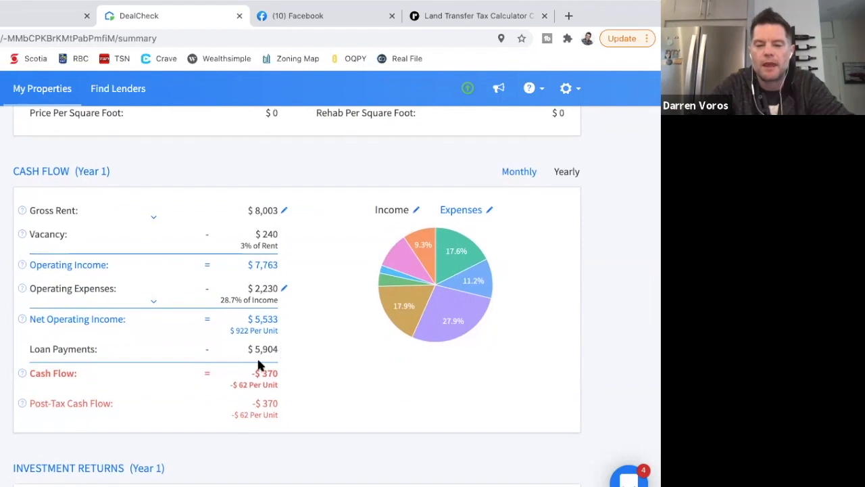
mouse_move(283, 358)
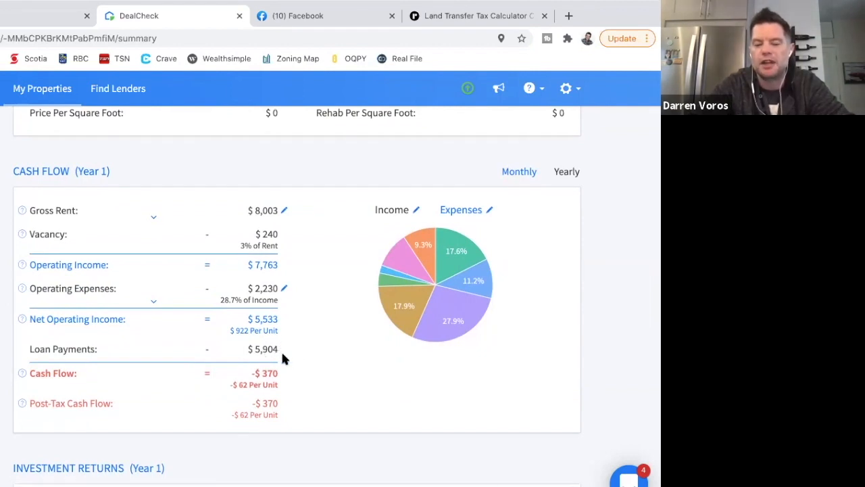
mouse_move(300, 359)
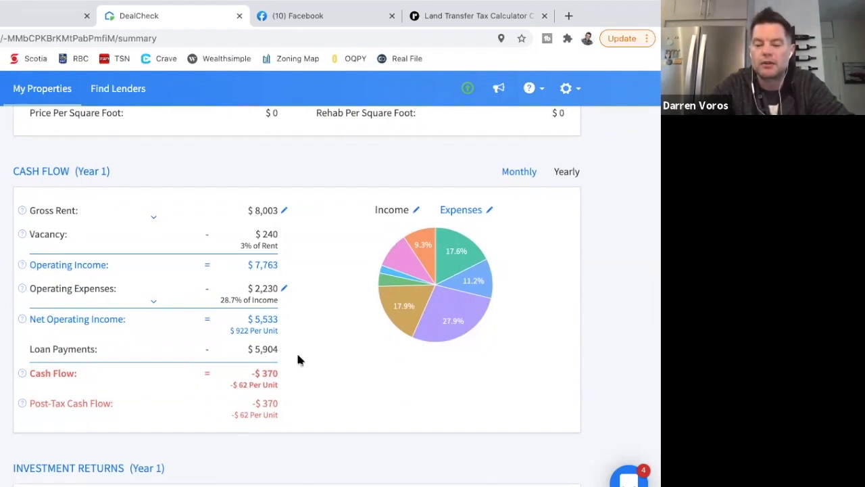
mouse_move(303, 373)
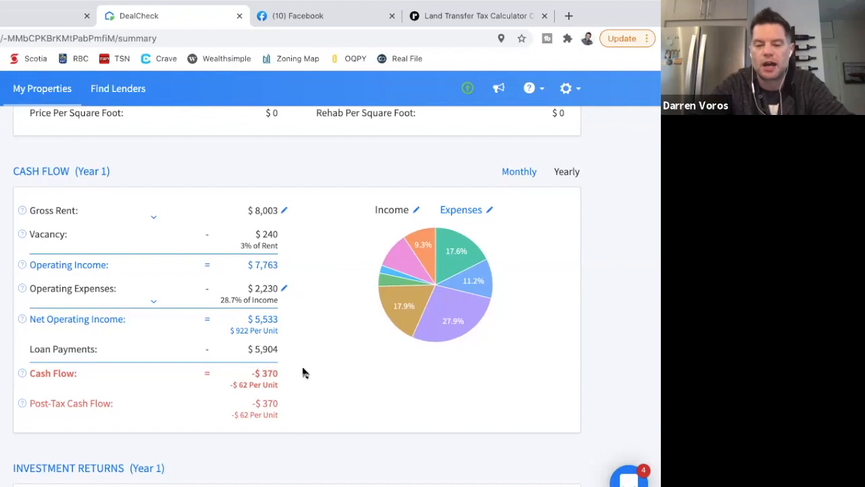
mouse_move(309, 370)
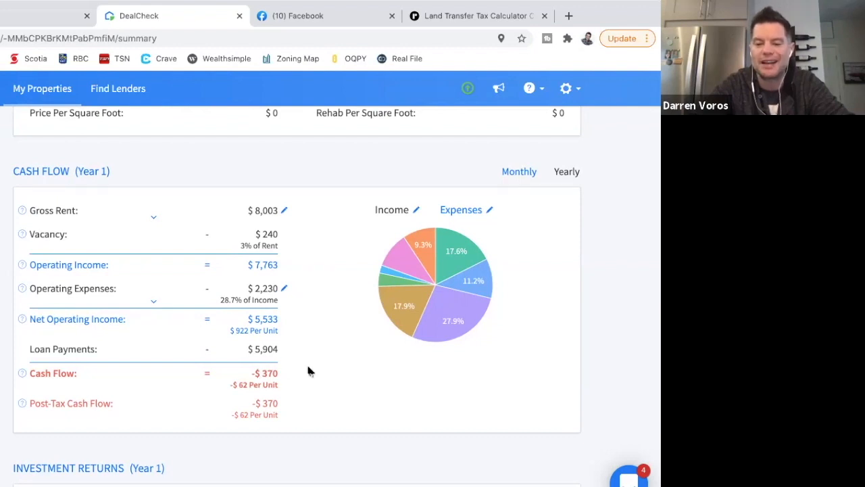
scroll(down, 3)
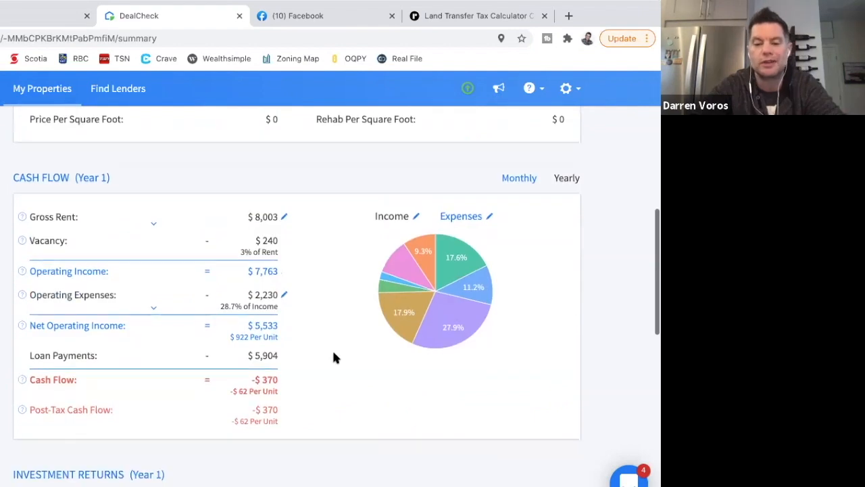
scroll(down, 3)
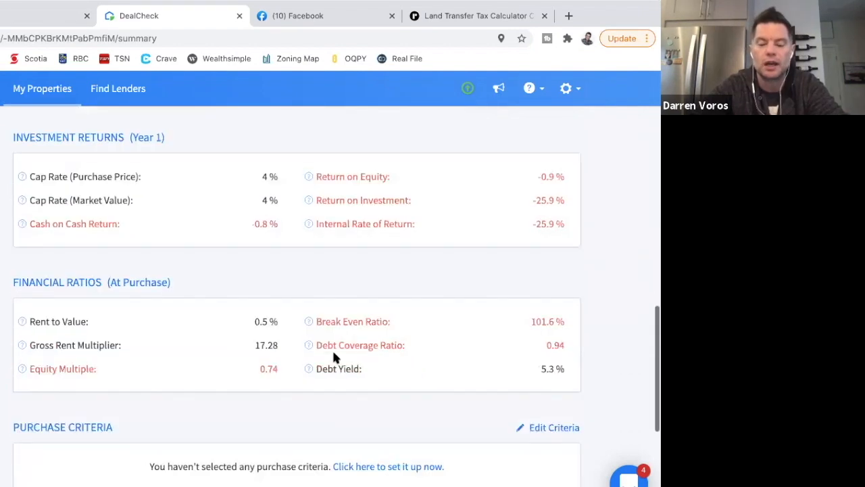
scroll(up, 3)
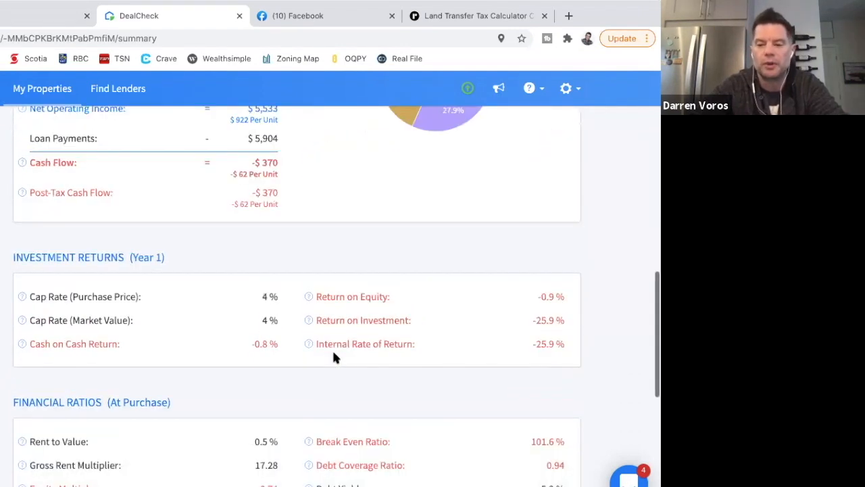
scroll(up, 3)
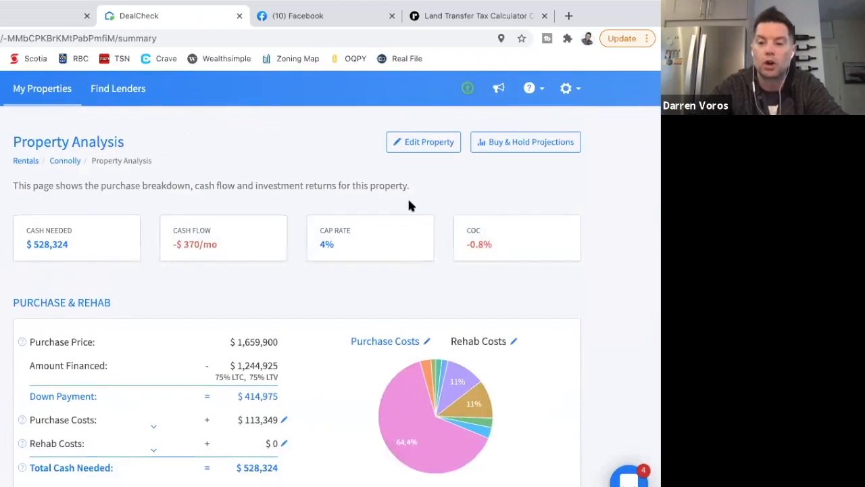
- Change the loan term on the purchase worksheet from 25 to 30 years
click(423, 141)
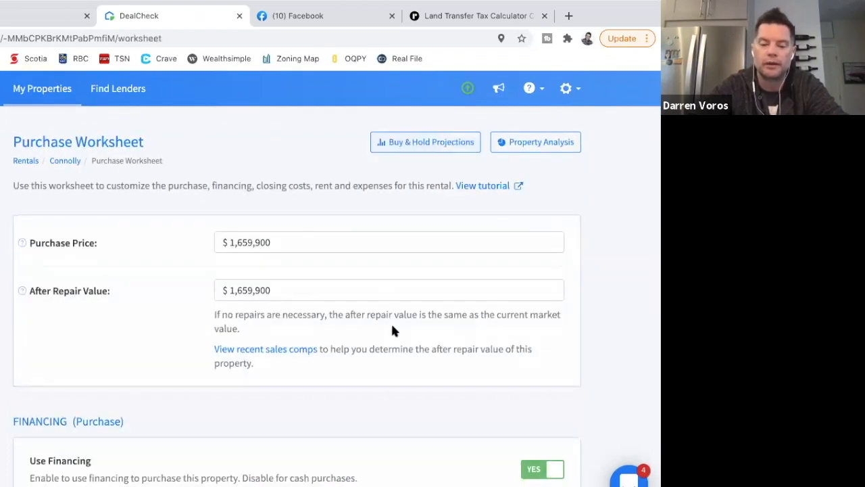
scroll(down, 3)
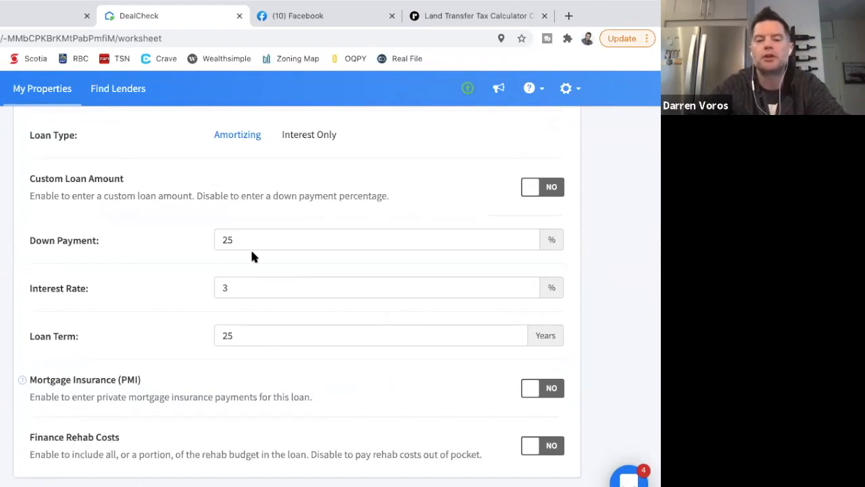
mouse_move(527, 300)
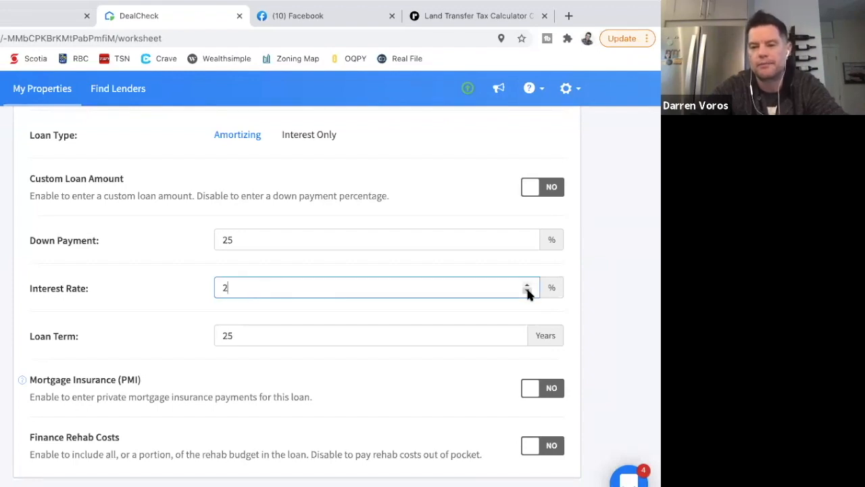
click(370, 335)
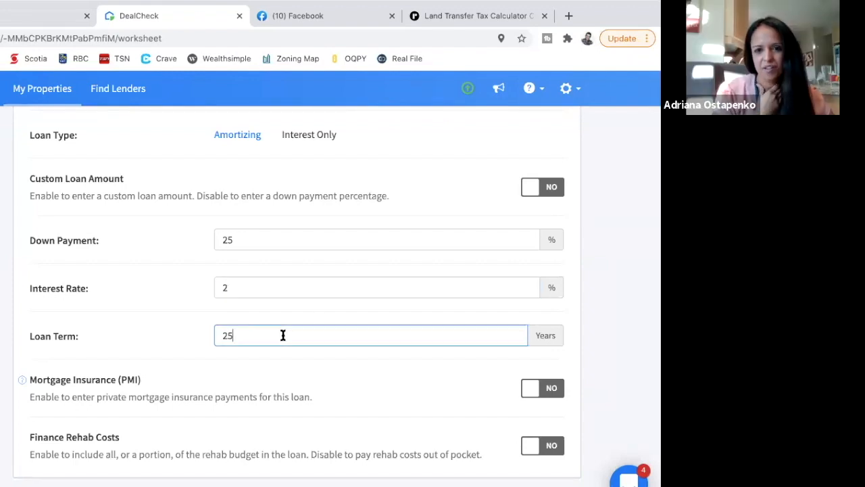
text(30)
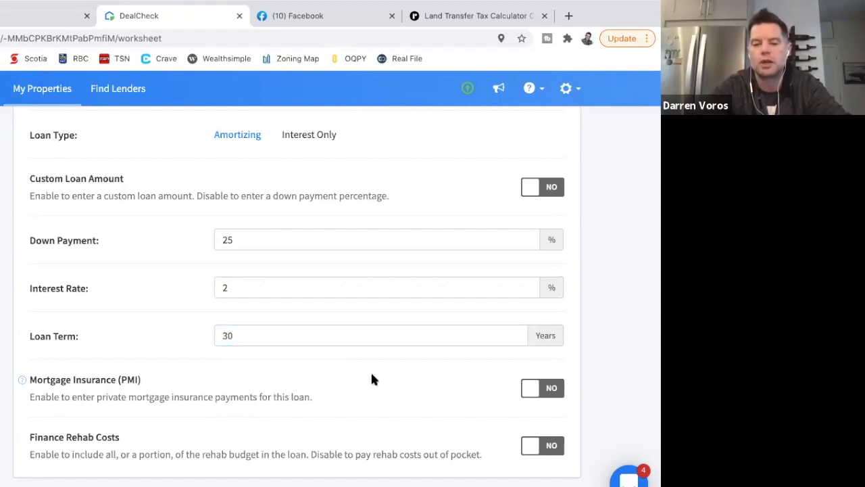
scroll(down, 3)
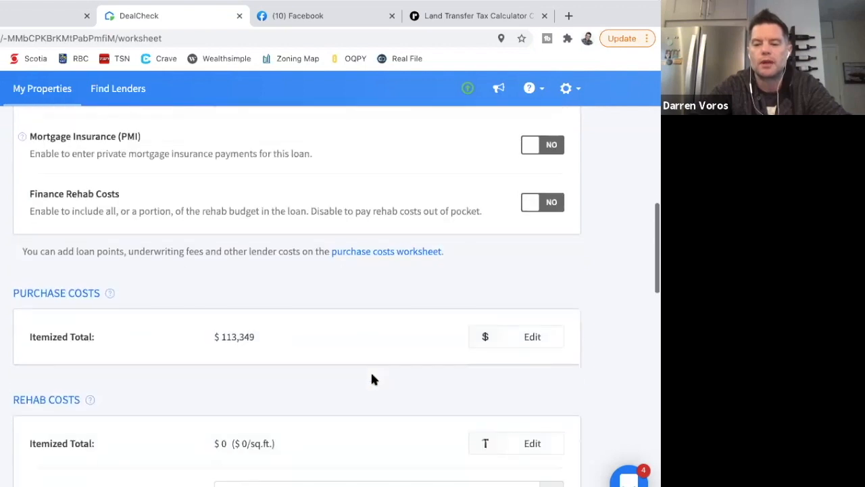
scroll(up, 3)
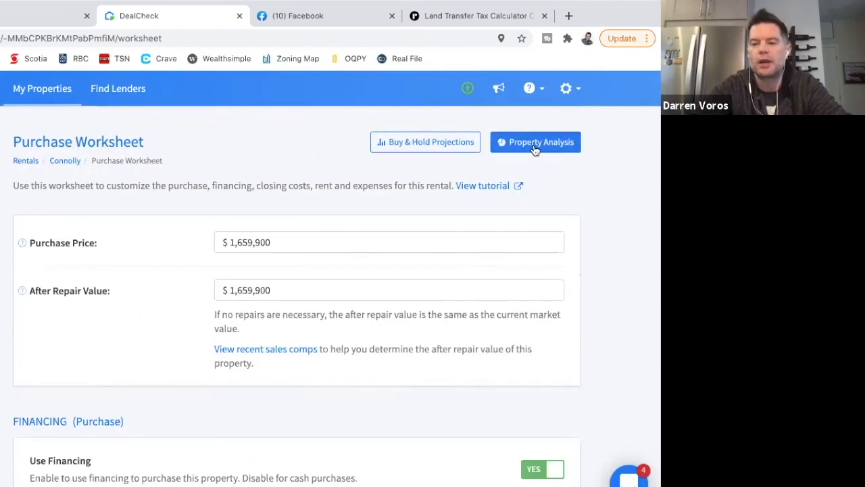
- Review the analysis: $932/mo cash flow, $528,324 cash needed, 4% cap rate, 2.1% CoC
click(536, 142)
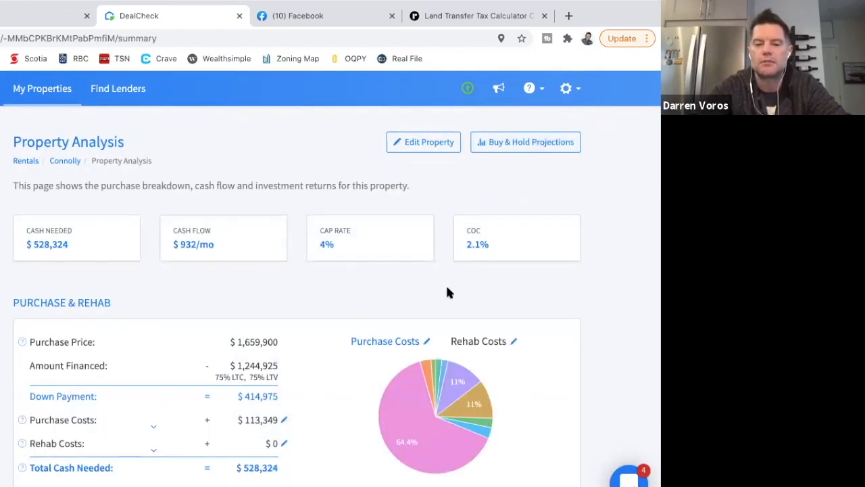
mouse_move(548, 299)
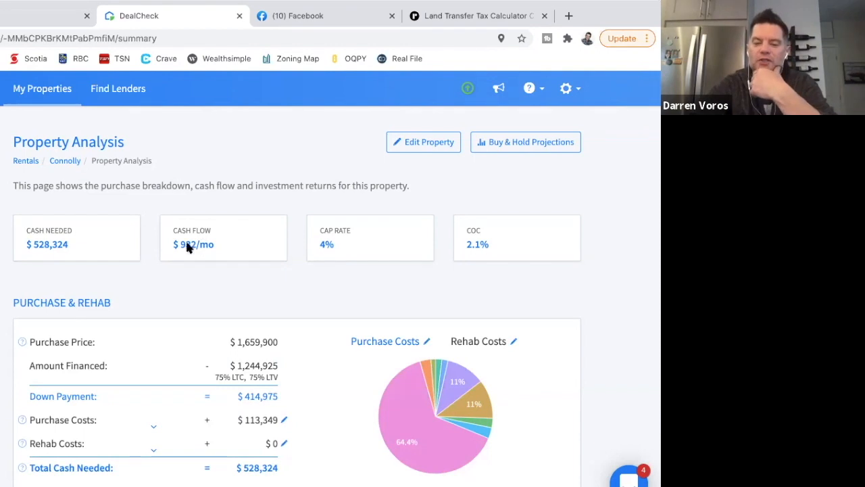
scroll(down, 3)
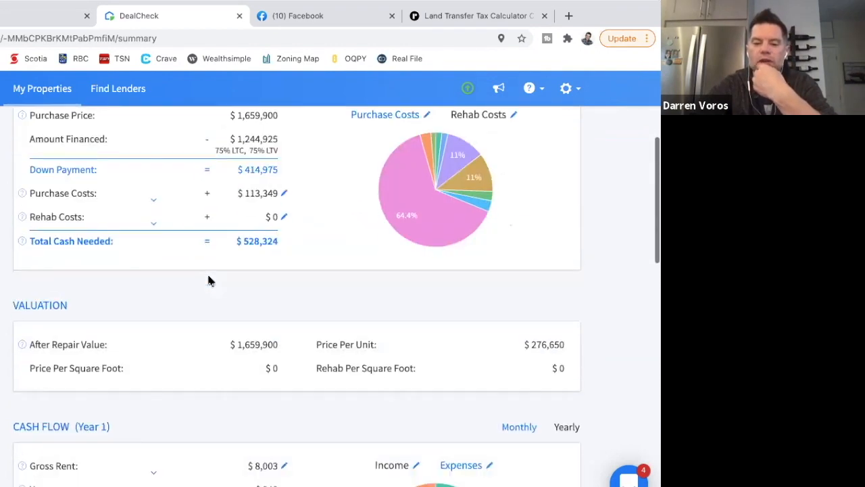
scroll(down, 3)
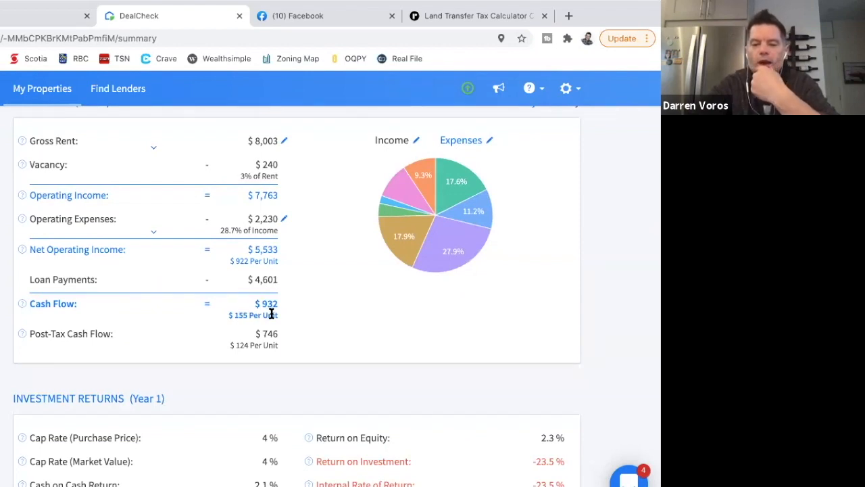
mouse_move(311, 330)
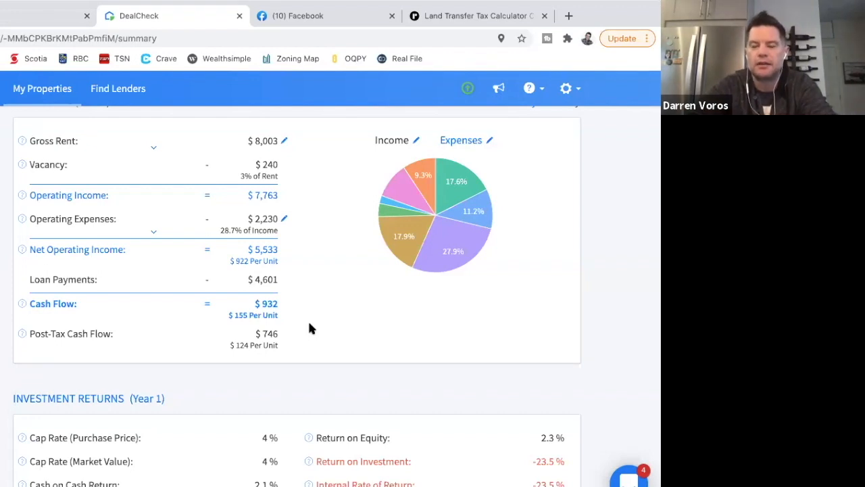
mouse_move(311, 249)
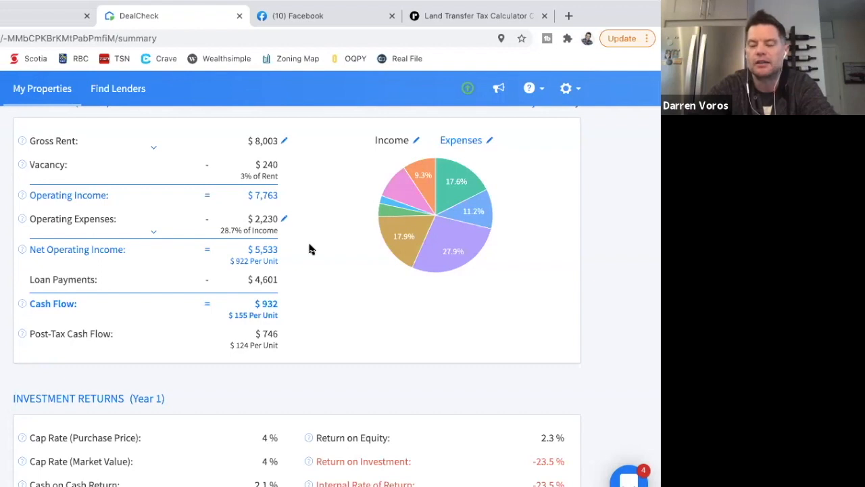
mouse_move(324, 248)
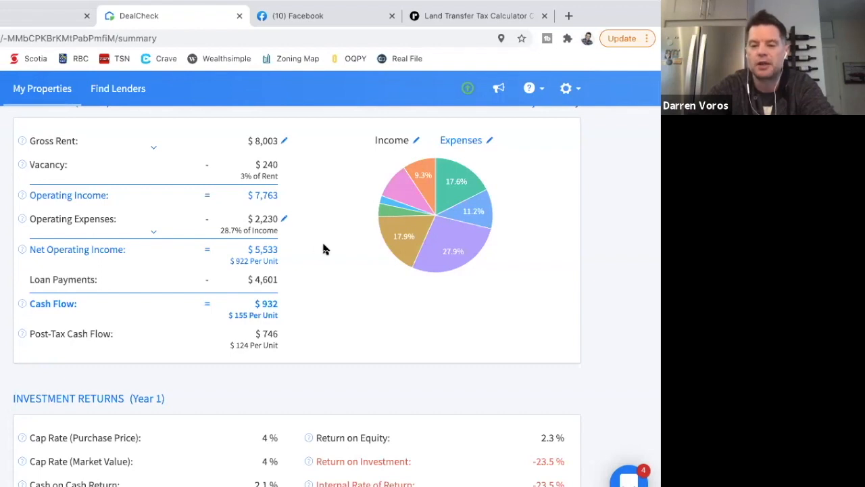
scroll(up, 3)
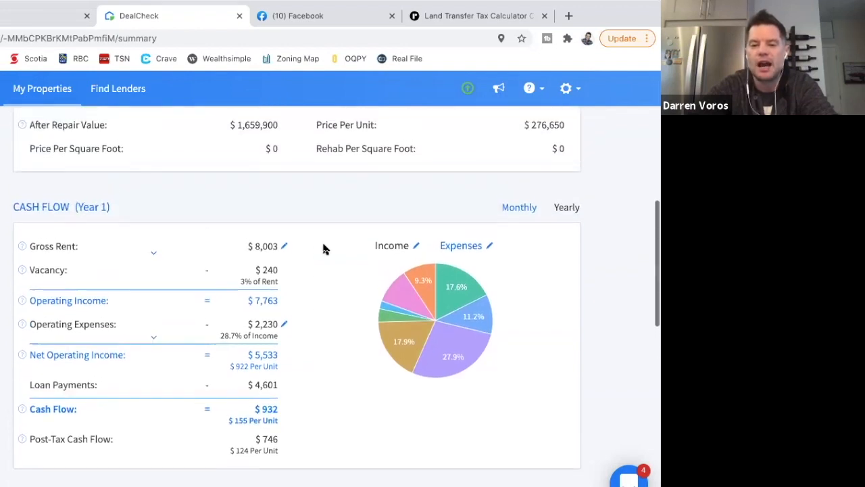
scroll(up, 3)
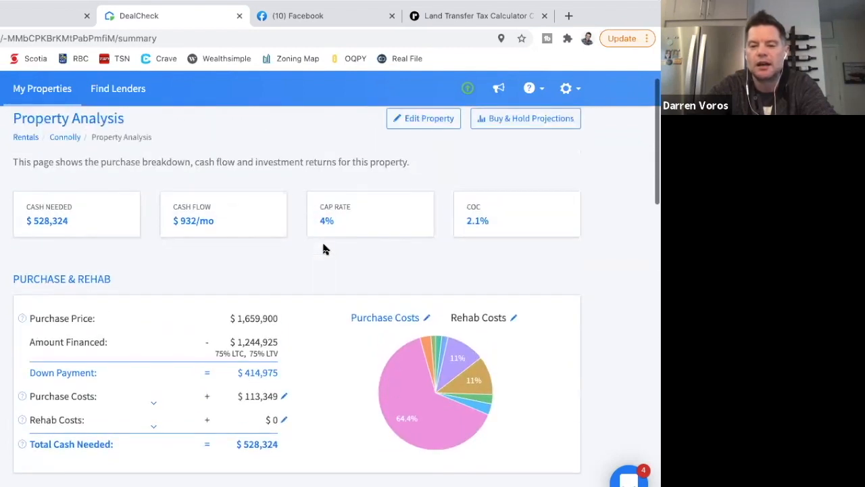
scroll(down, 3)
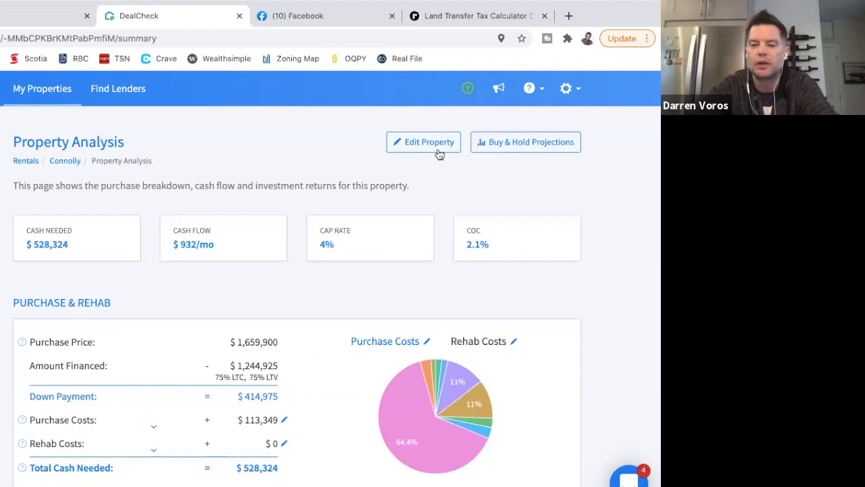
- Set purchase price and ARV to $2,000,000 and view the recalculated analysis (3.3% cap rate)
click(423, 142)
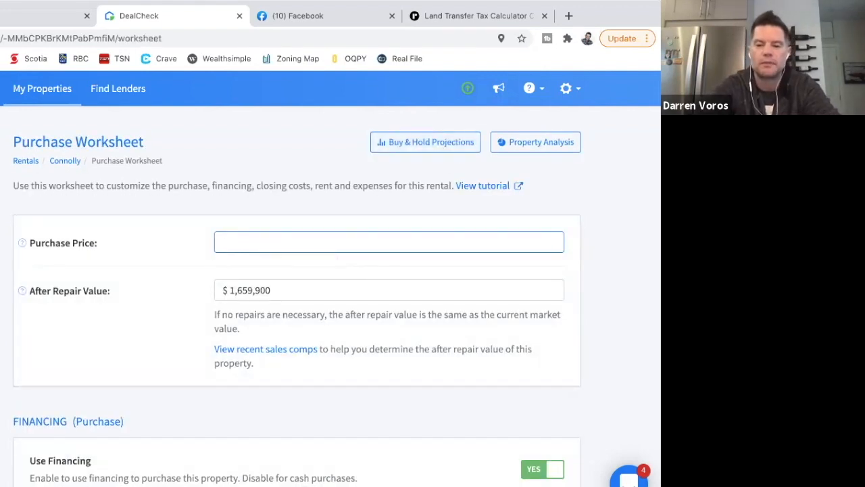
text(2000)
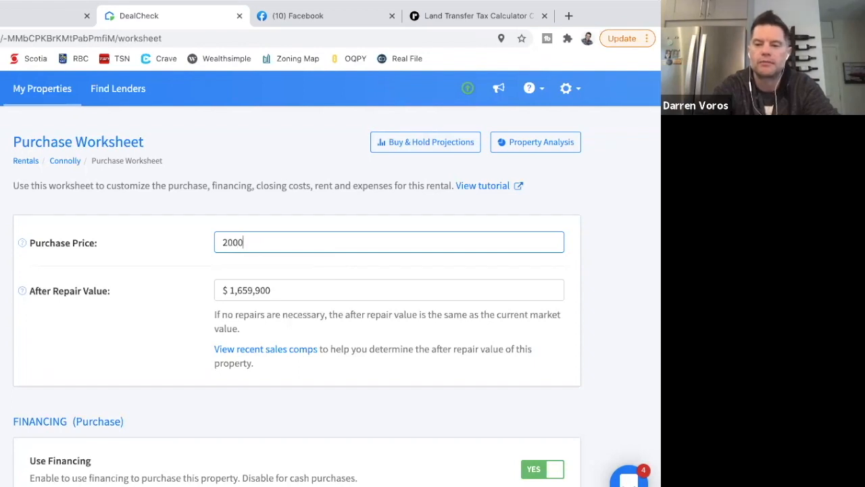
text(000)
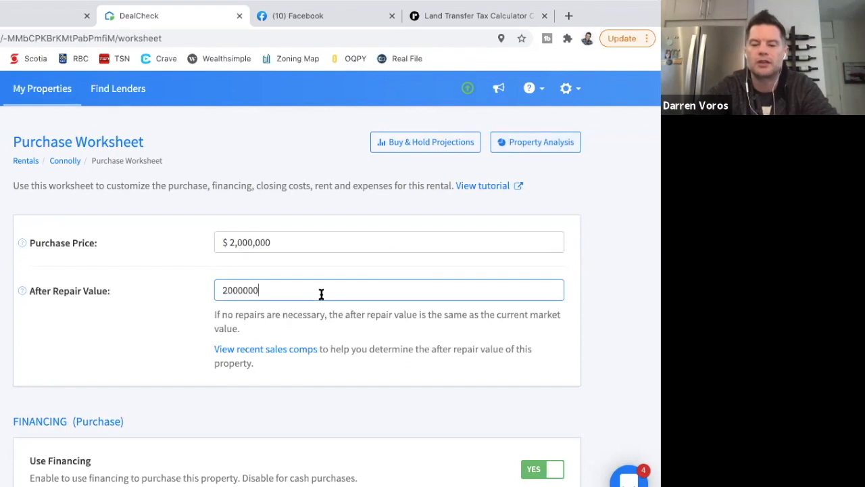
click(535, 142)
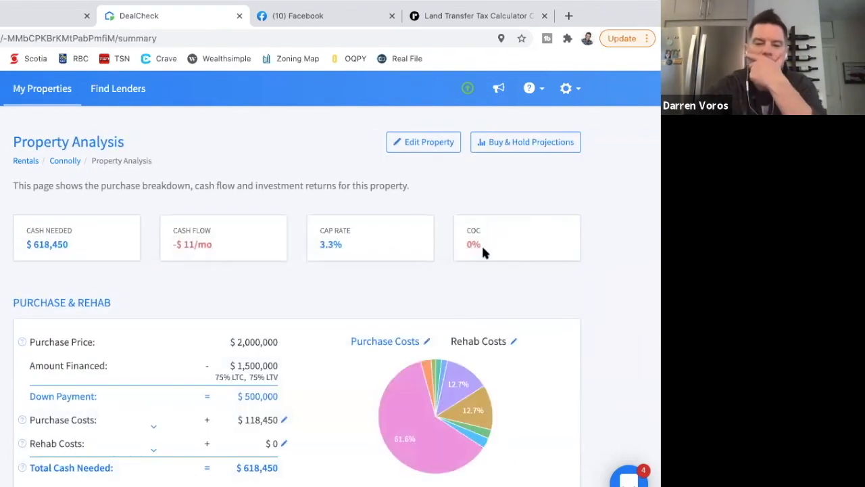
mouse_move(500, 284)
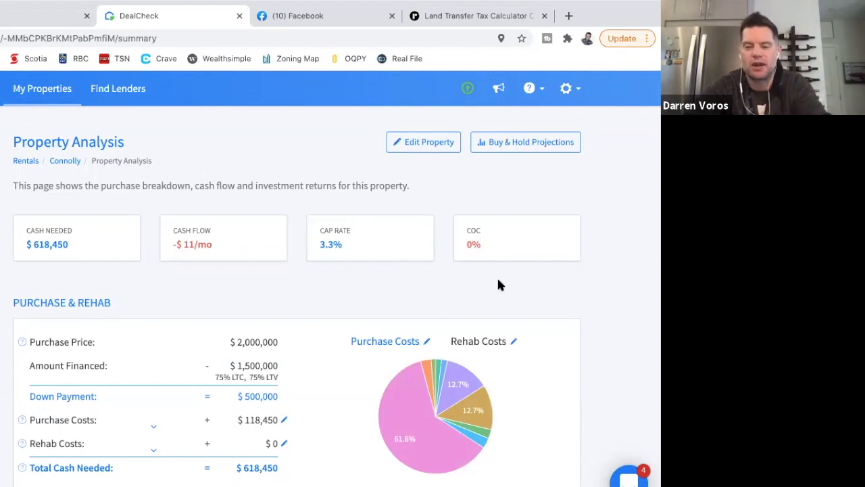
scroll(down, 3)
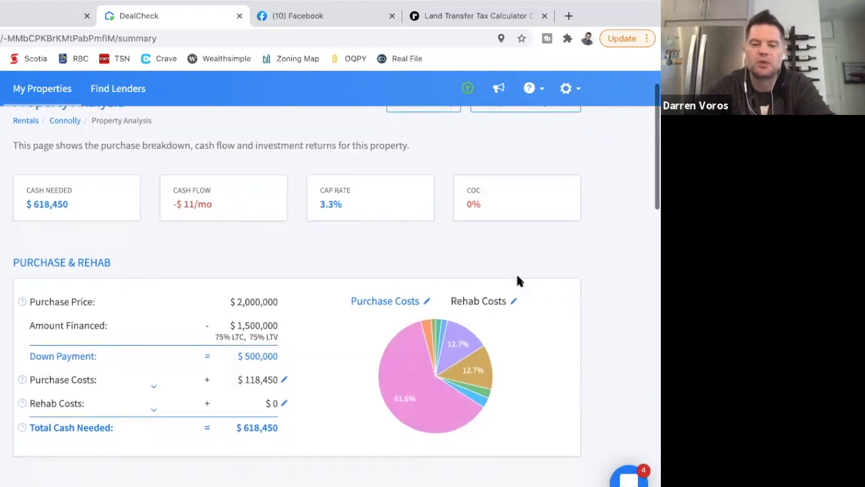
scroll(down, 3)
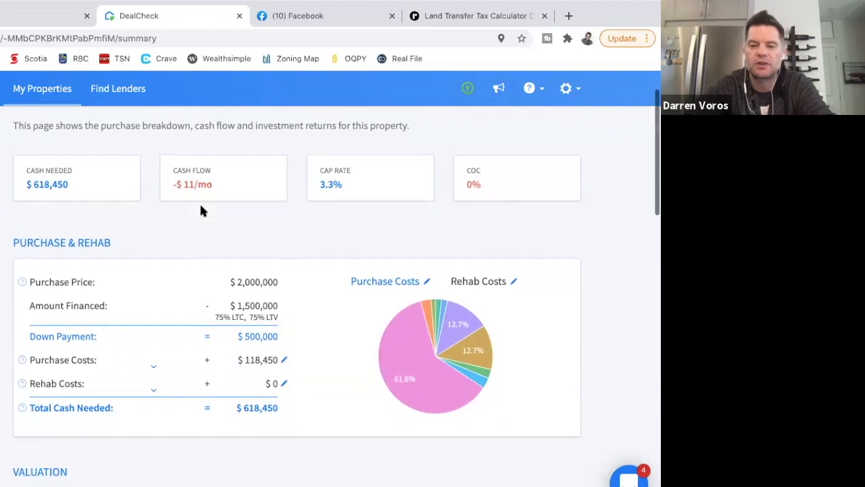
scroll(down, 3)
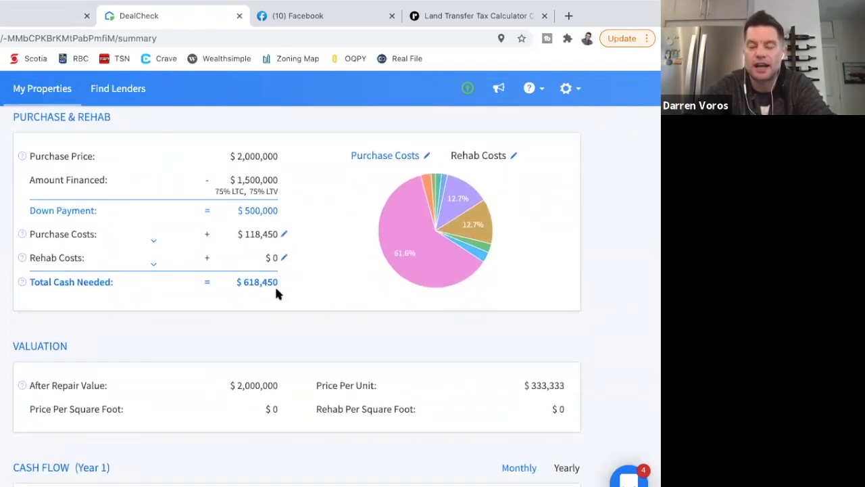
mouse_move(302, 290)
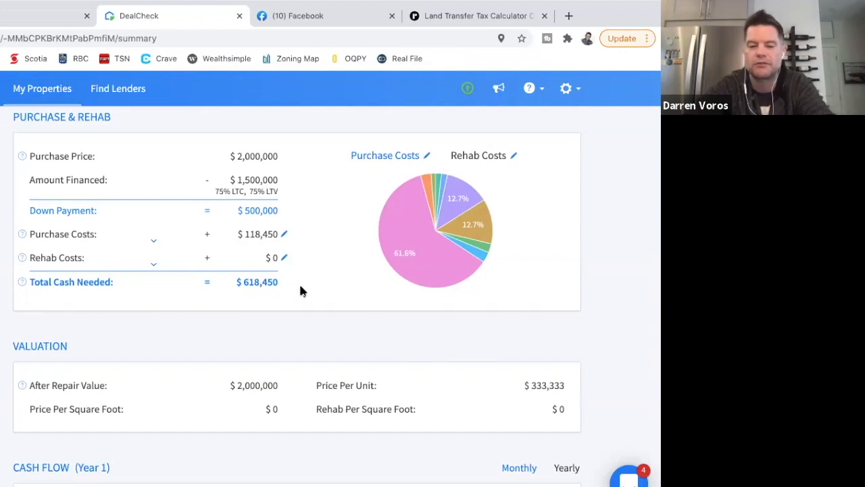
scroll(down, 3)
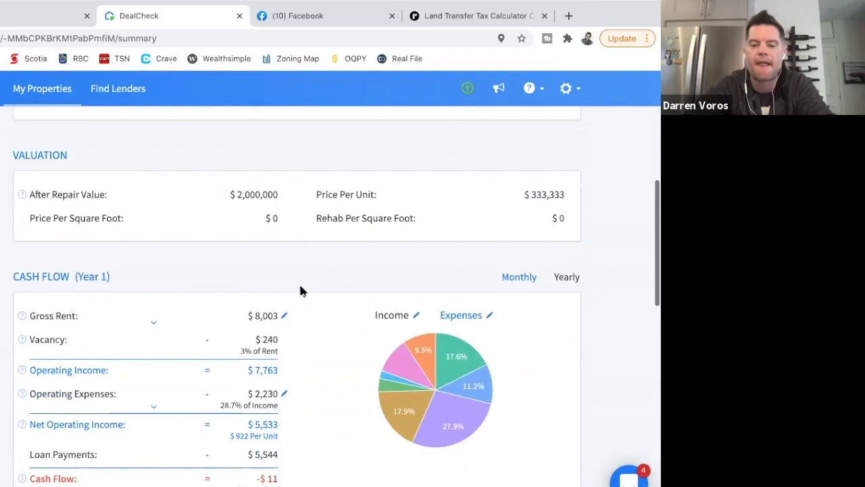
scroll(down, 3)
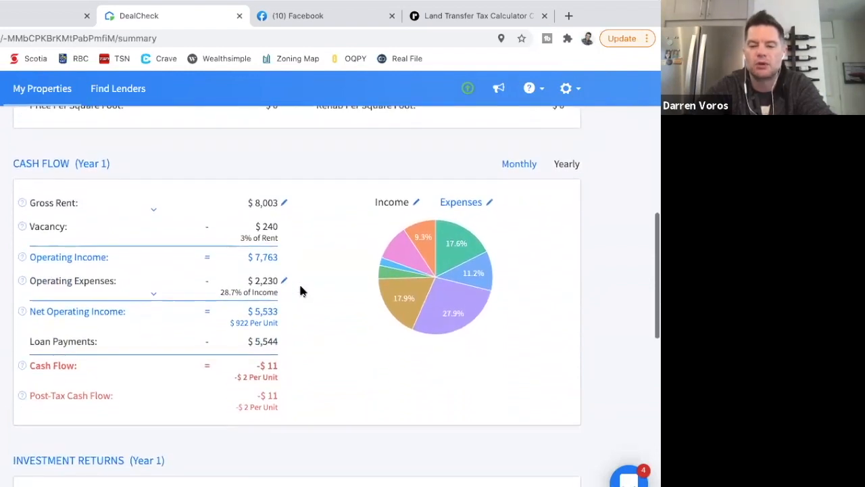
scroll(up, 3)
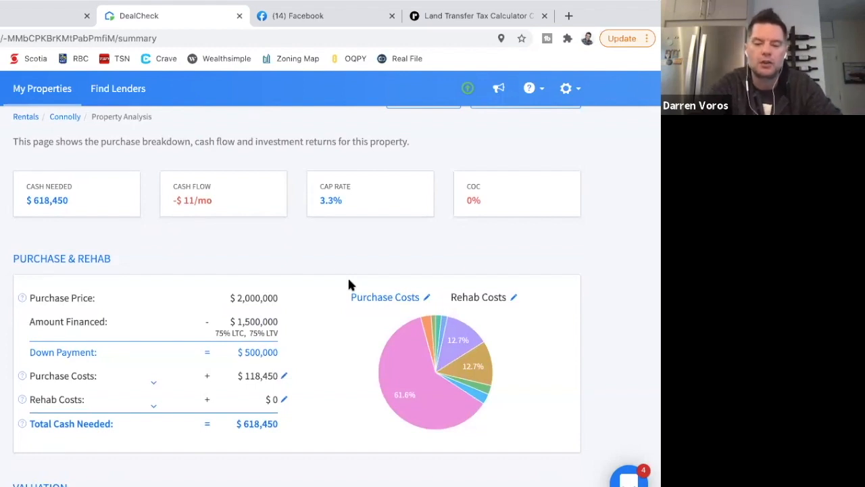
mouse_move(338, 280)
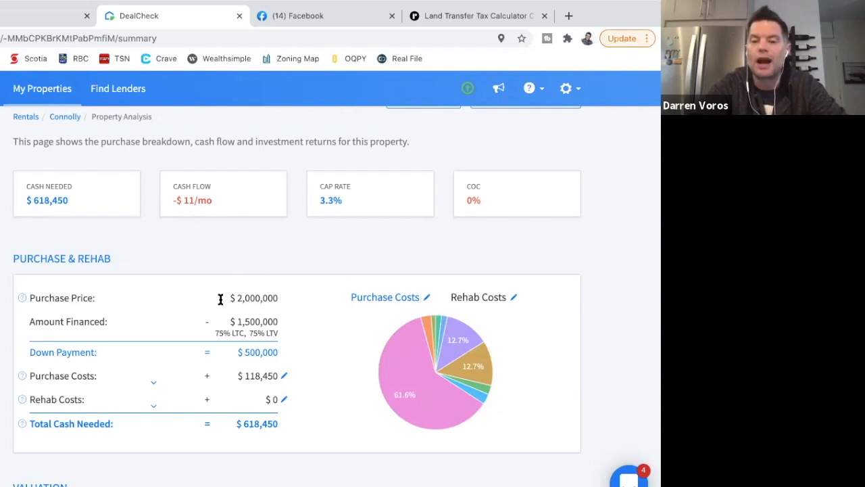
mouse_move(304, 284)
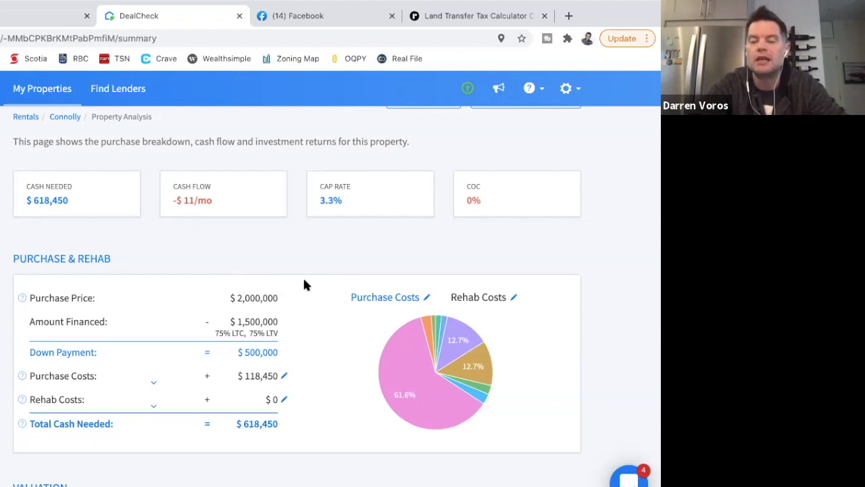
mouse_move(359, 211)
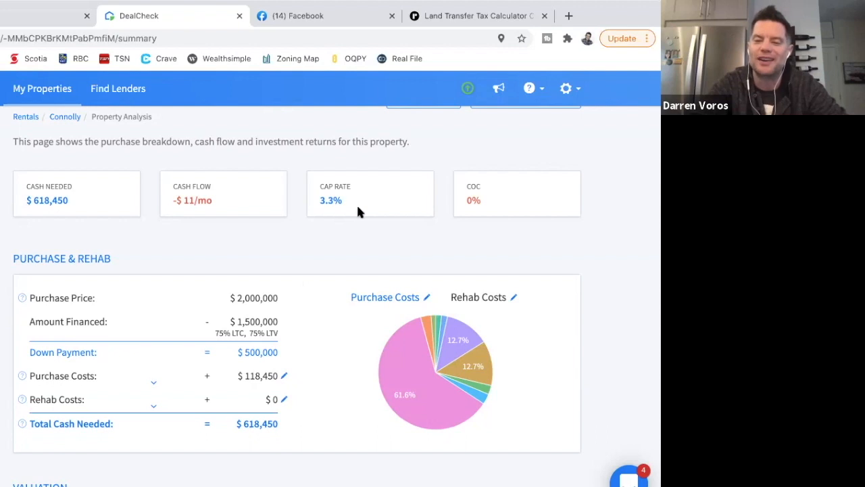
mouse_move(331, 209)
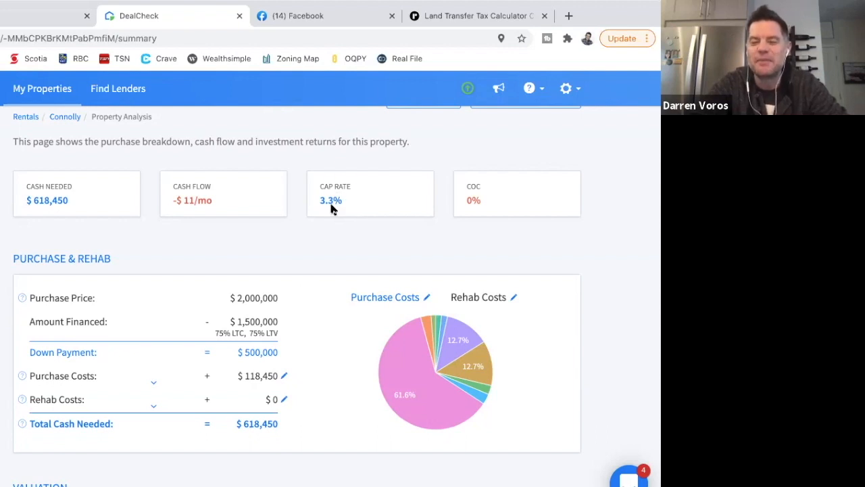
mouse_move(338, 250)
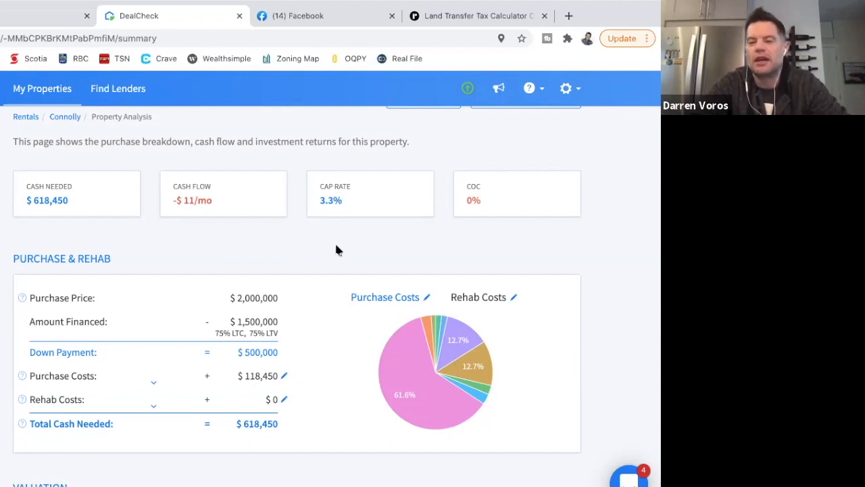
mouse_move(370, 235)
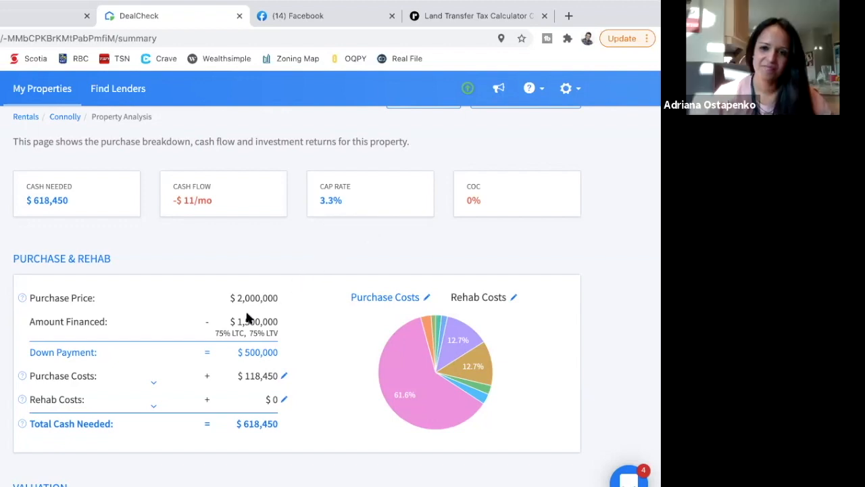
scroll(down, 3)
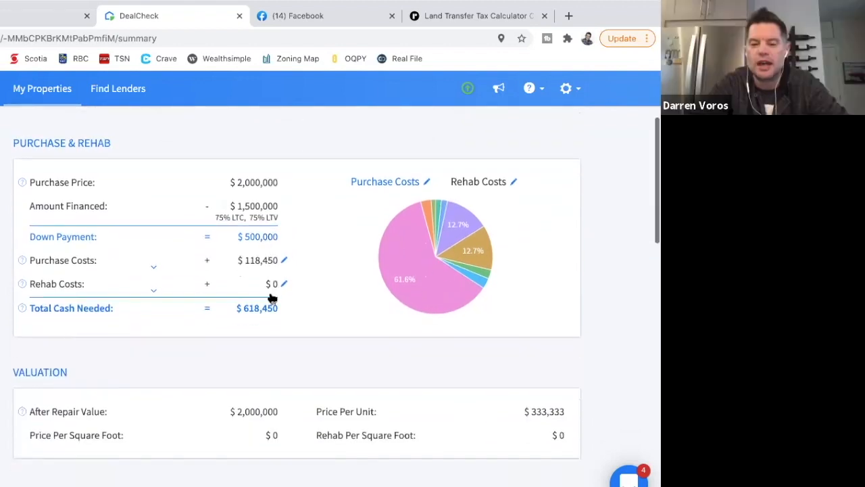
scroll(down, 3)
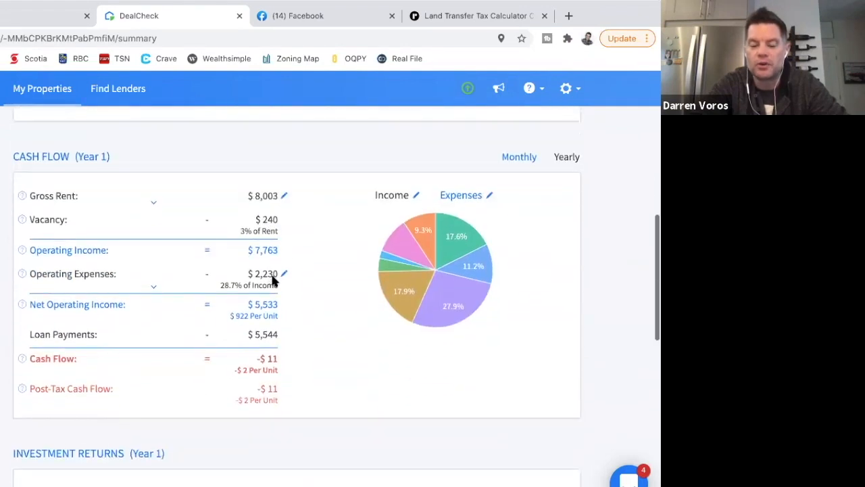
scroll(up, 3)
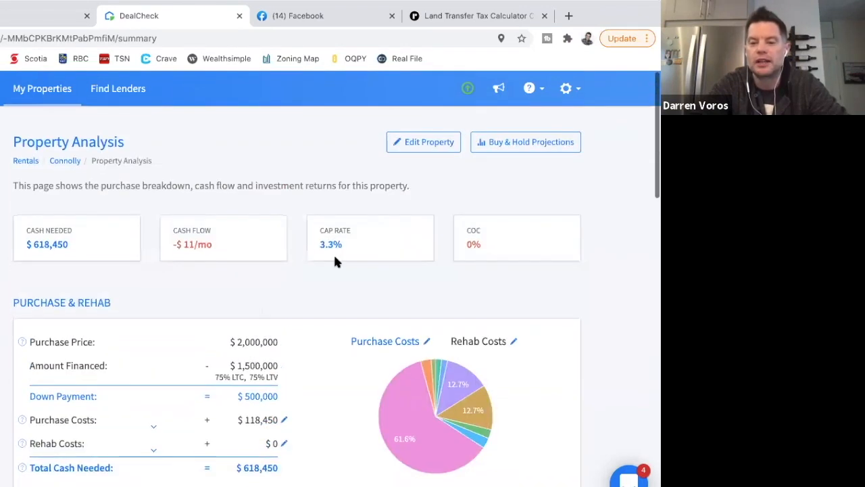
mouse_move(382, 278)
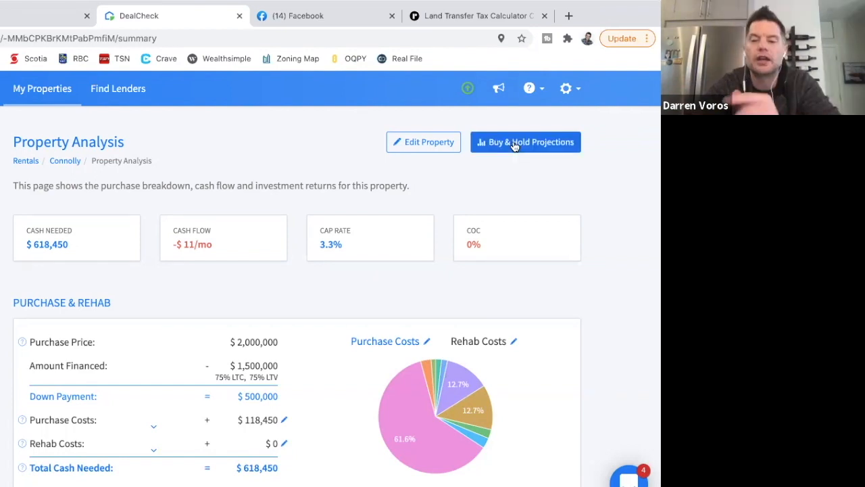
- Review income, expenses, cash flow and sale analysis, Year 1 -$131 to Year 20 $30,202
click(525, 142)
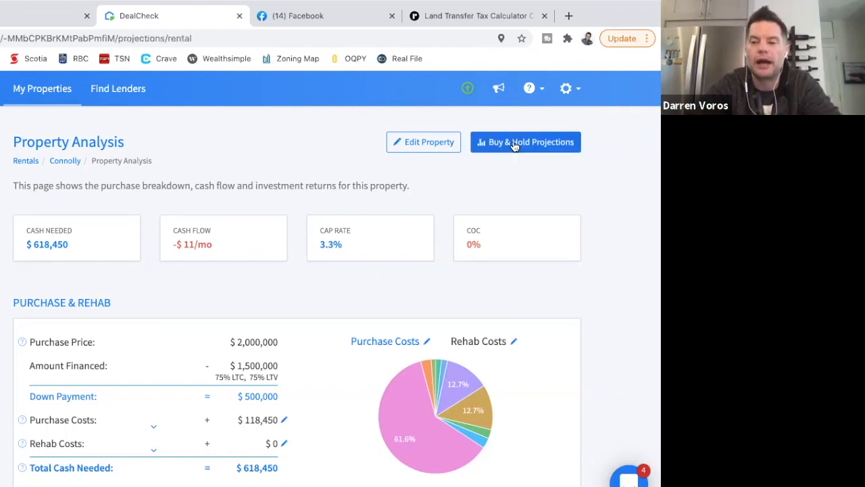
click(525, 142)
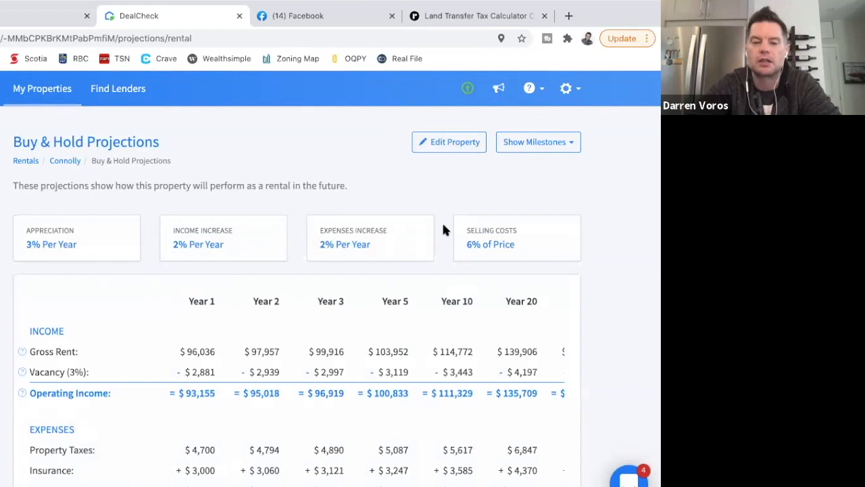
scroll(down, 3)
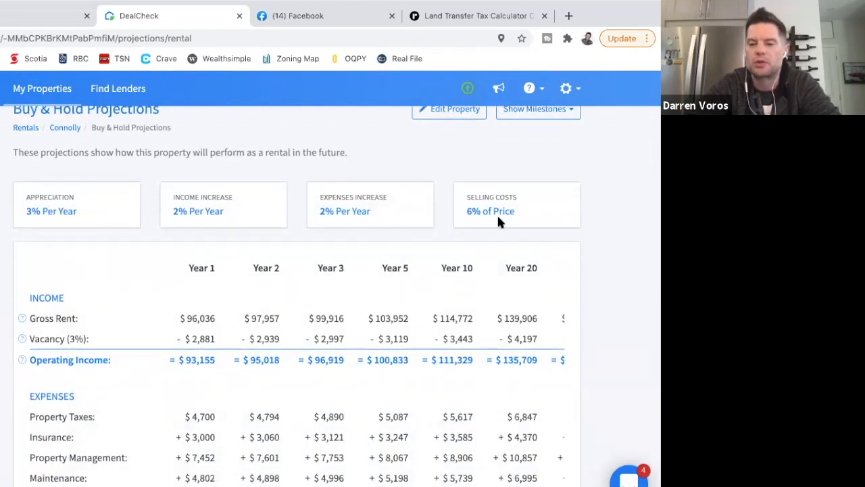
scroll(down, 3)
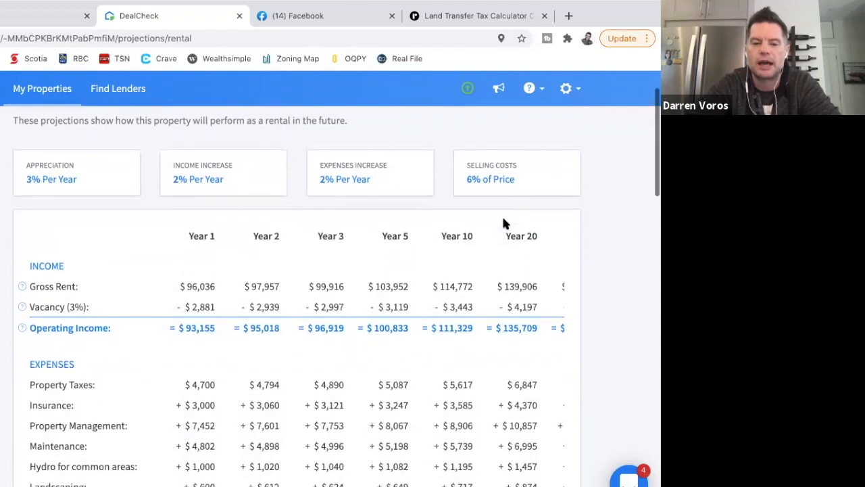
scroll(down, 3)
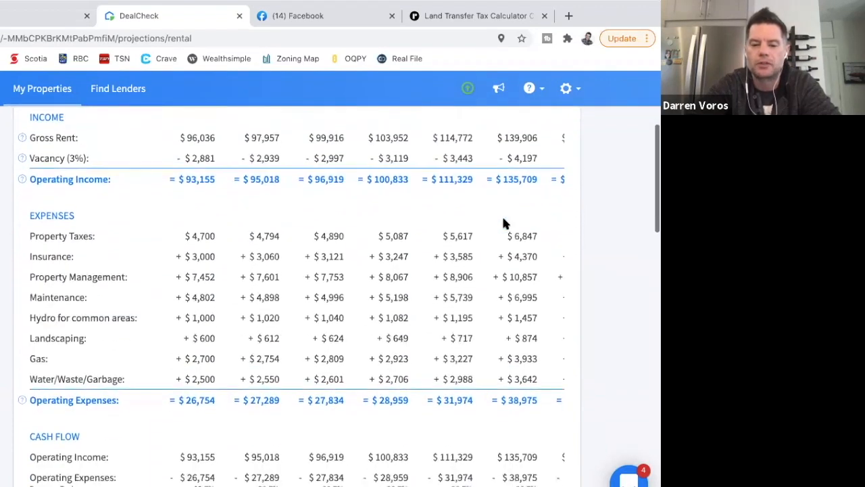
scroll(down, 3)
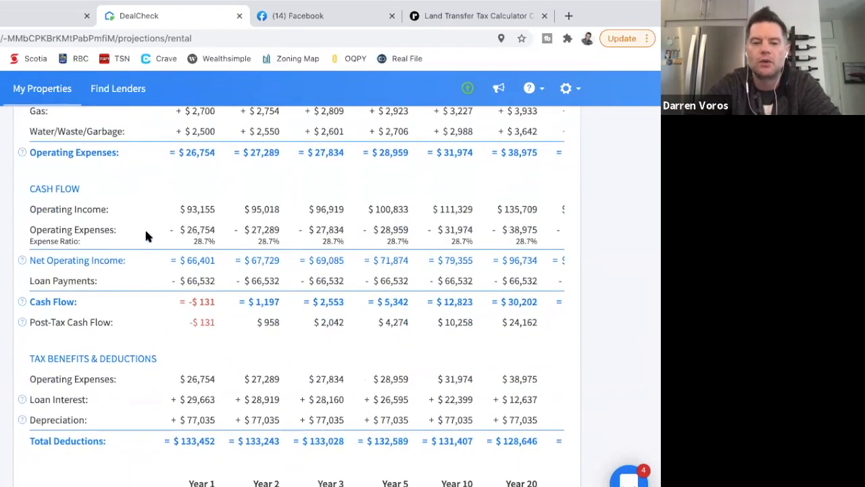
mouse_move(244, 262)
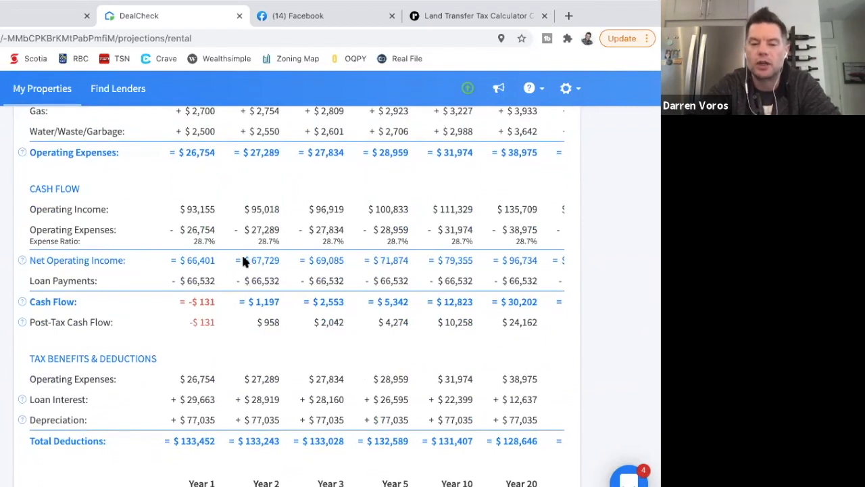
scroll(up, 3)
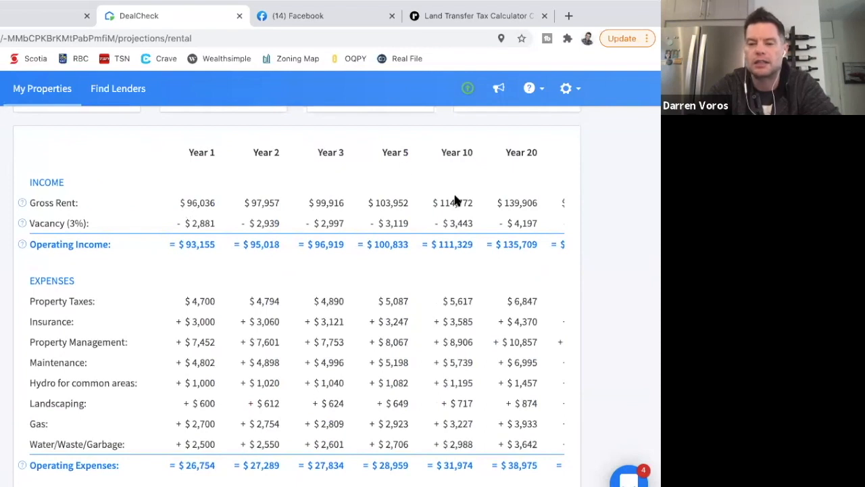
scroll(down, 3)
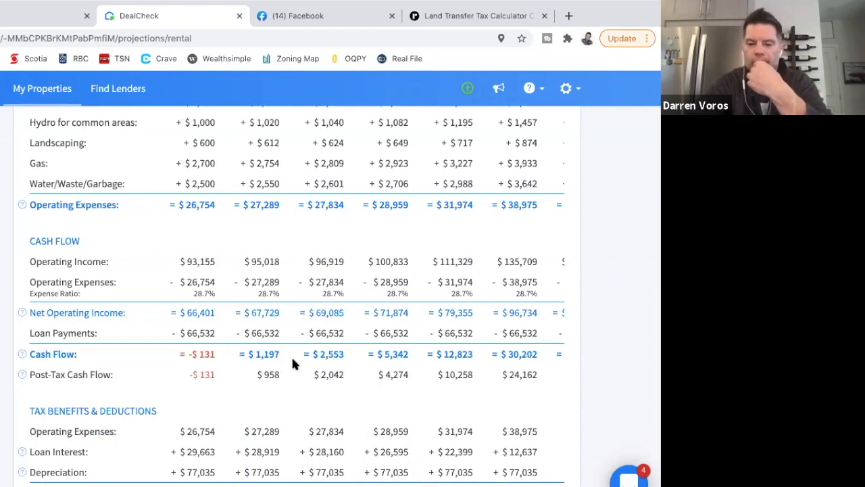
scroll(down, 3)
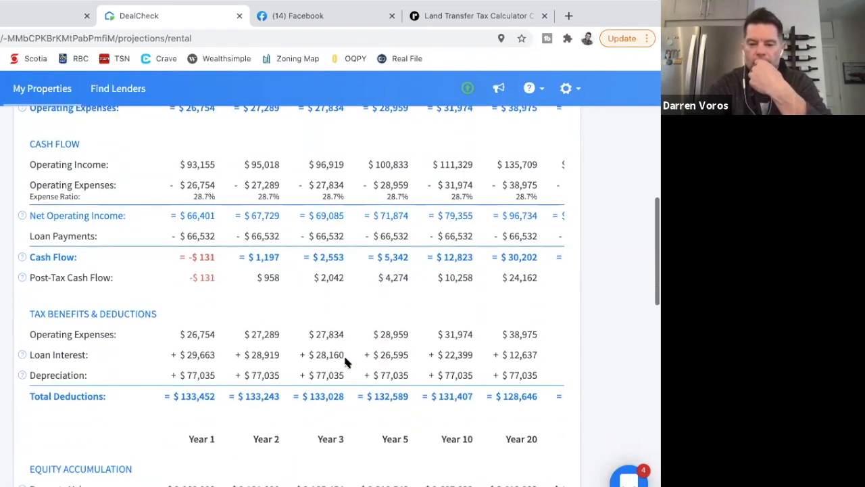
scroll(down, 3)
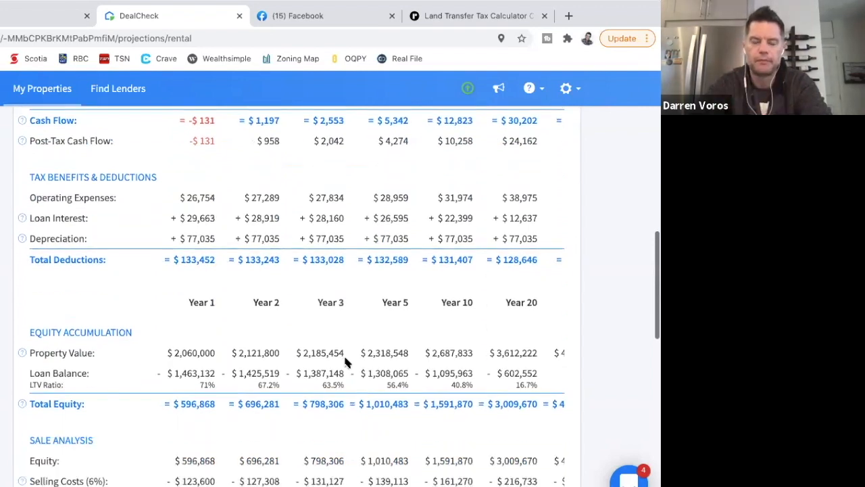
scroll(down, 3)
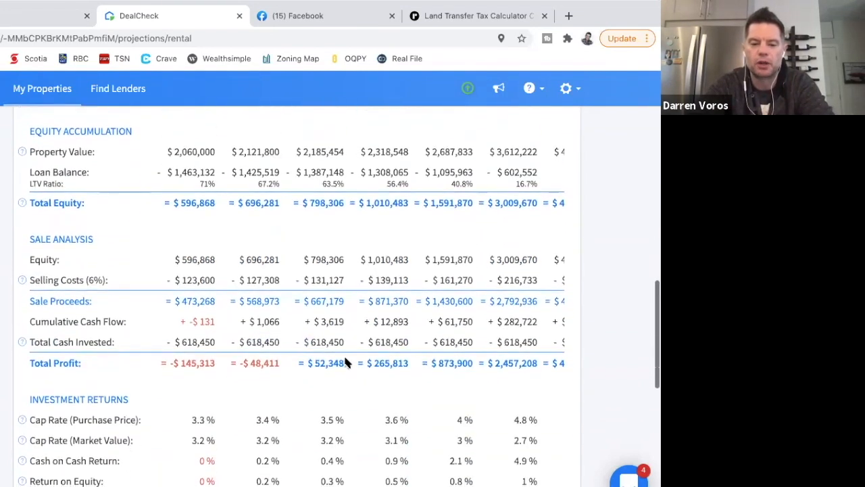
scroll(down, 3)
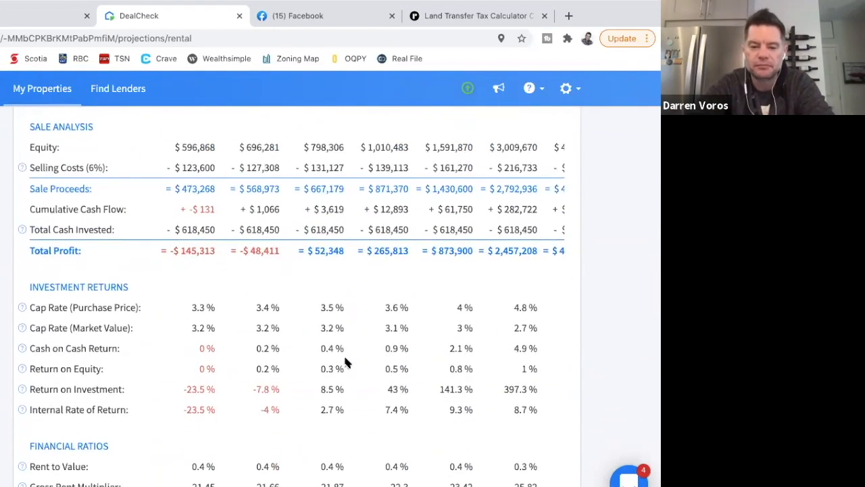
mouse_move(391, 392)
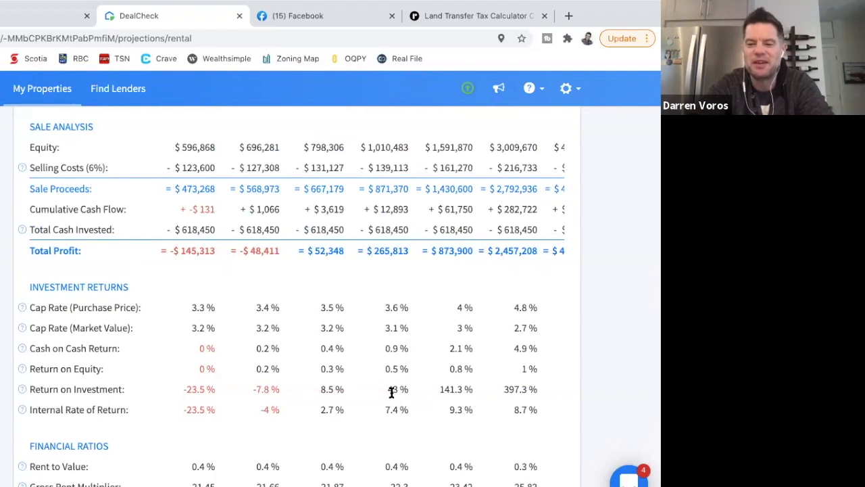
scroll(up, 3)
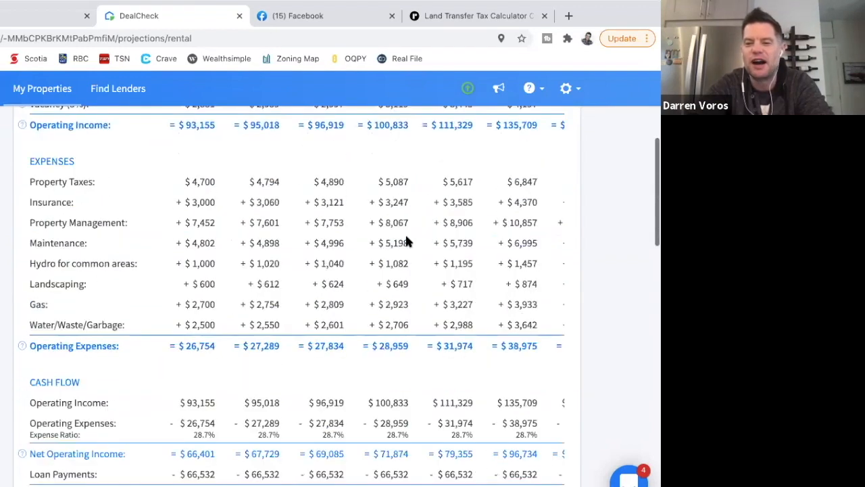
scroll(up, 3)
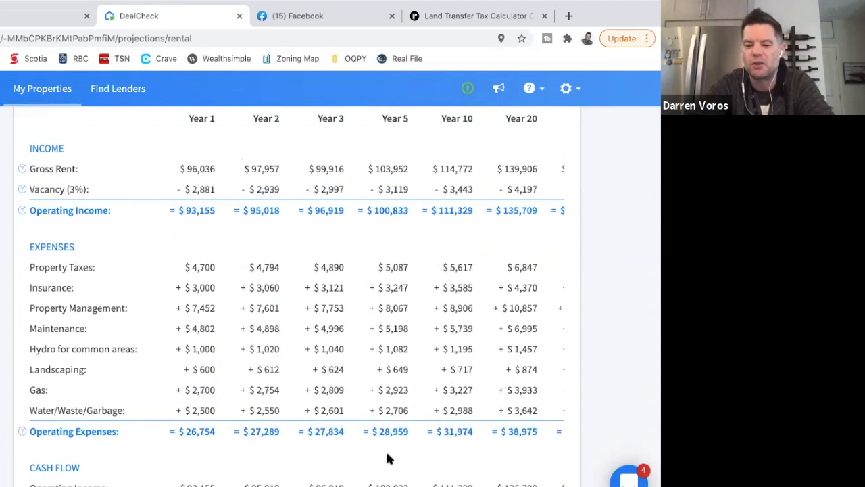
scroll(down, 3)
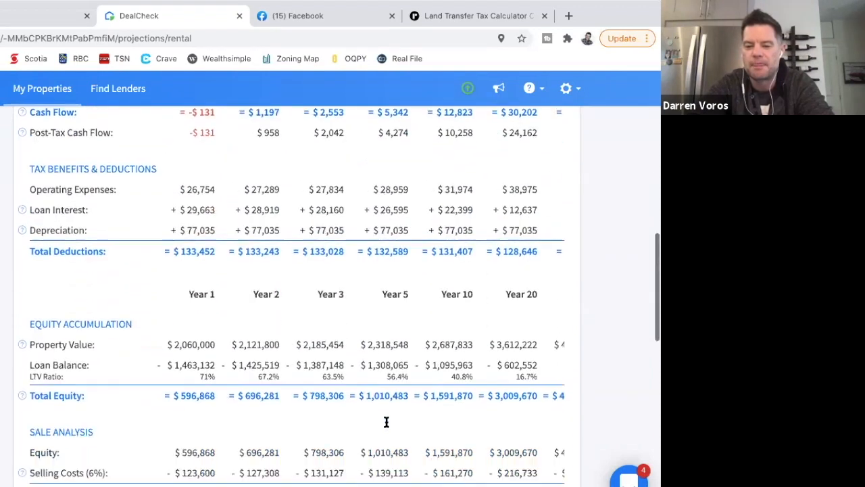
scroll(down, 3)
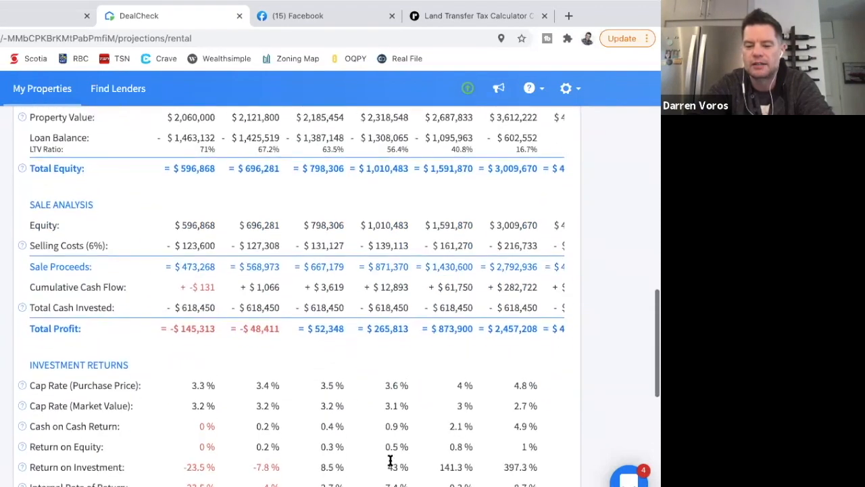
scroll(down, 3)
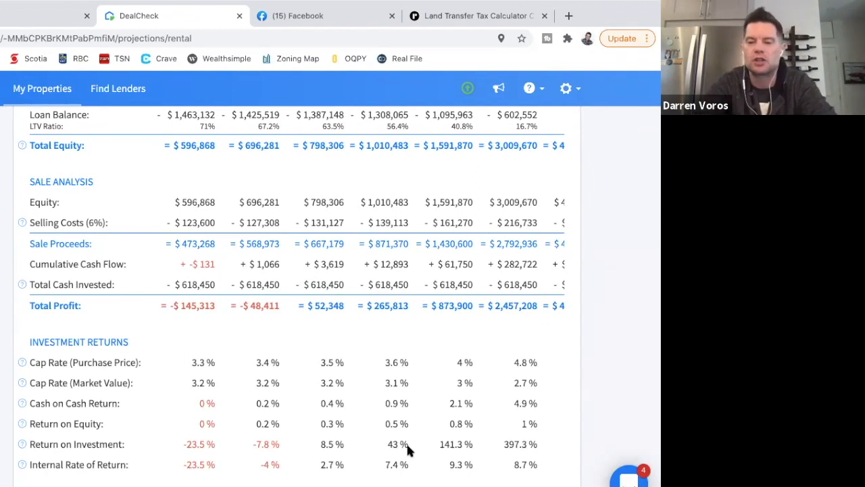
scroll(down, 3)
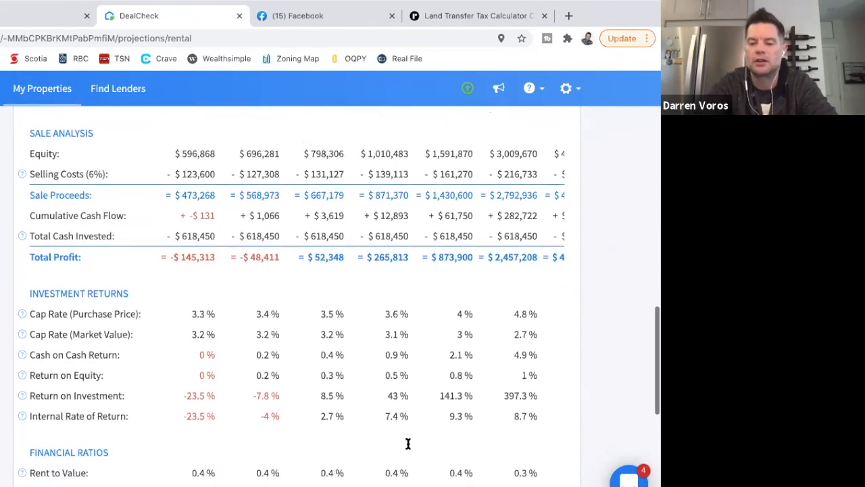
scroll(down, 3)
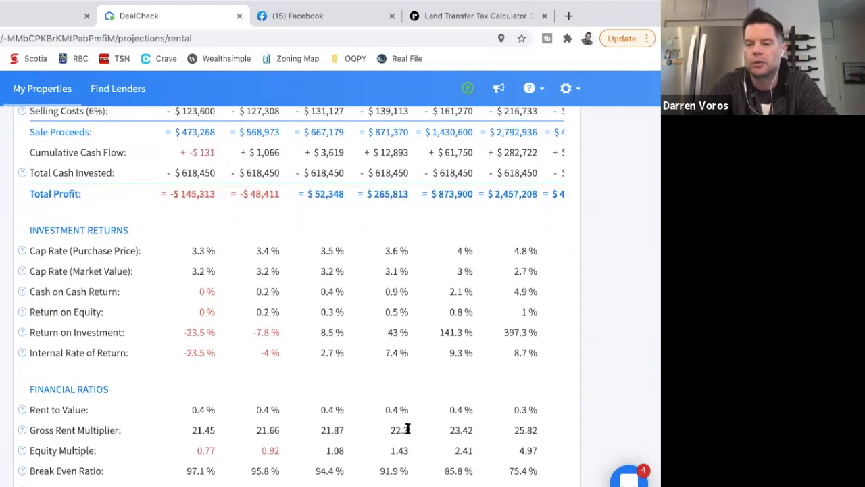
scroll(up, 3)
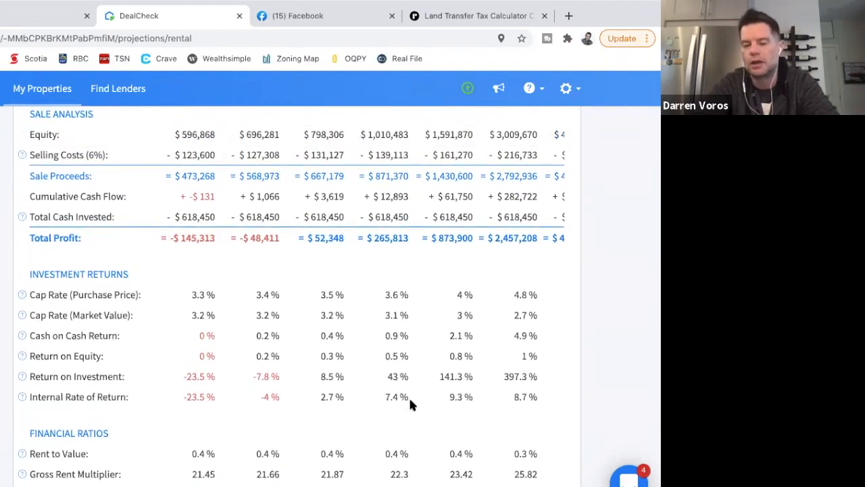
scroll(up, 3)
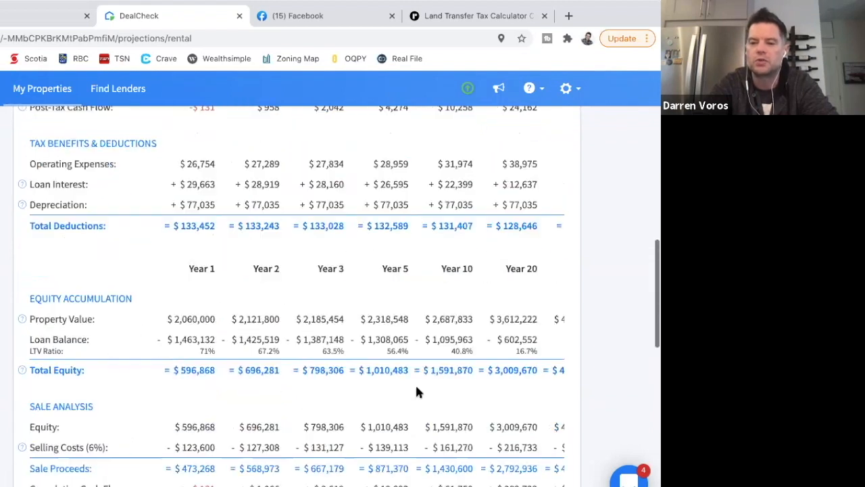
scroll(up, 3)
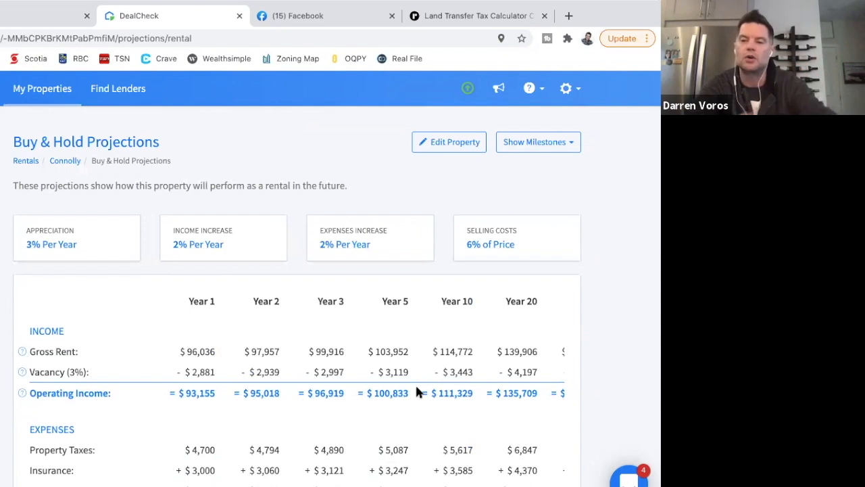
mouse_move(552, 306)
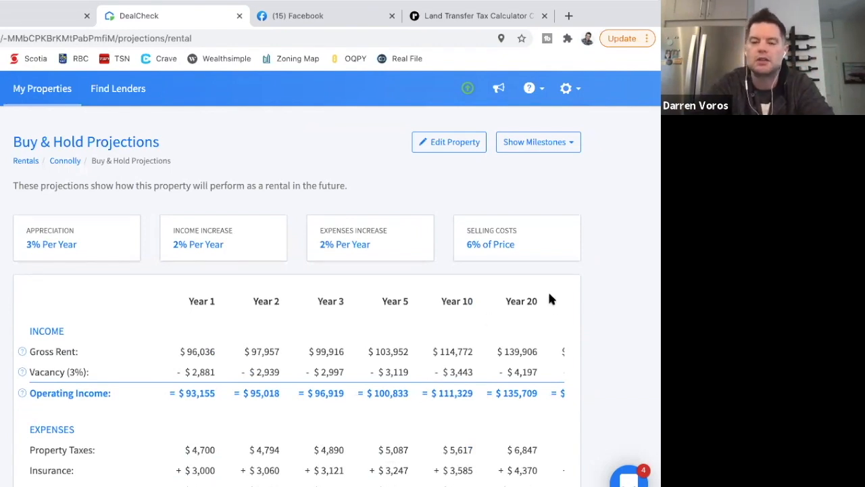
mouse_move(290, 152)
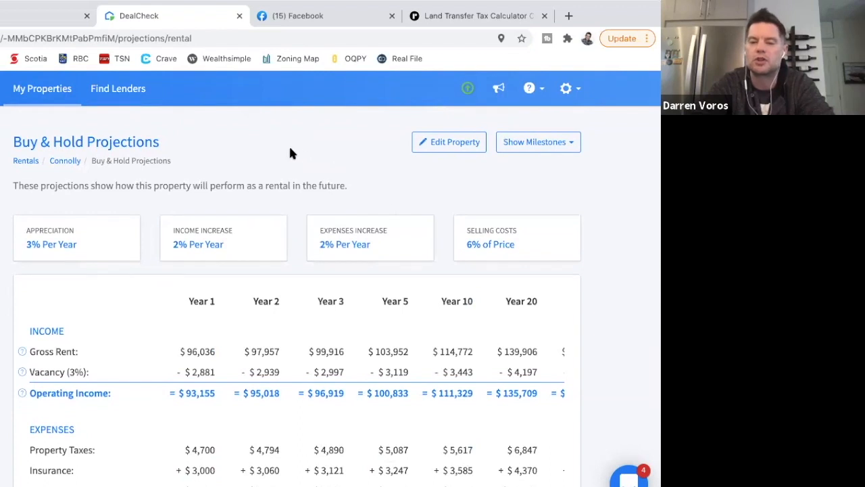